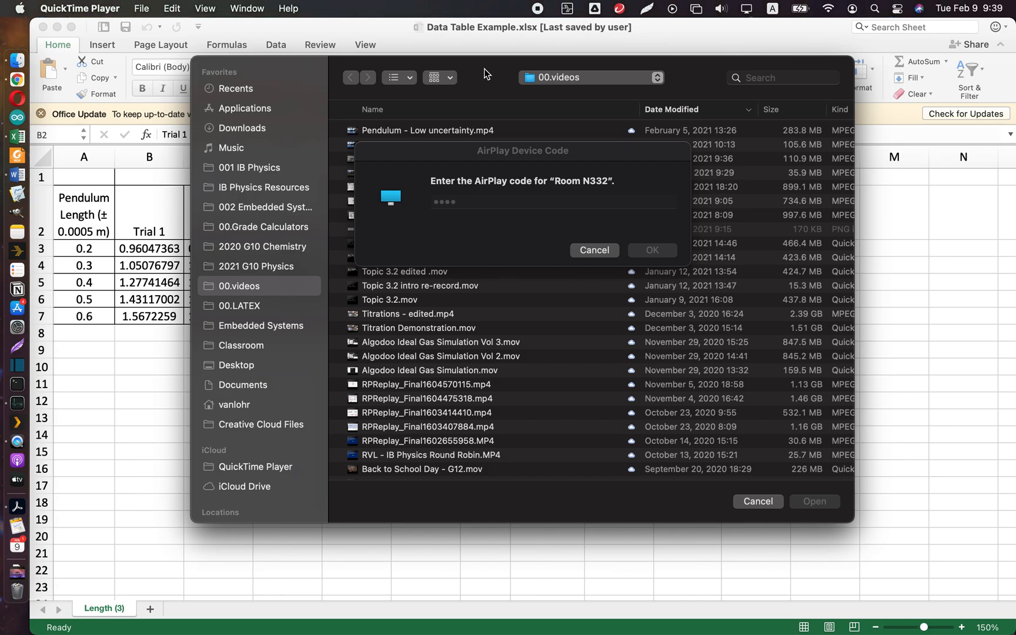
Cancel the AirPlay device code prompt and the video Open dialog to return to the Excel table
click(593, 250)
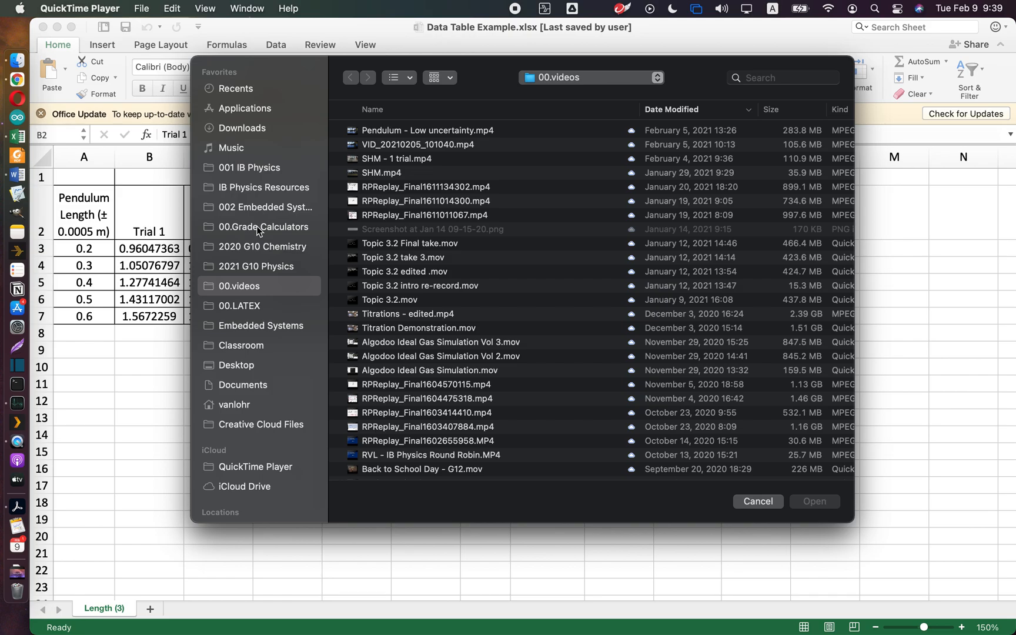
click(757, 501)
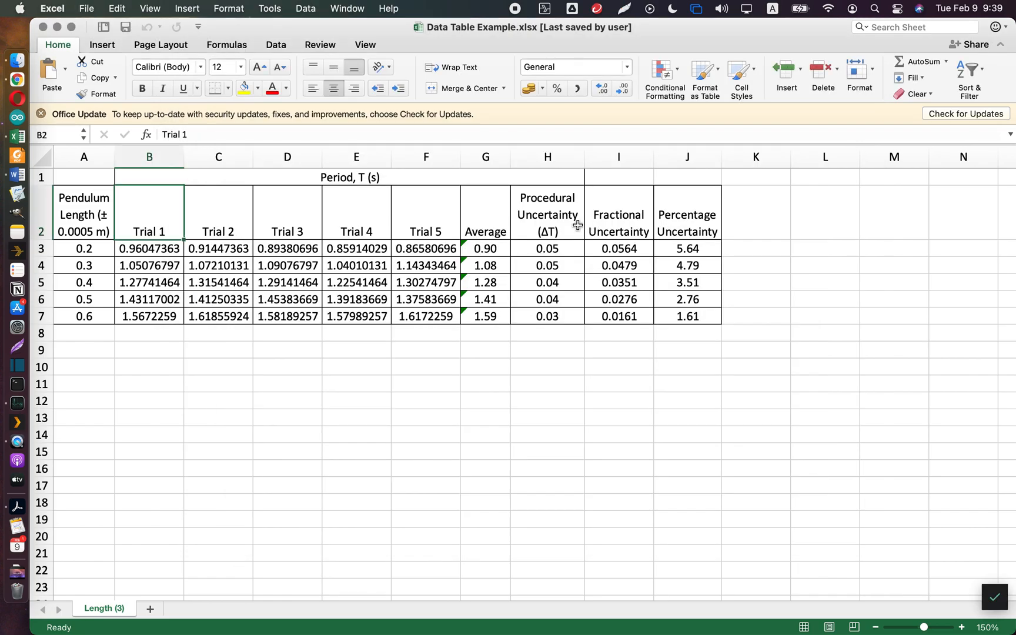
mouse_move(99, 211)
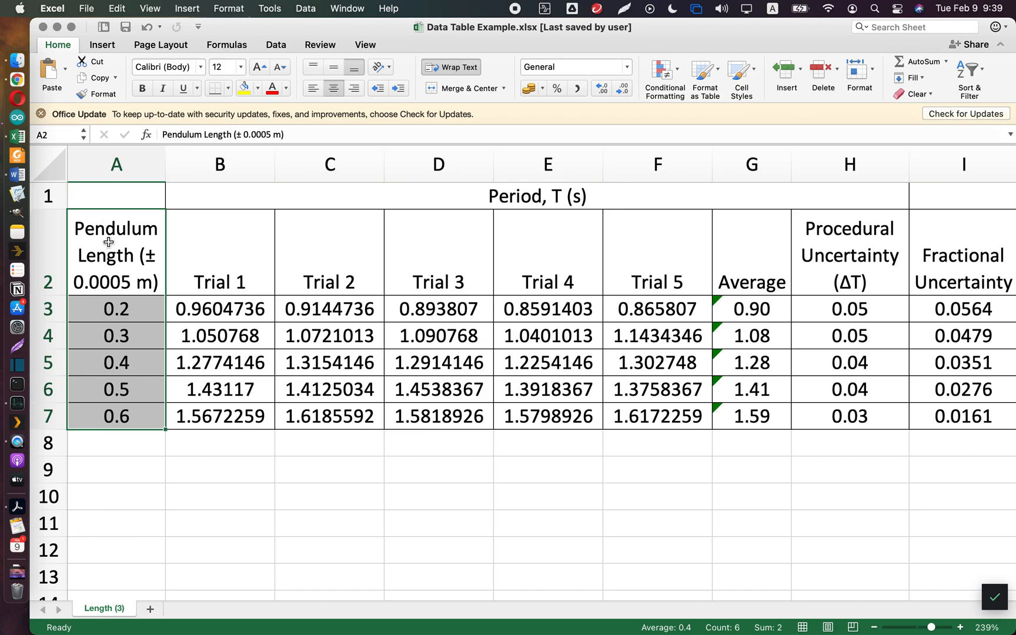
click(219, 254)
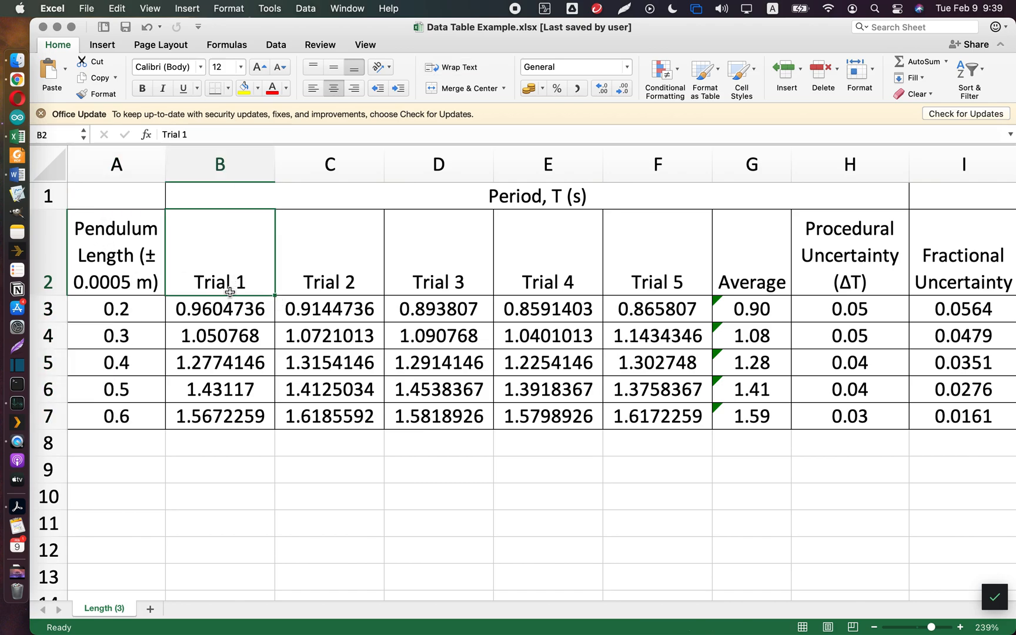
drag(220, 308, 658, 416)
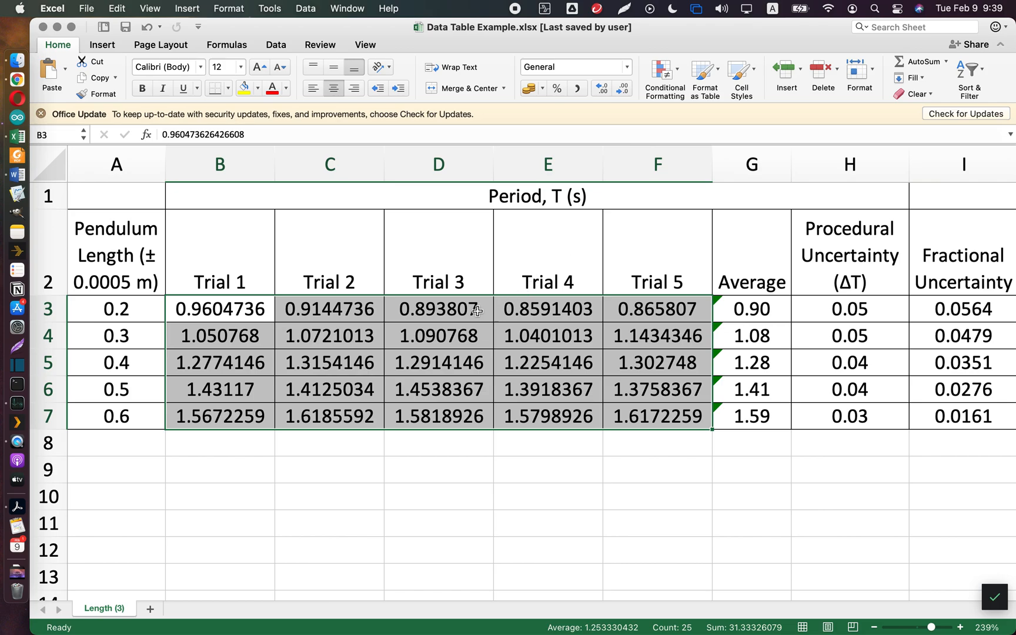
mouse_move(524, 232)
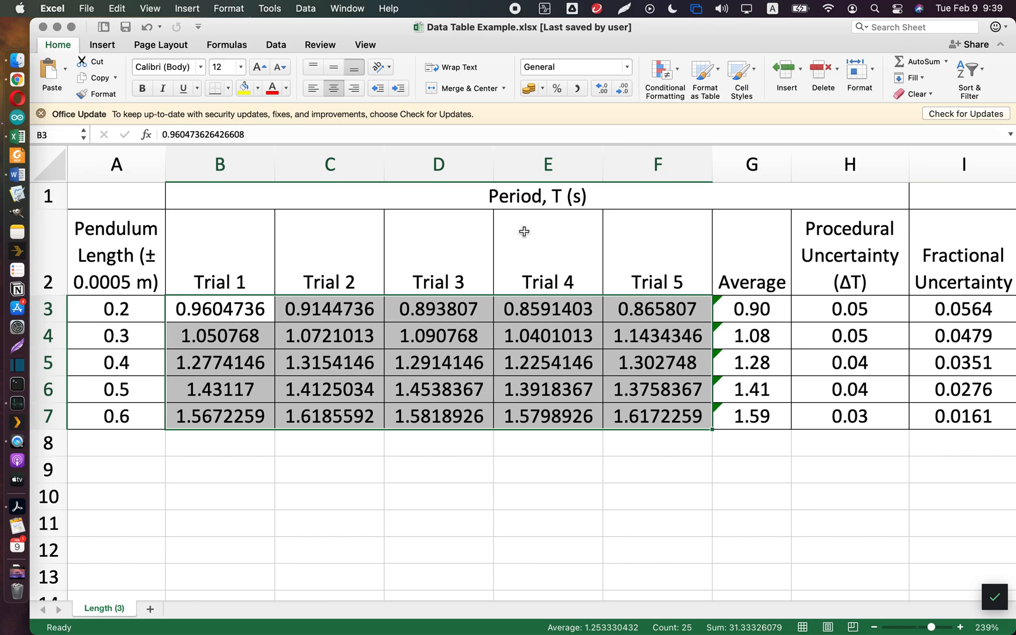
mouse_move(703, 277)
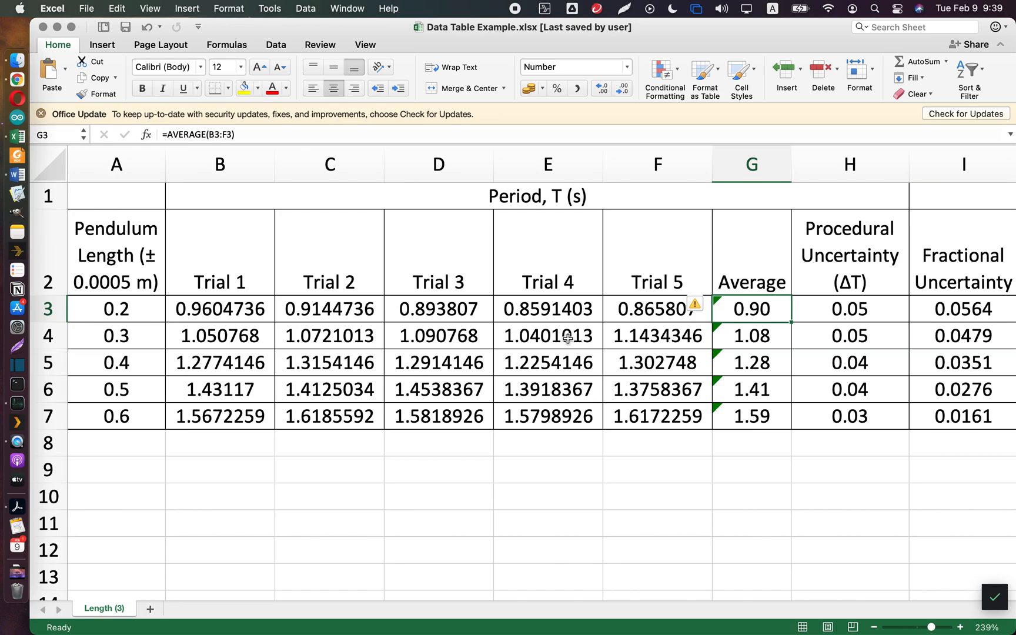
mouse_move(758, 312)
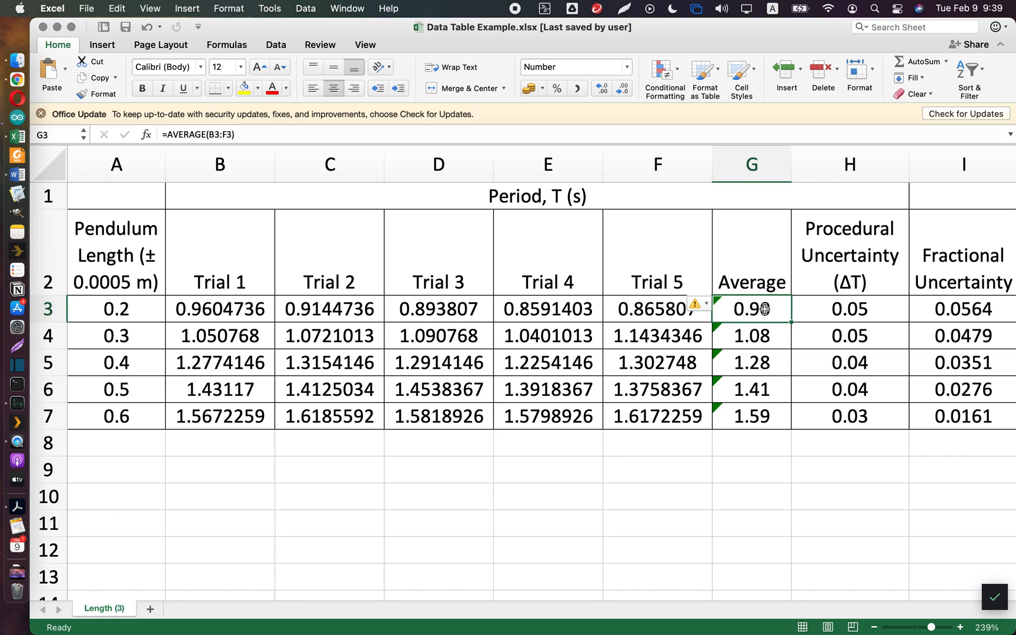
mouse_move(765, 311)
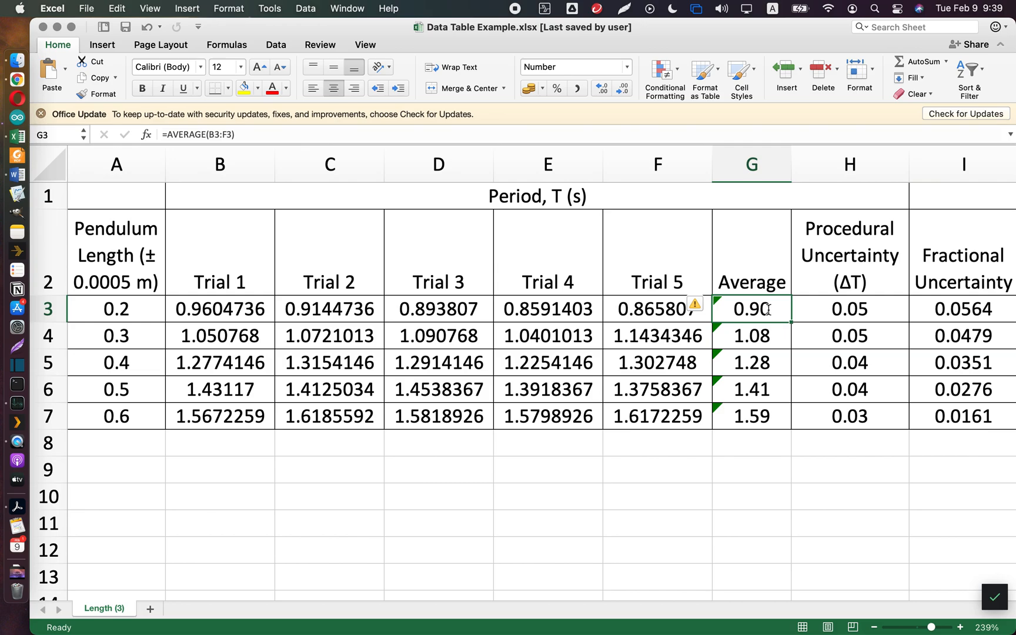
Enter an AVERAGE formula over trials B3:F3 in G3 and check the 0.6 m row's average formula
text(=a)
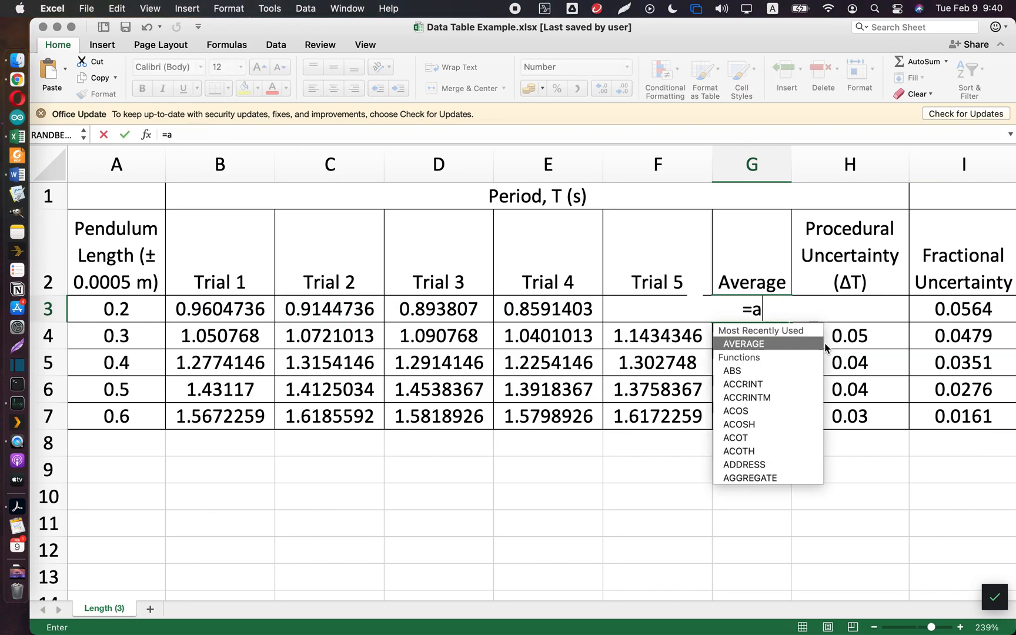
text(v)
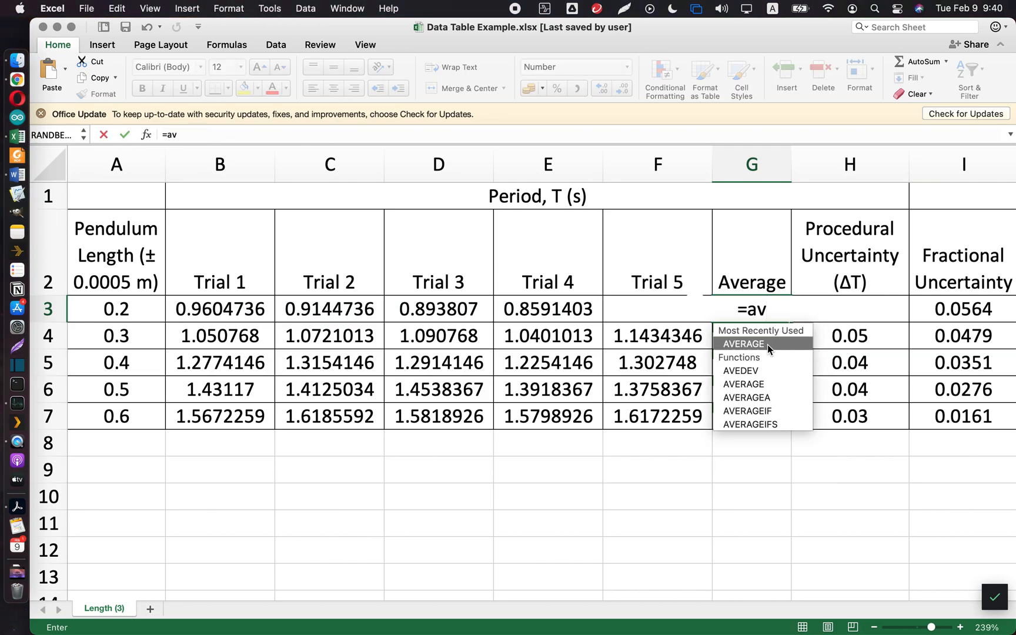
click(742, 344)
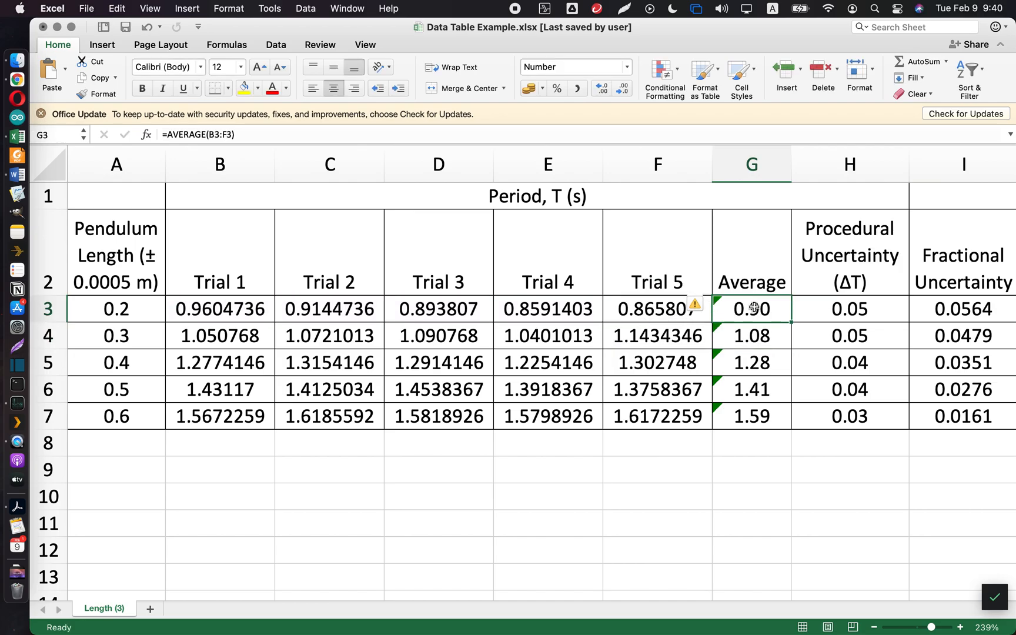
mouse_move(752, 336)
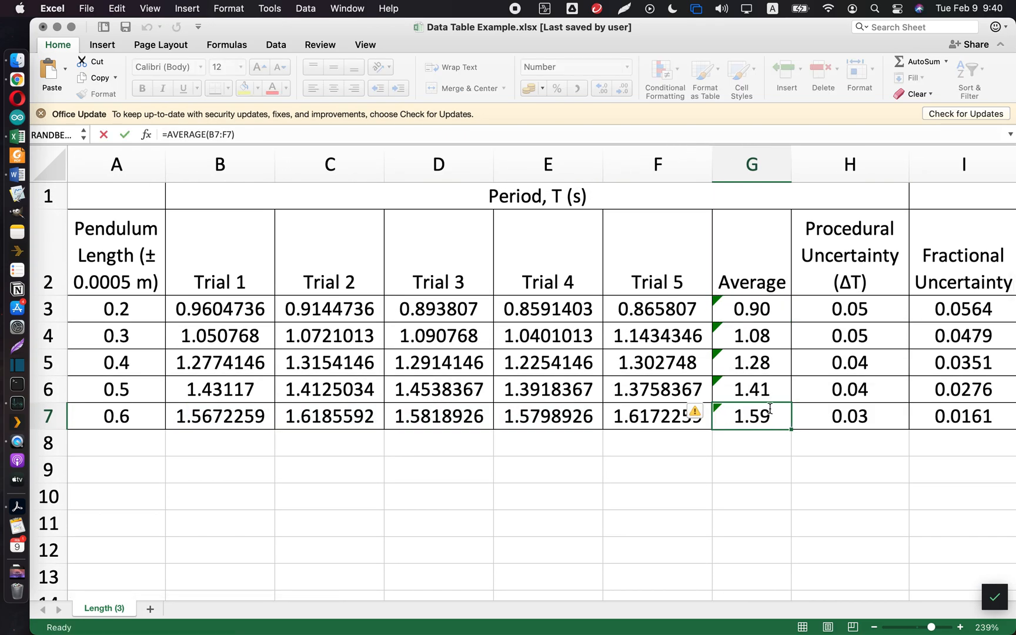
double_click(752, 415)
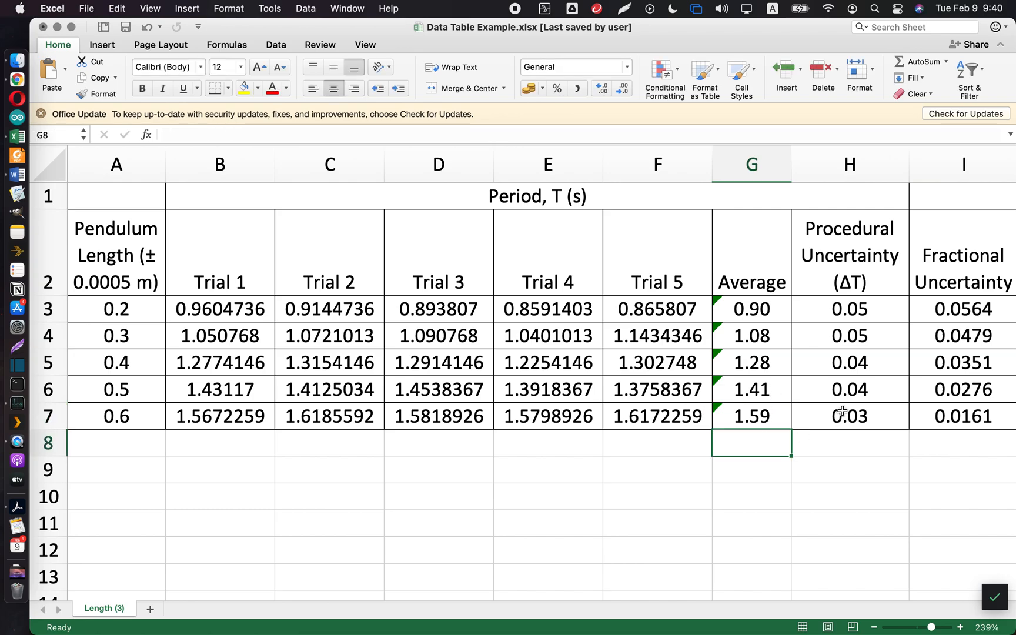
drag(751, 308, 751, 416)
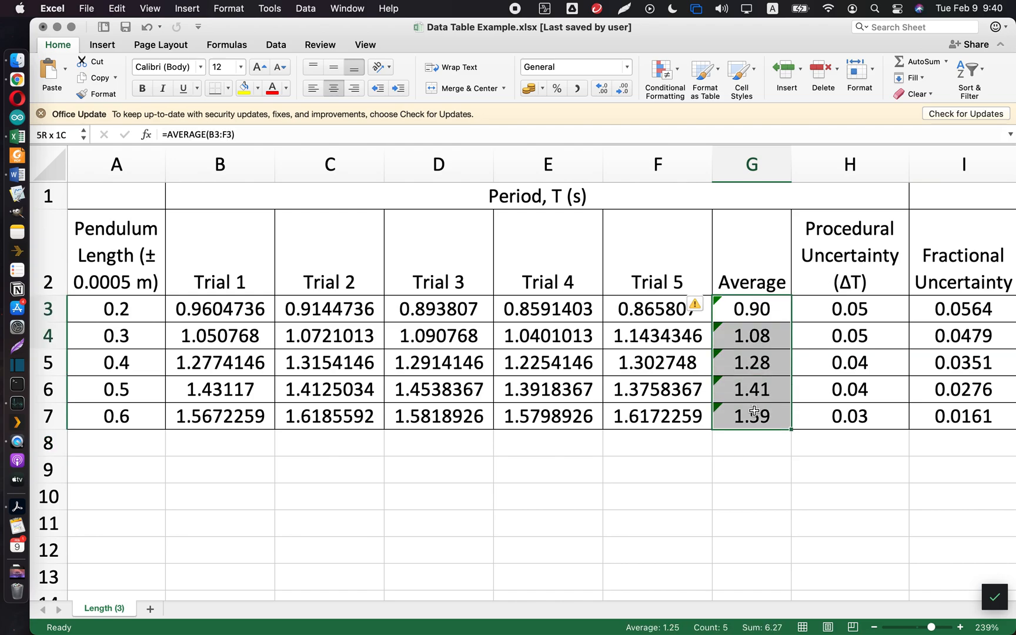
click(752, 415)
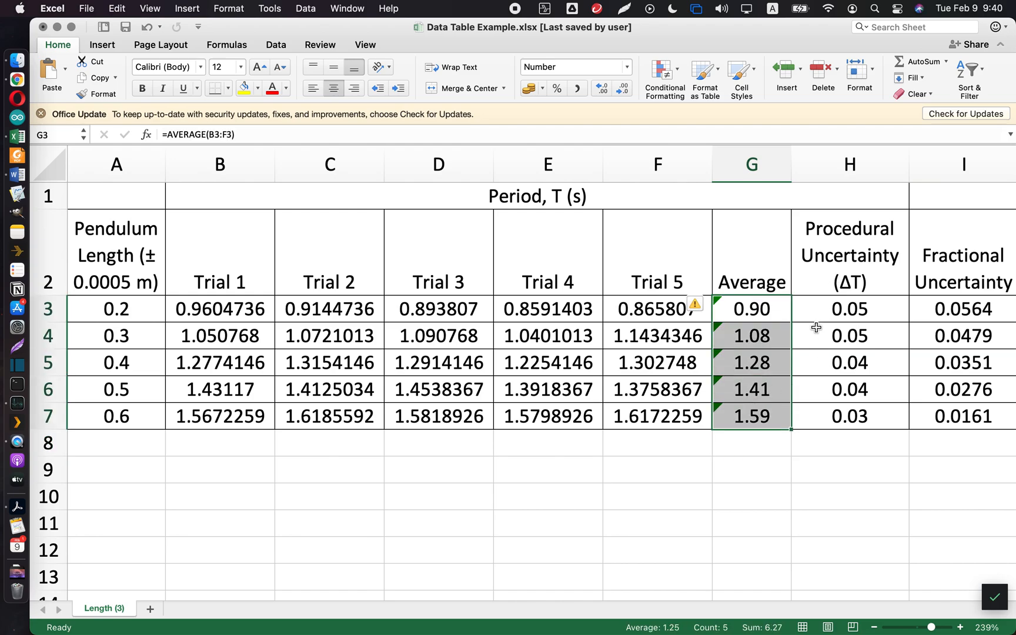
click(849, 308)
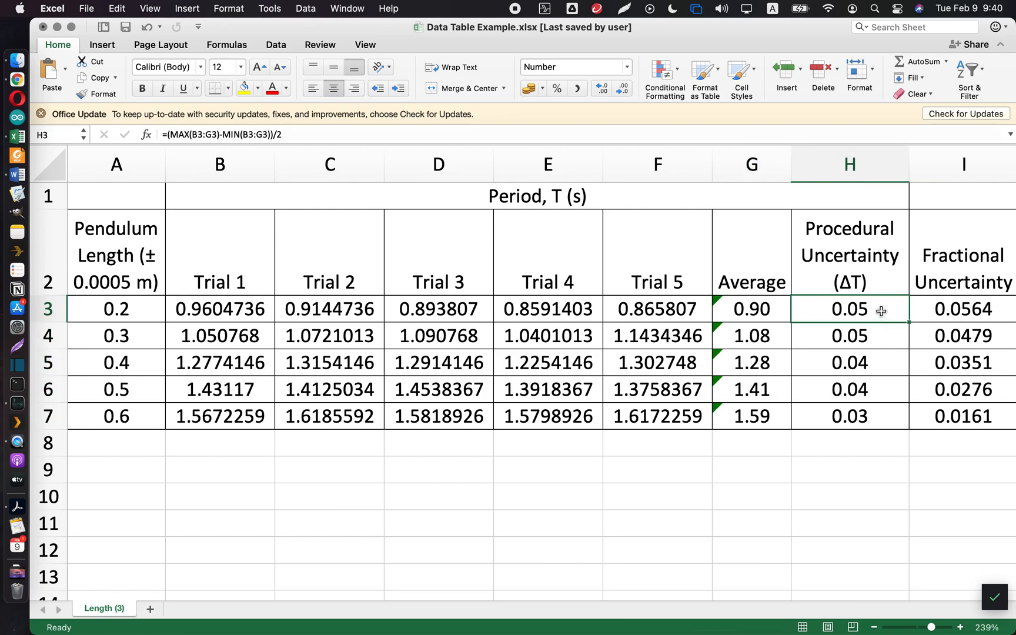
double_click(849, 309)
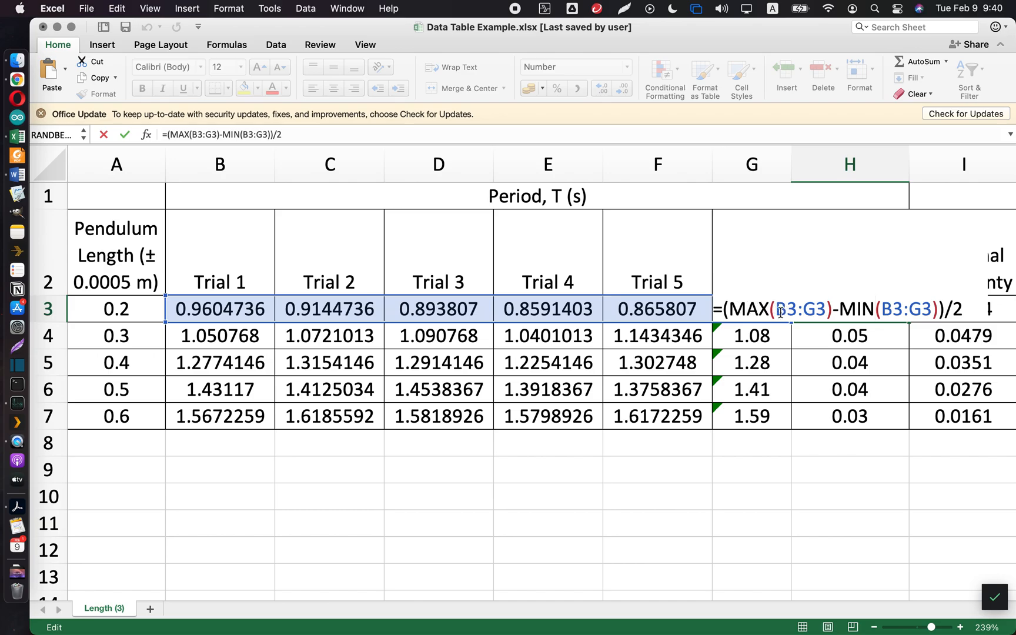
mouse_move(638, 325)
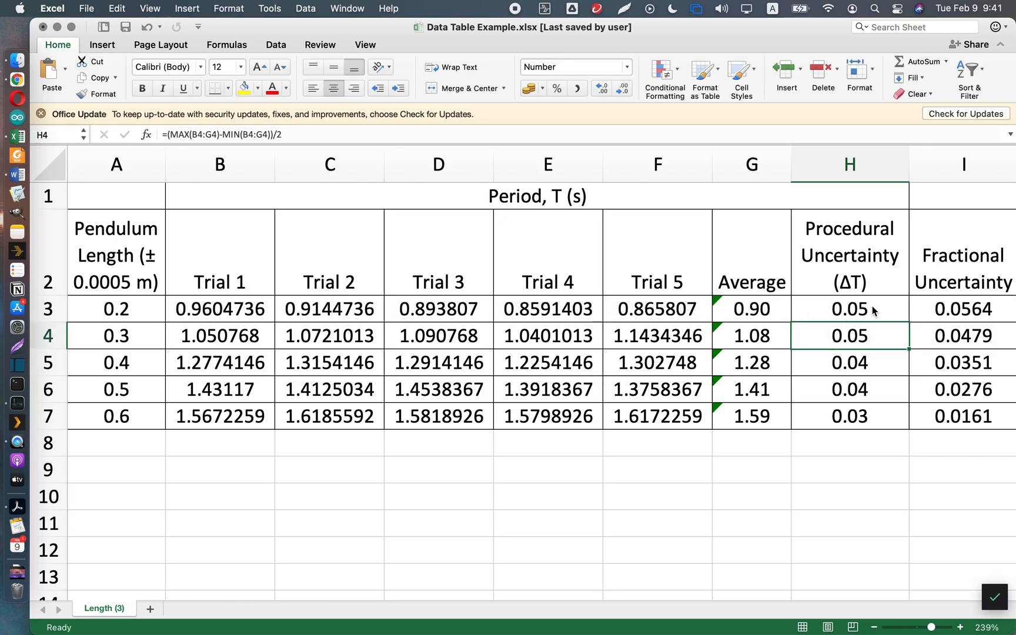
click(850, 308)
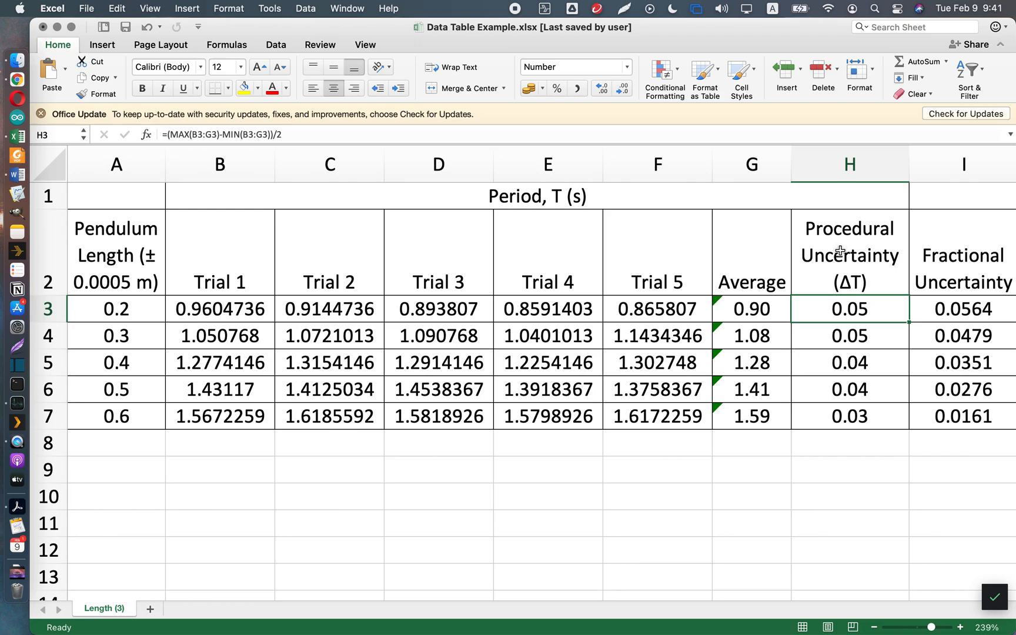
mouse_move(869, 299)
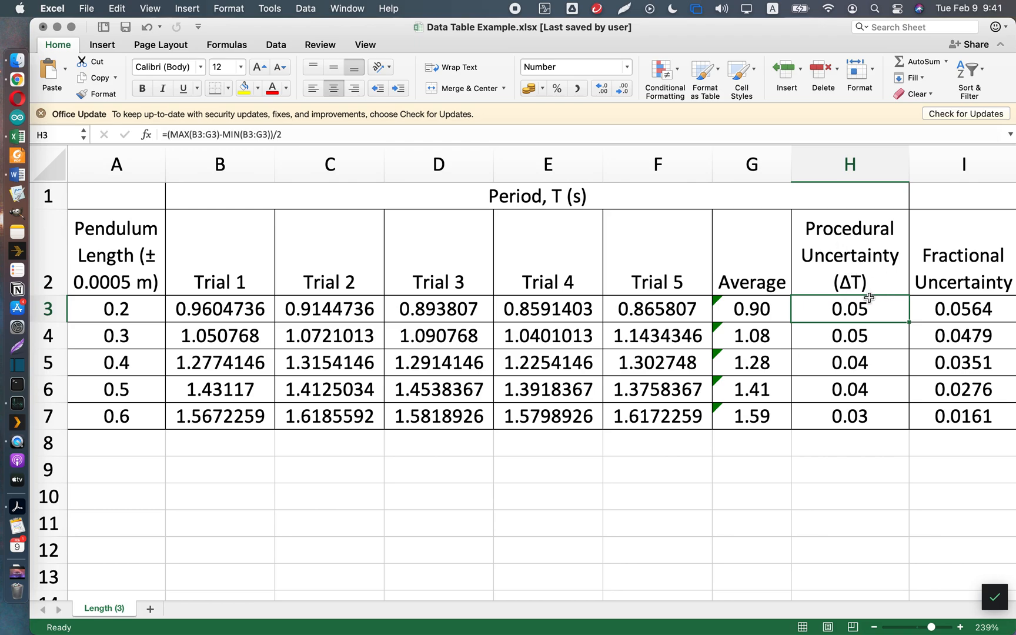
mouse_move(885, 310)
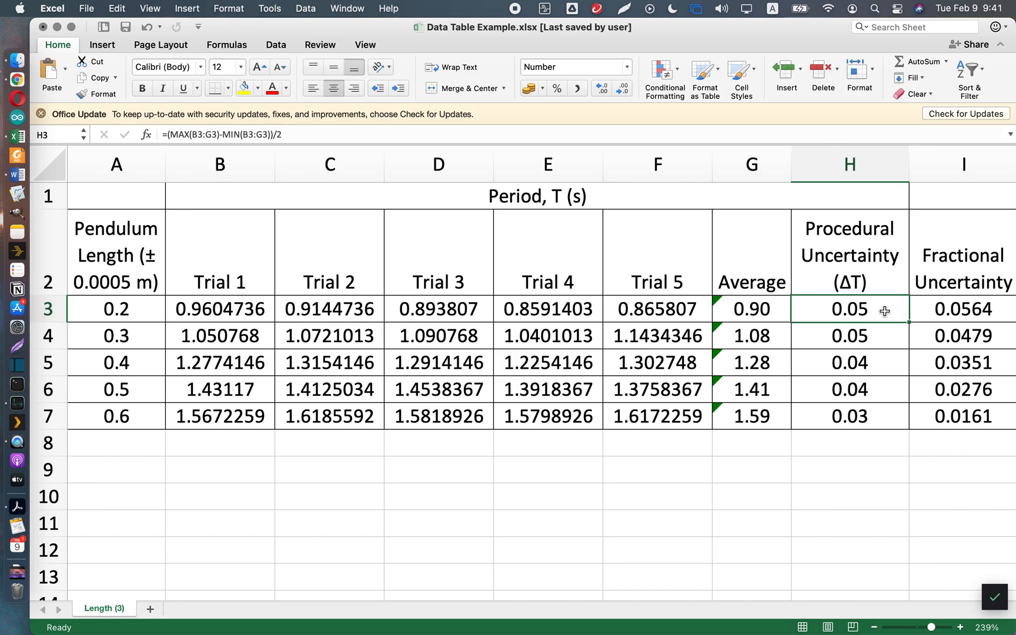
scroll(right, 3)
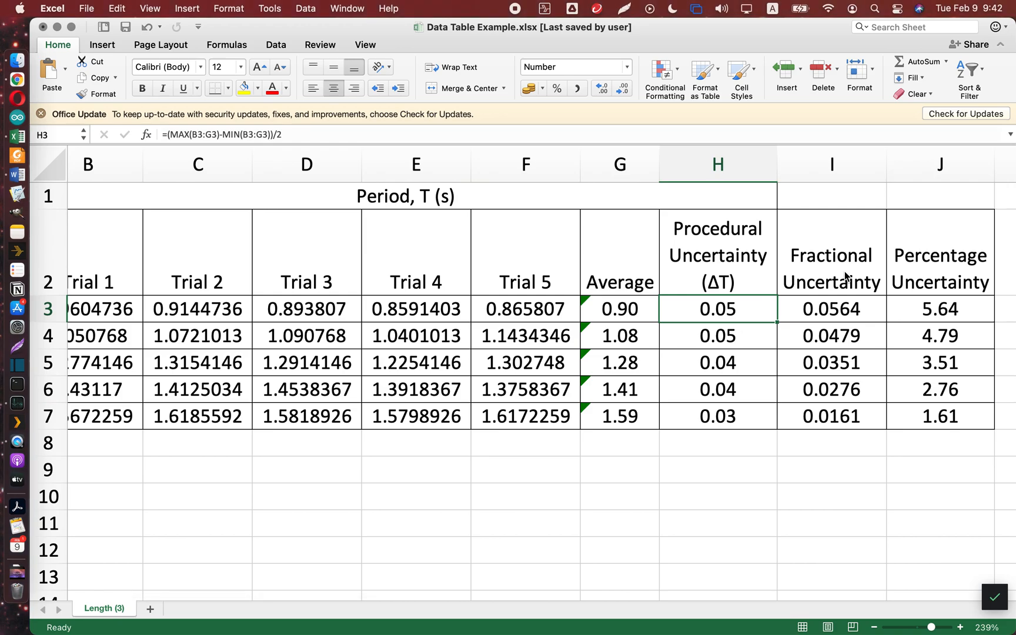
Enter =H3/G3 in I3 and paste it down I4:I7 for fractional uncertainty
click(830, 254)
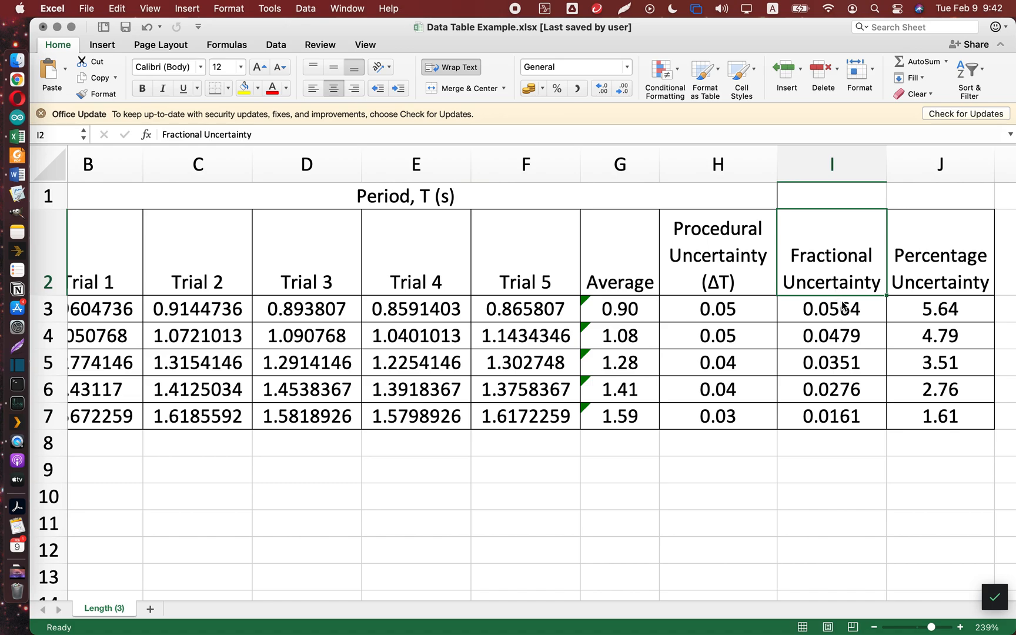
mouse_move(821, 276)
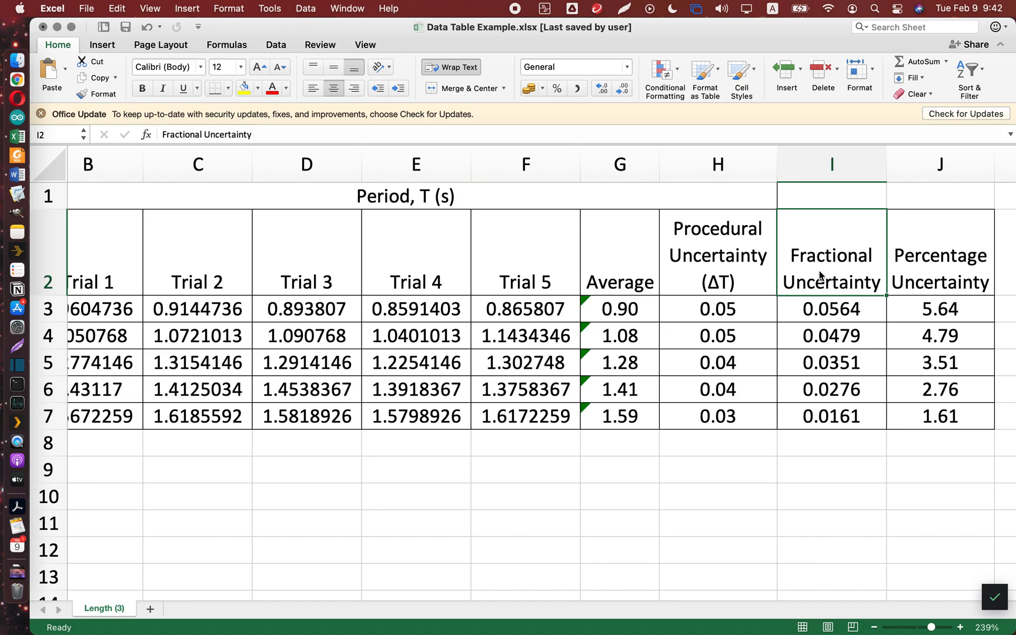
mouse_move(737, 277)
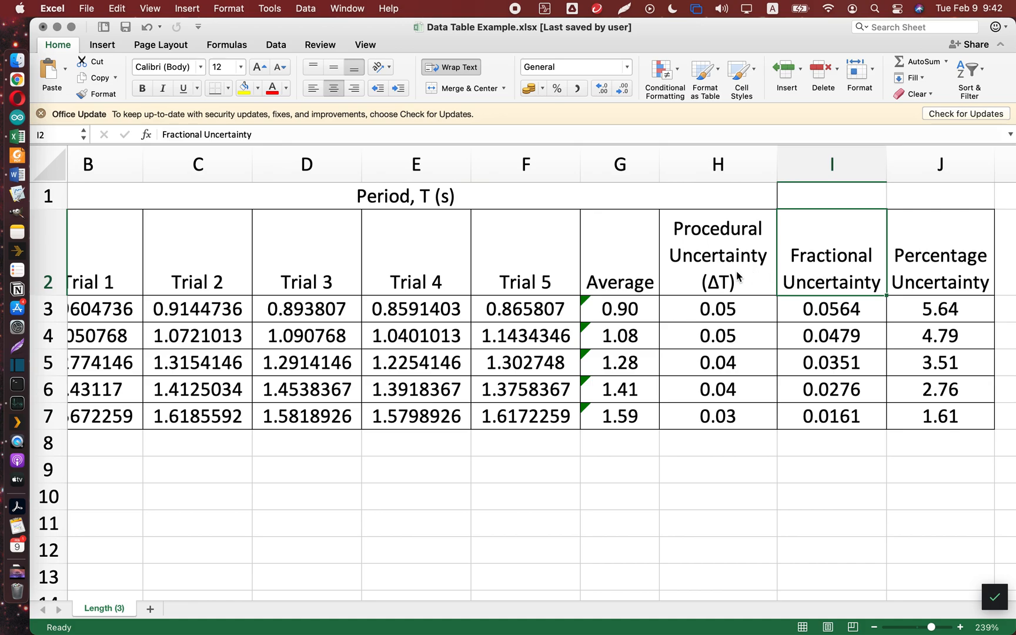
mouse_move(716, 278)
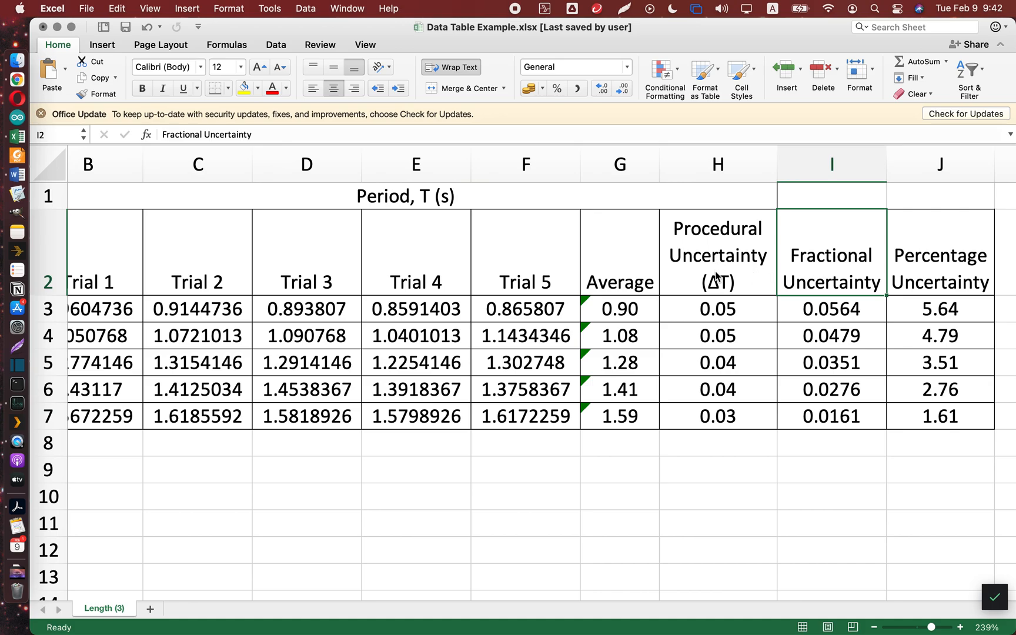
mouse_move(597, 282)
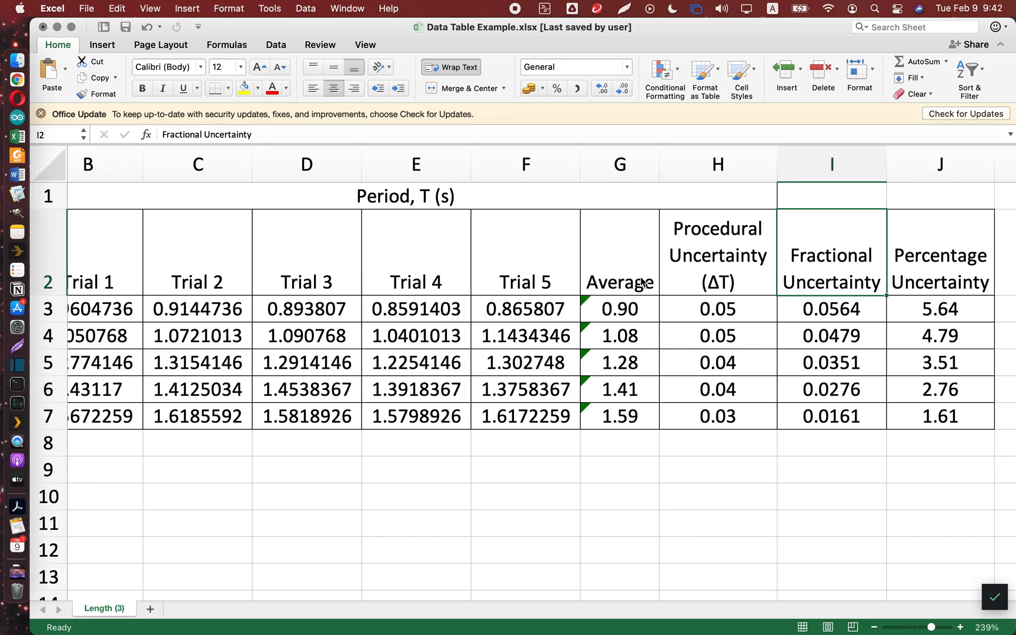
click(619, 282)
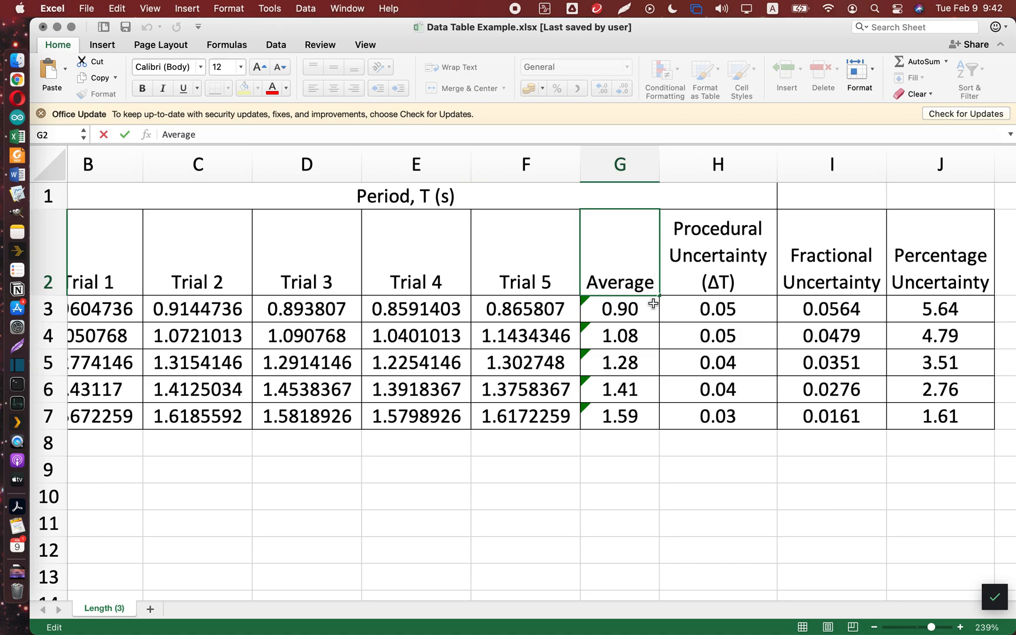
mouse_move(610, 304)
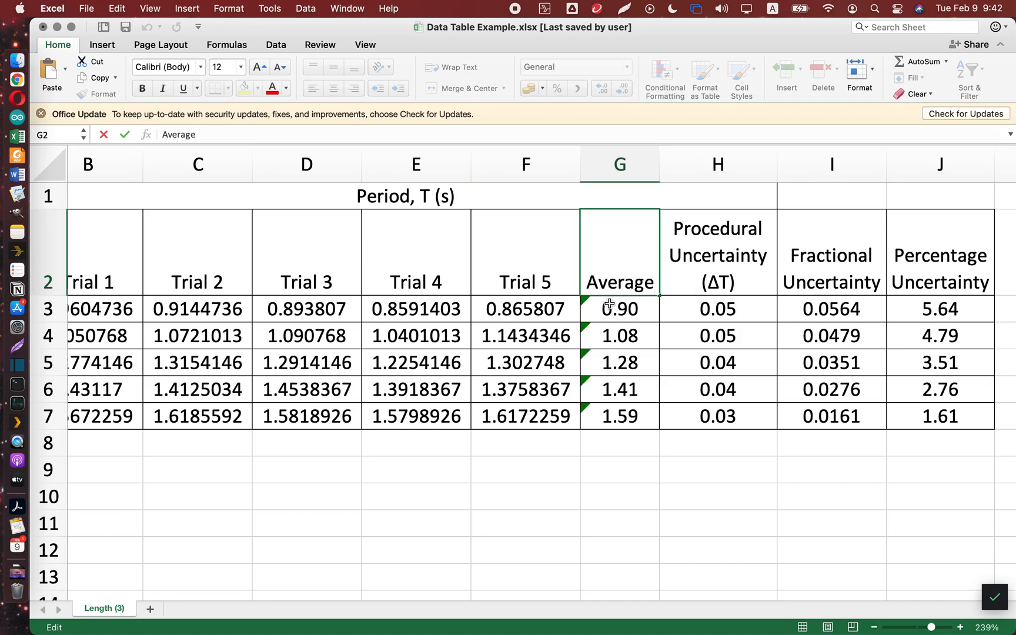
mouse_move(740, 314)
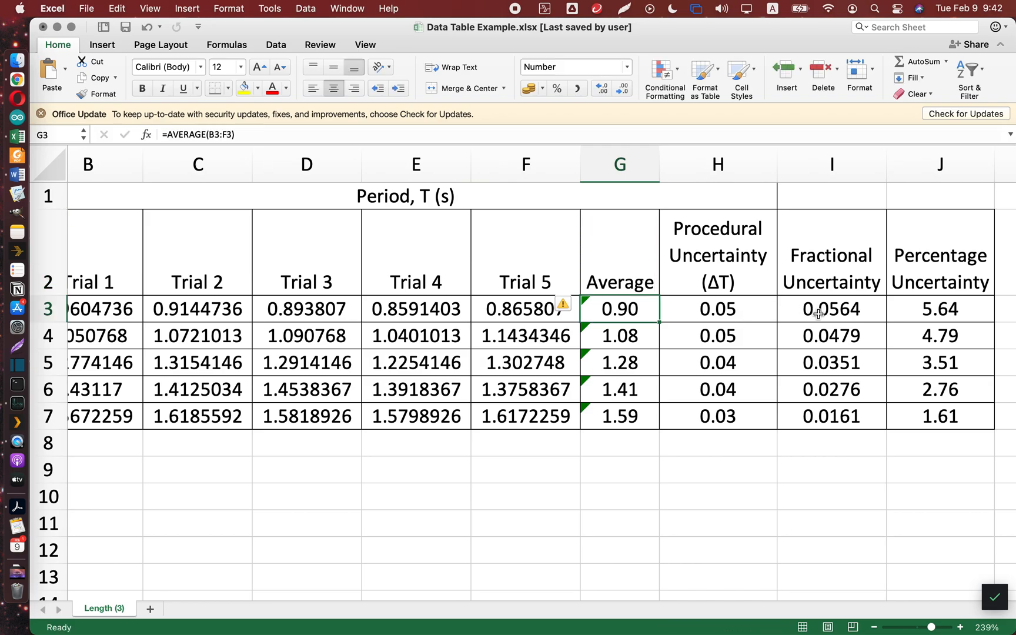
mouse_move(861, 312)
text(=H3/G3)
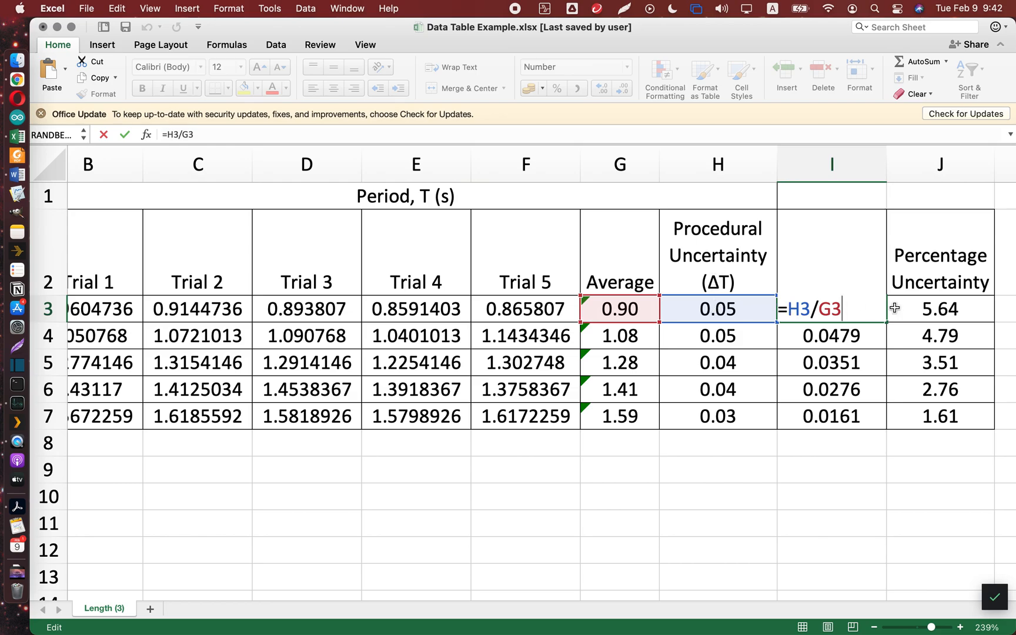
mouse_move(622, 308)
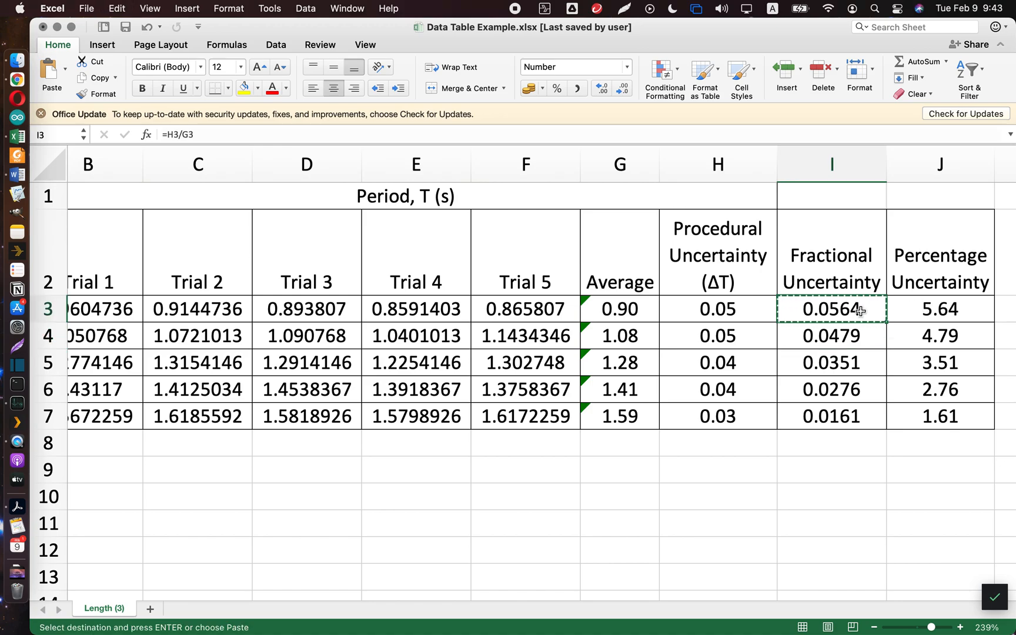
drag(831, 308, 831, 415)
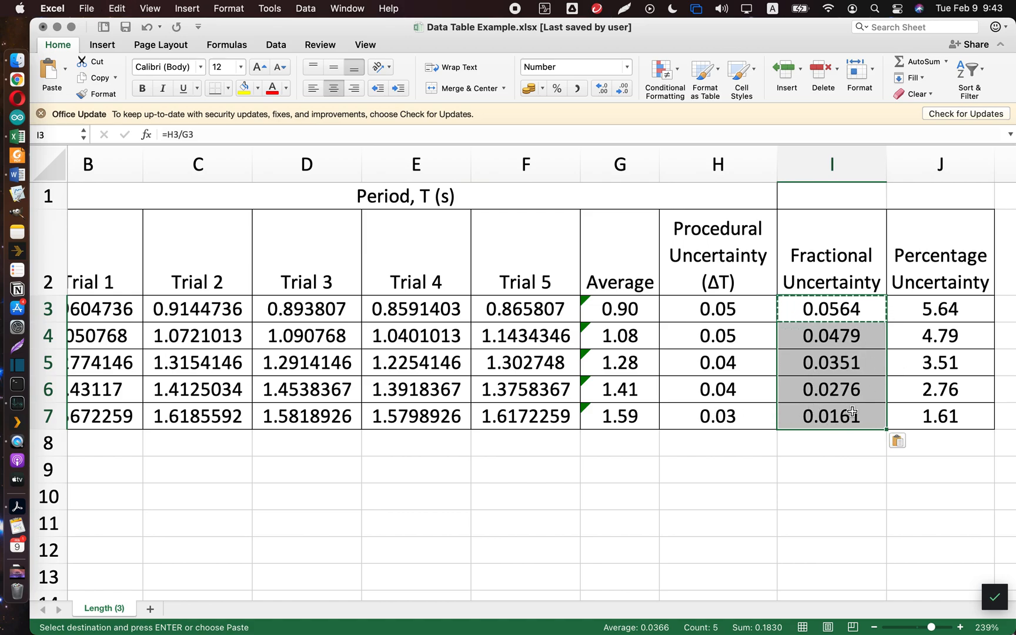
mouse_move(818, 455)
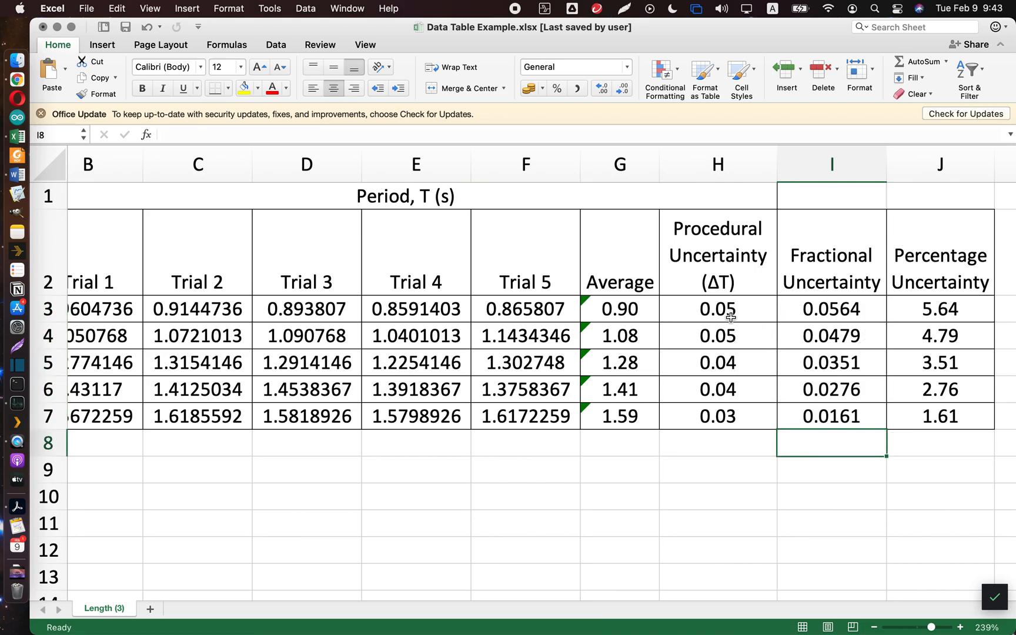
mouse_move(727, 310)
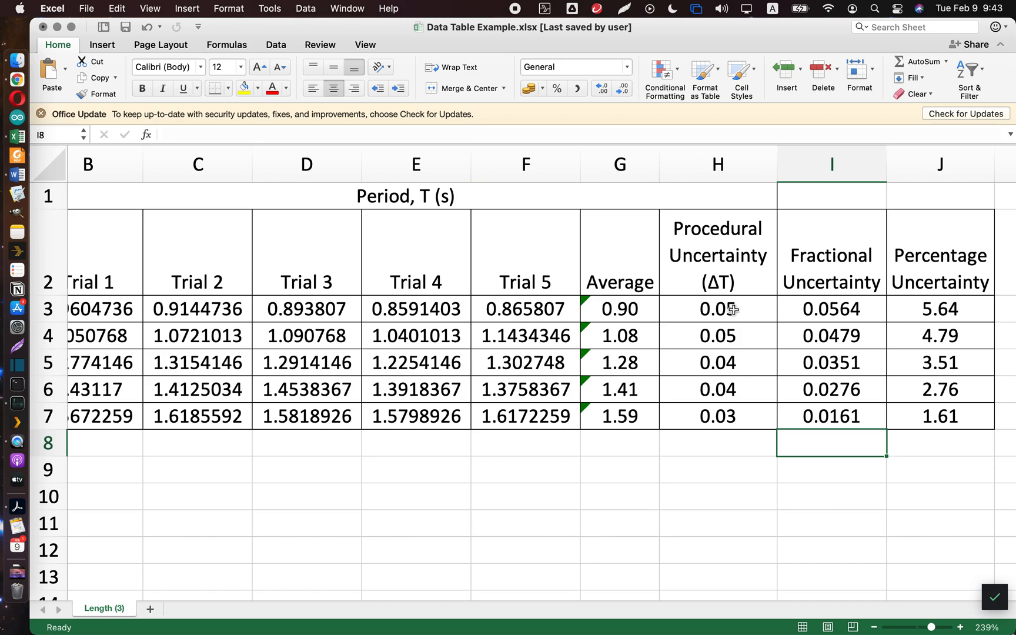
mouse_move(719, 237)
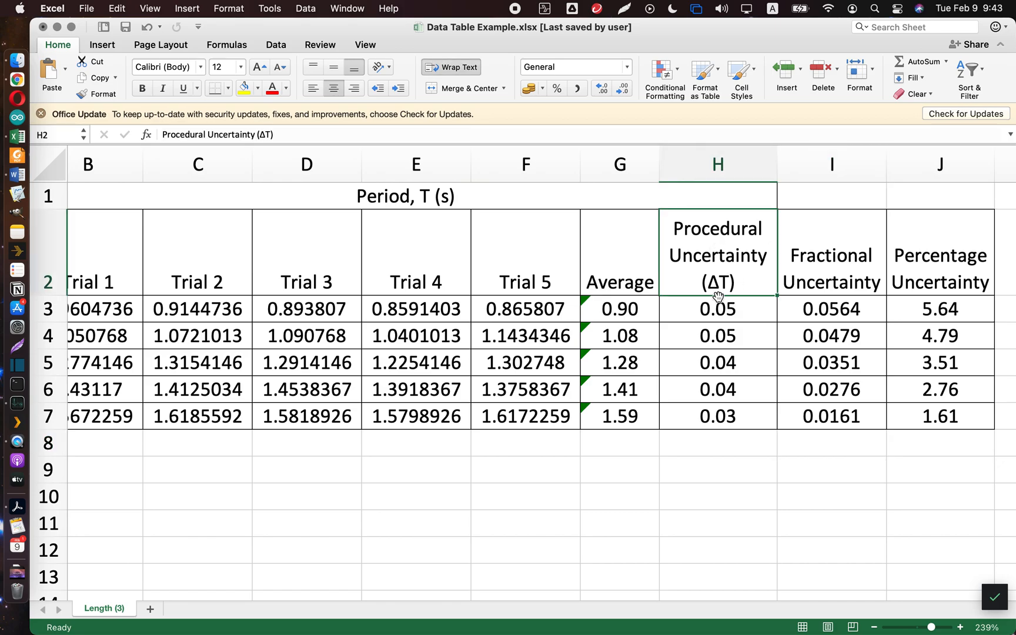
mouse_move(712, 252)
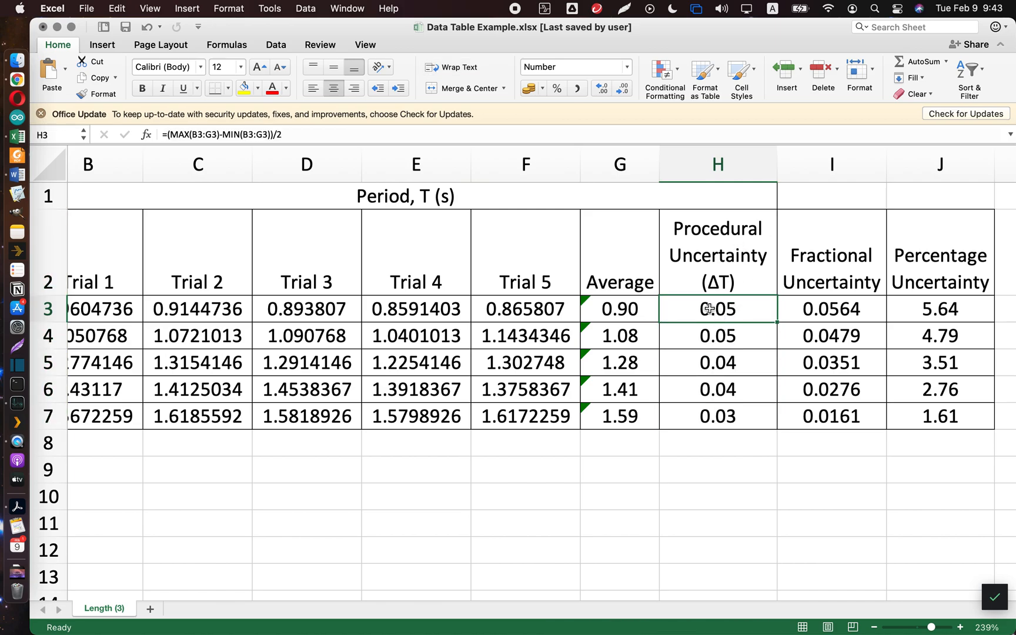
drag(717, 308, 717, 415)
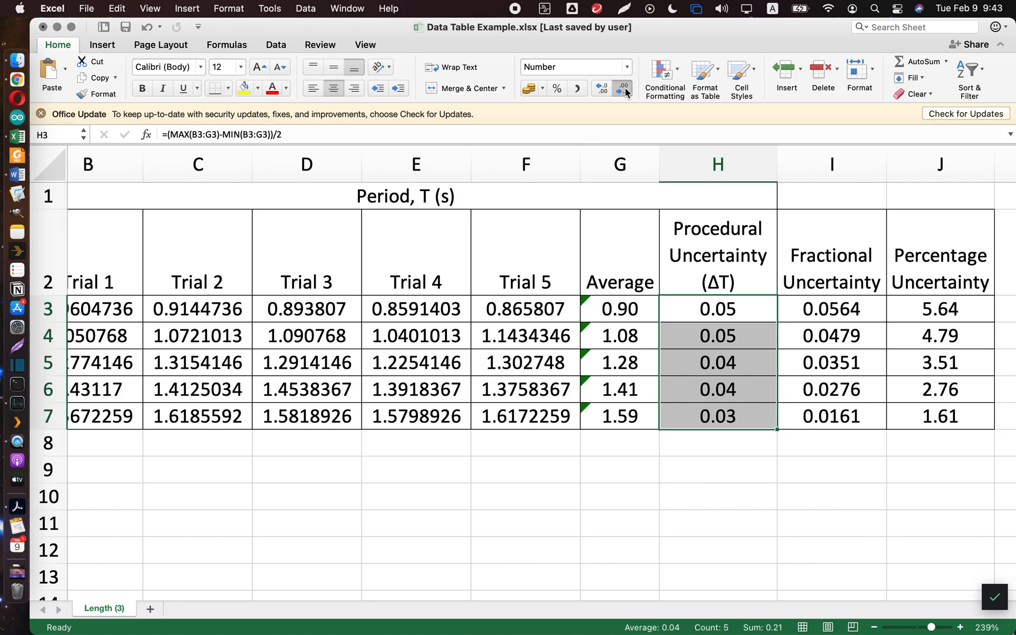
click(602, 88)
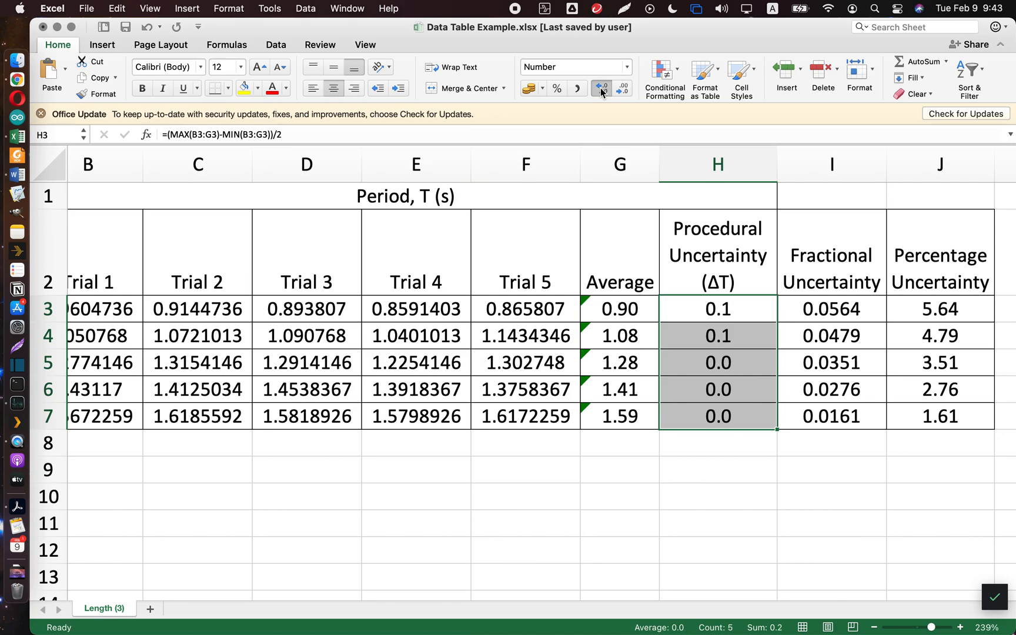
click(621, 88)
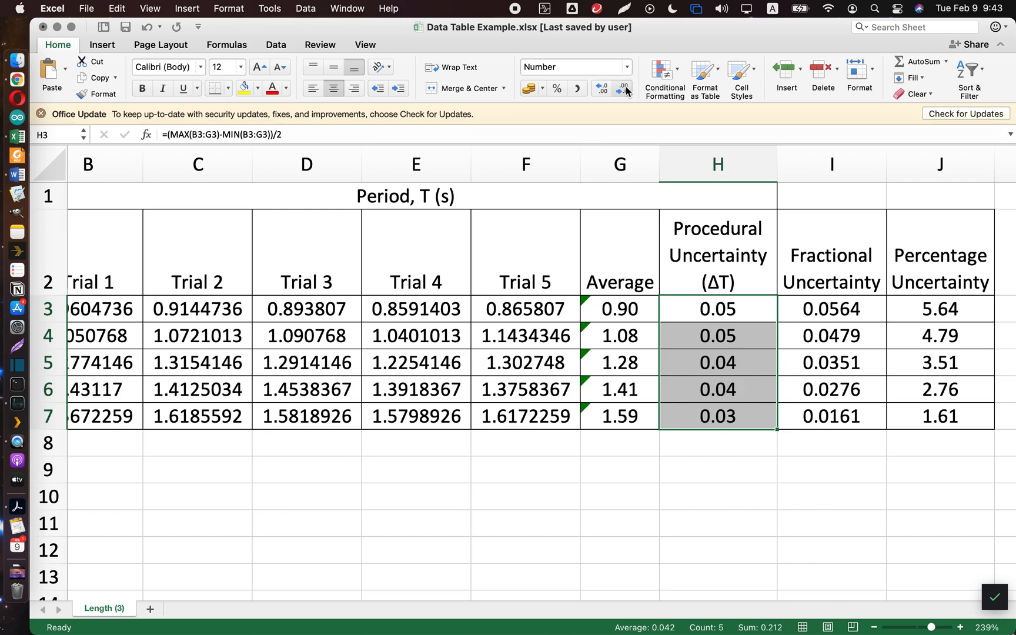
click(623, 88)
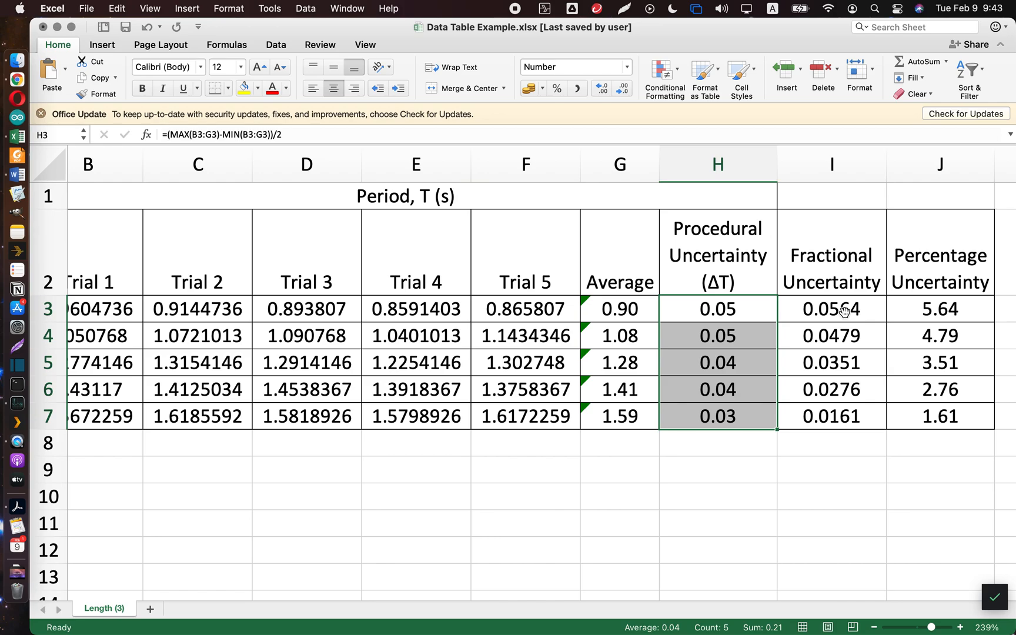
Replace J3 with =I3*100 so percentage uncertainty reads 5.64 for the 0.2 m row
click(831, 309)
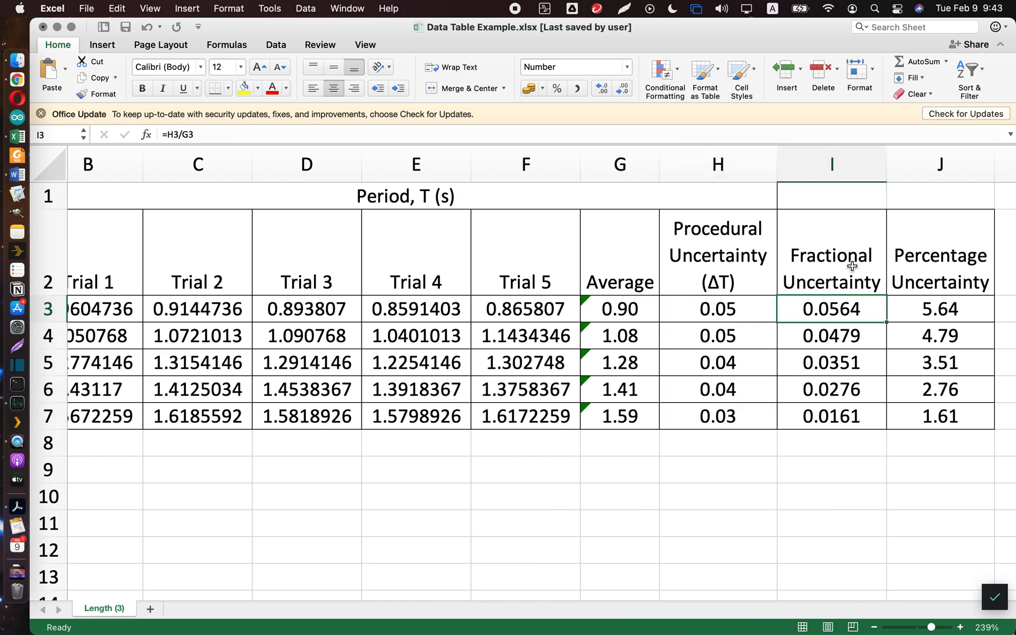
mouse_move(947, 291)
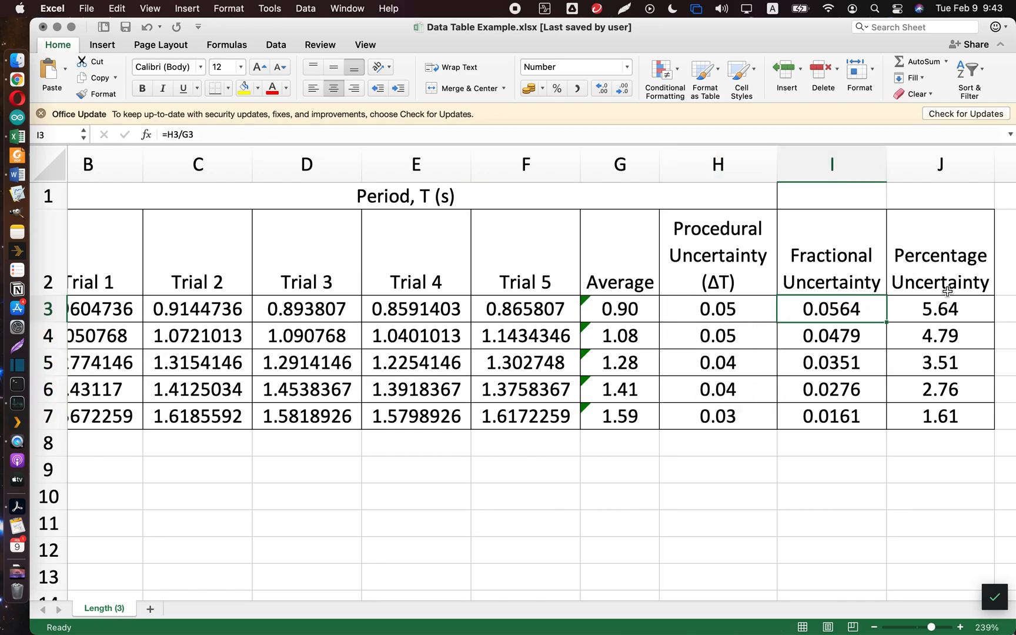
click(939, 308)
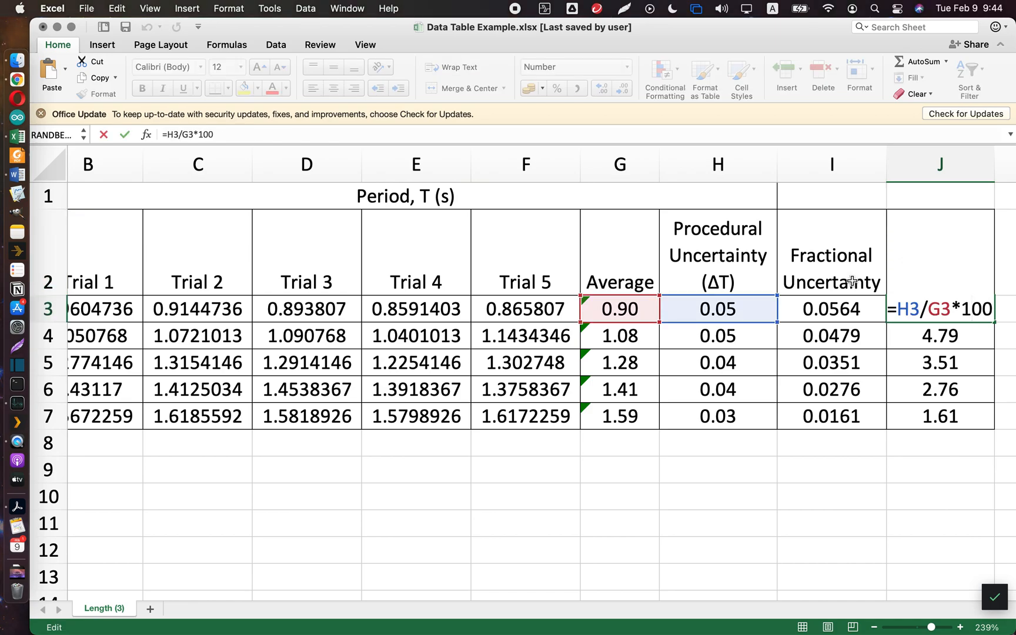
key(Return)
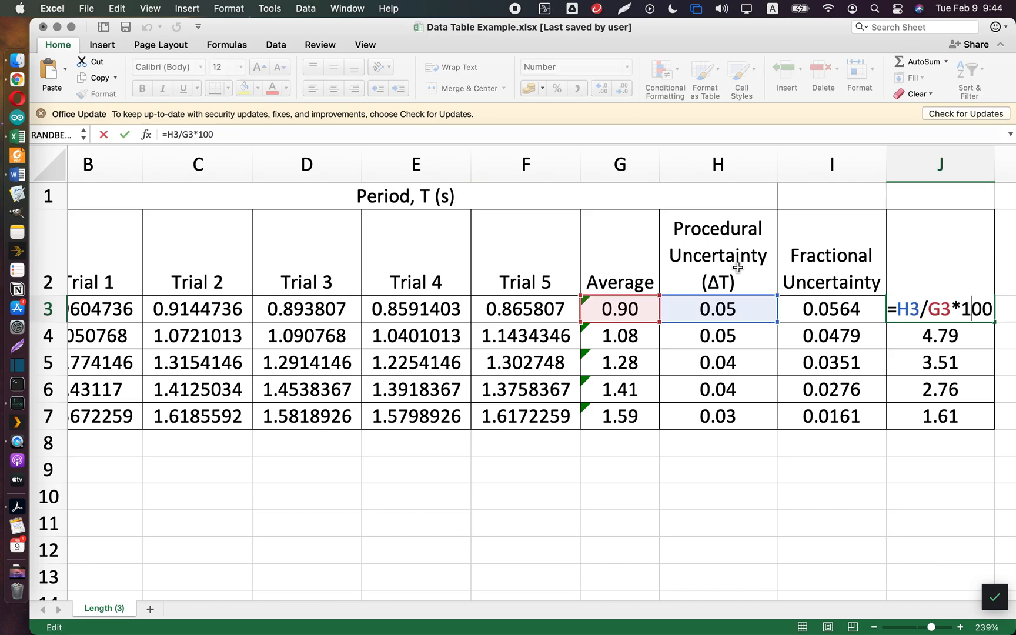
mouse_move(930, 325)
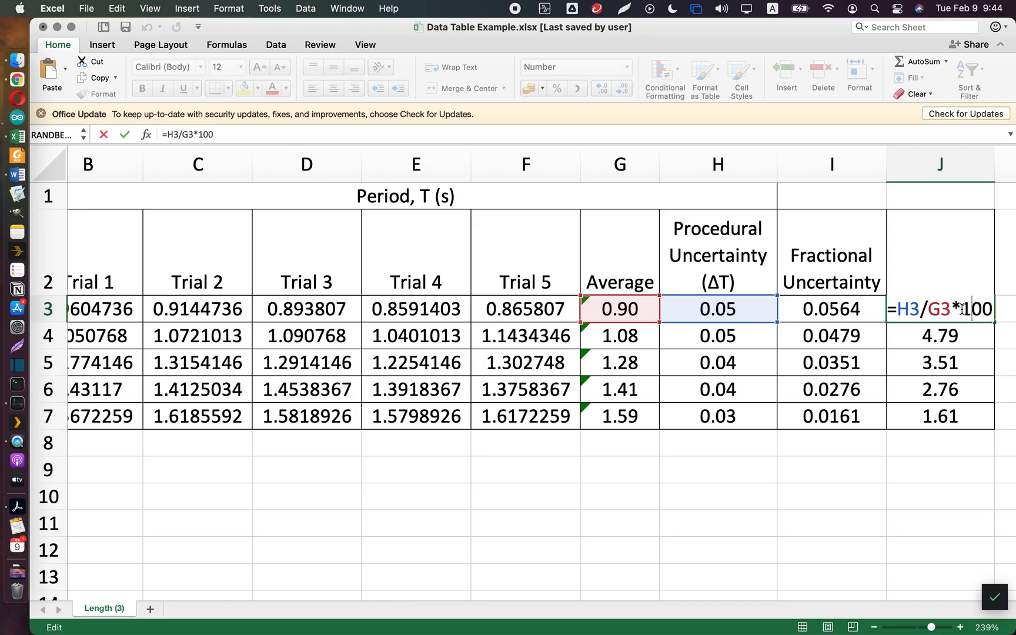
key(Enter)
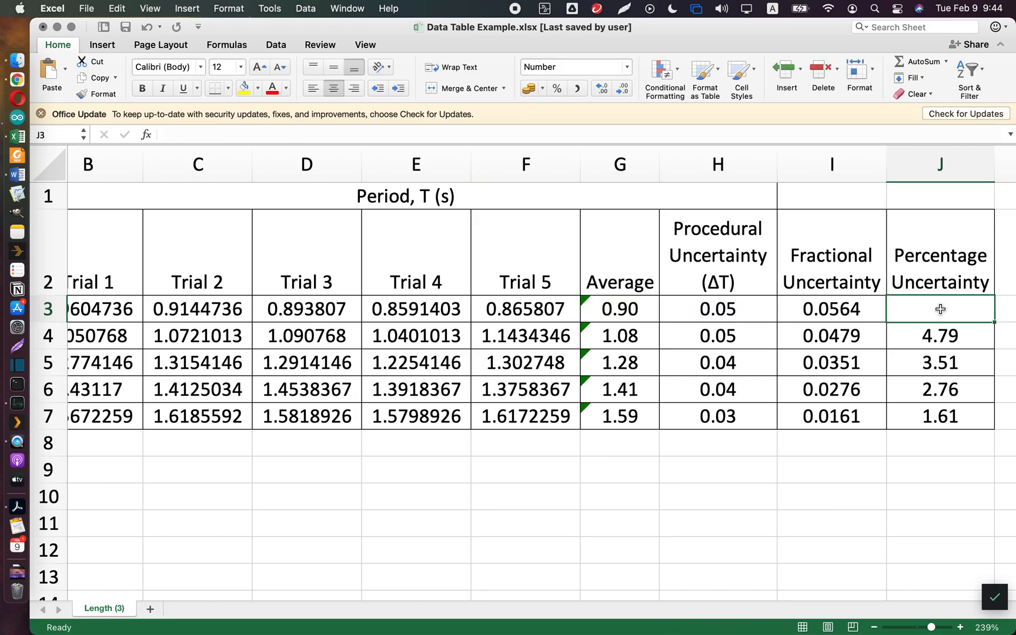
text(=)
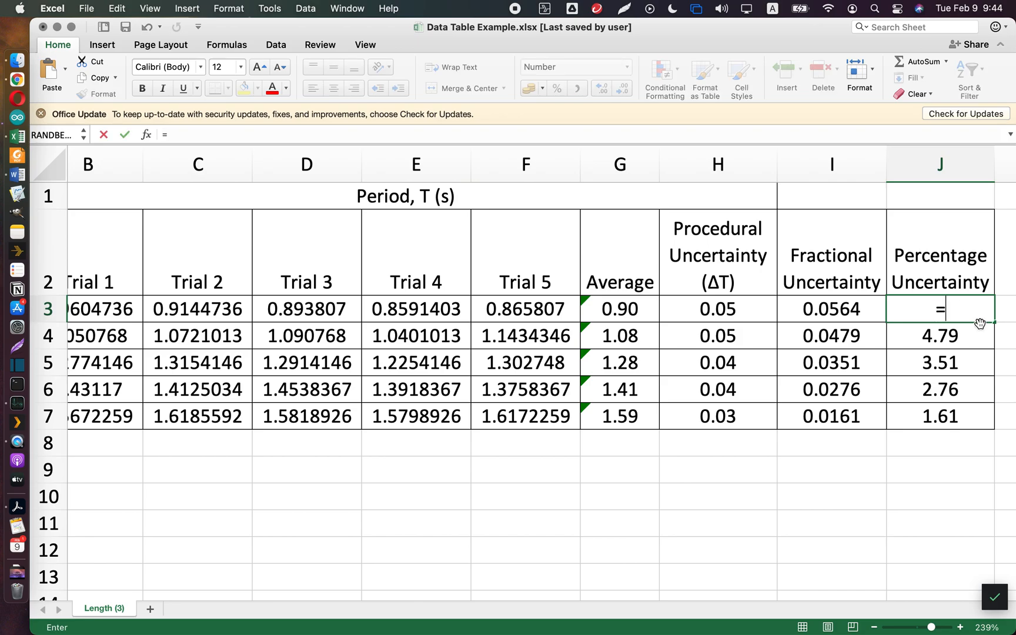
click(830, 309)
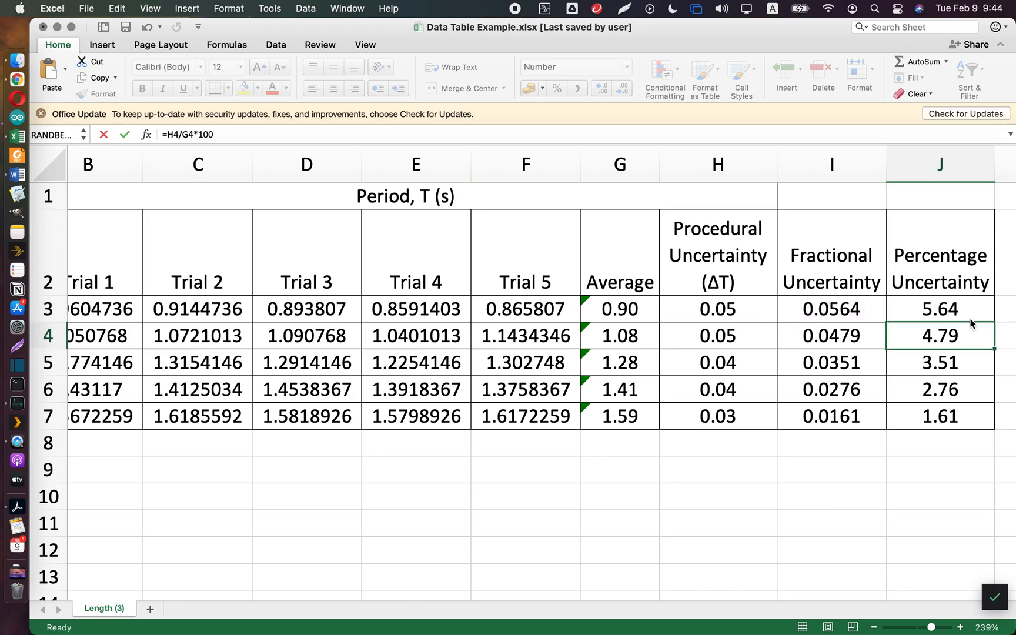
click(938, 308)
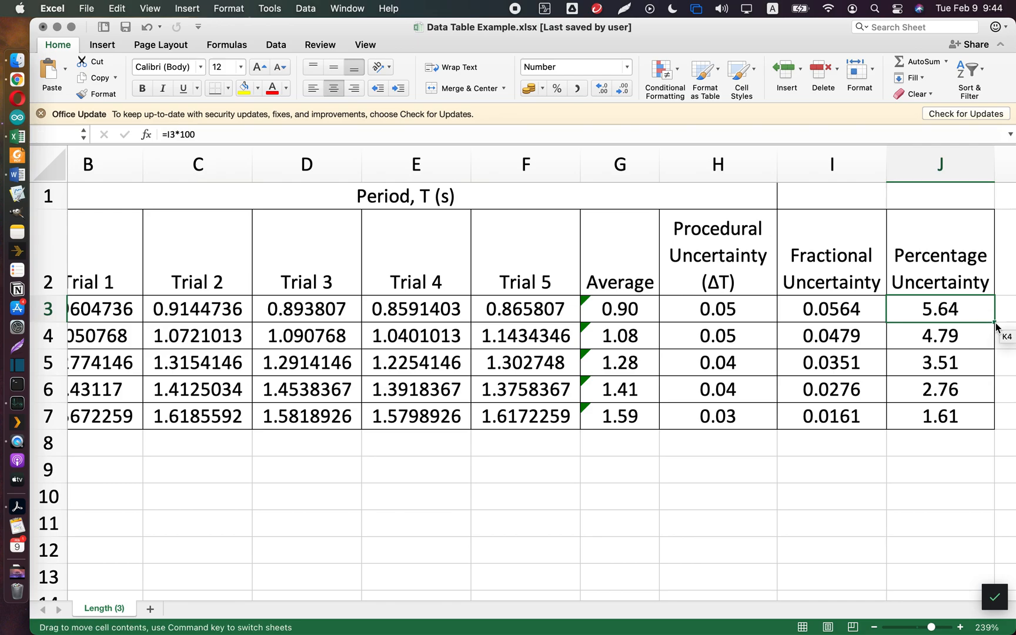
Undo the accidental move of J3 and select J4:J7 to copy the formula down
drag(941, 308, 941, 417)
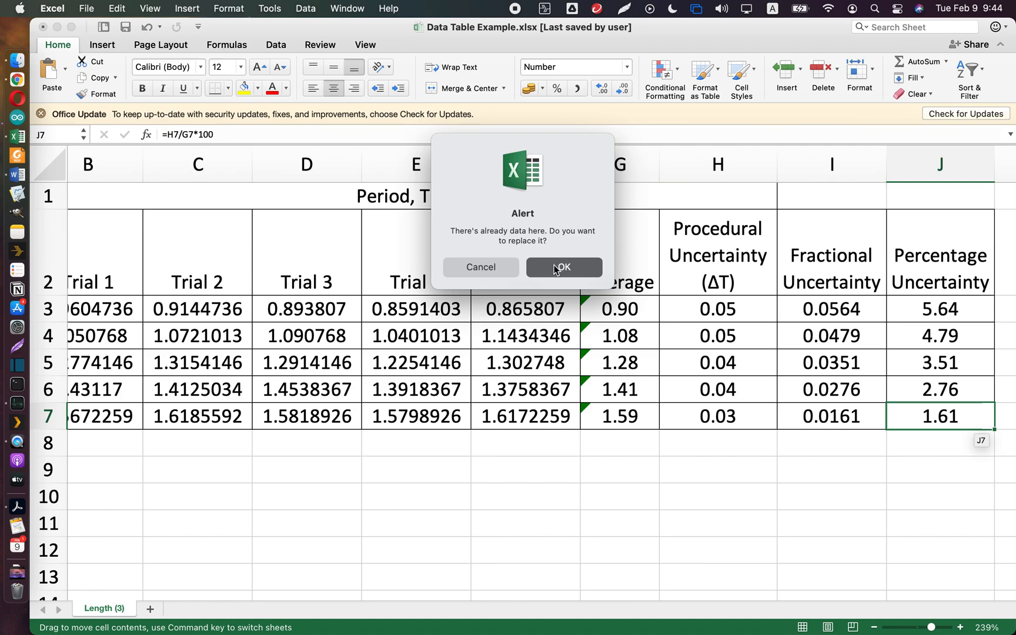
click(562, 267)
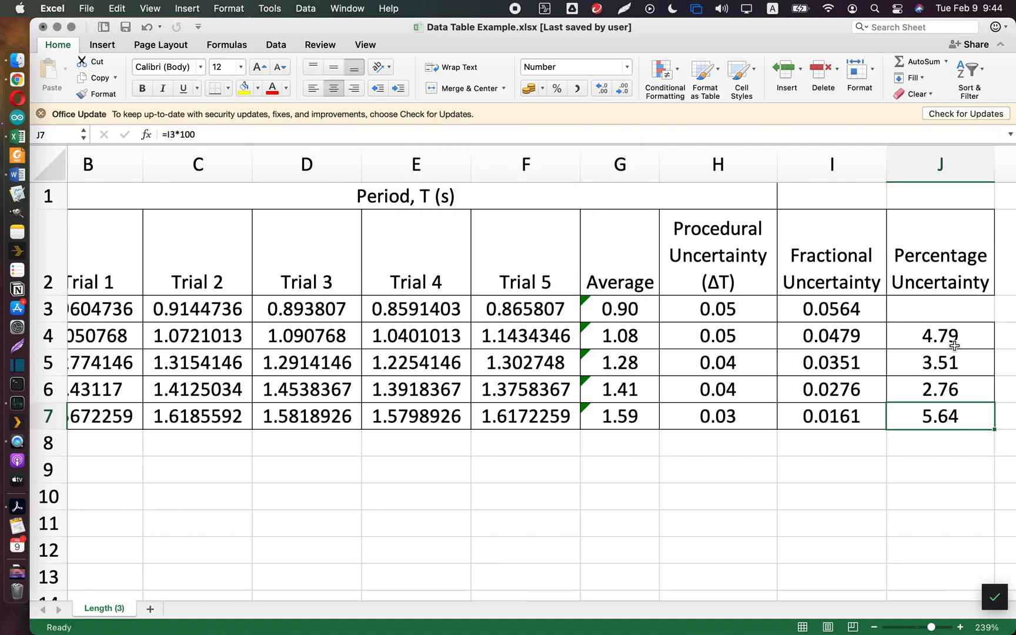
click(939, 309)
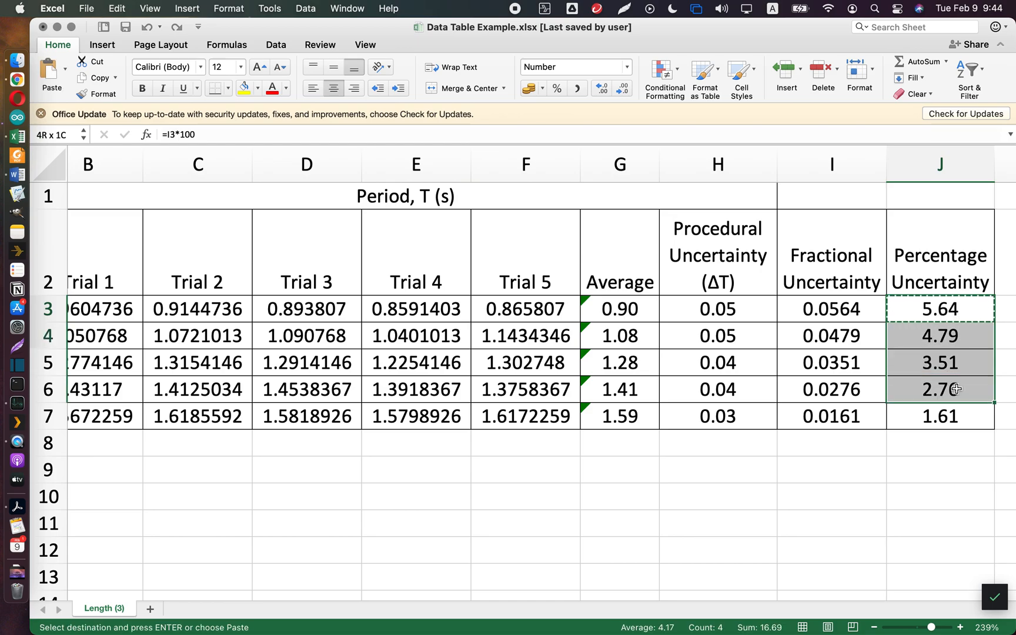
click(939, 416)
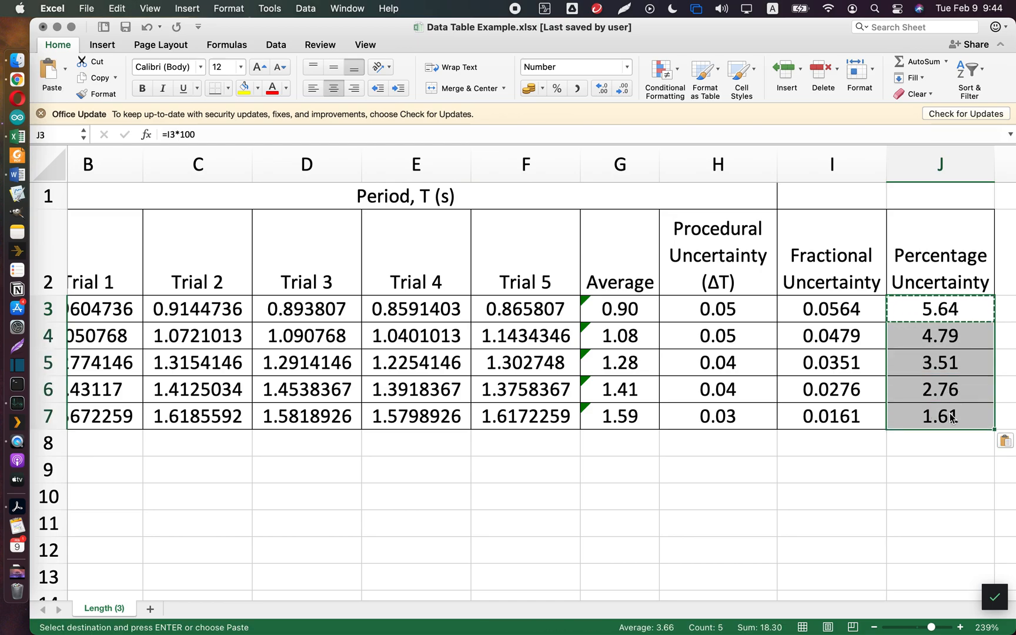
mouse_move(621, 374)
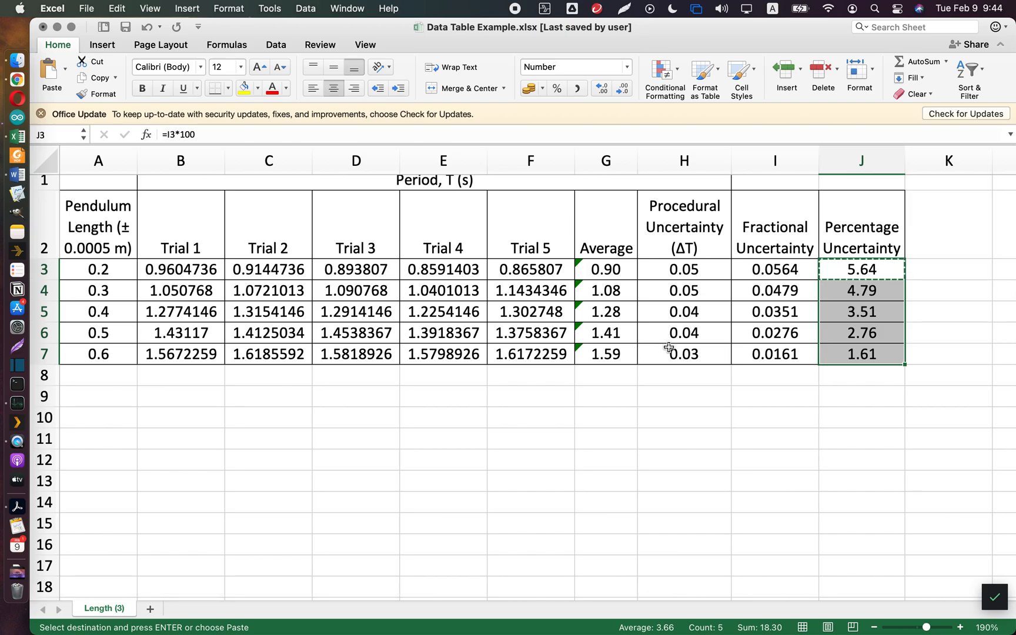
Select the Pendulum Length and Average columns and go to the Insert ribbon
click(356, 160)
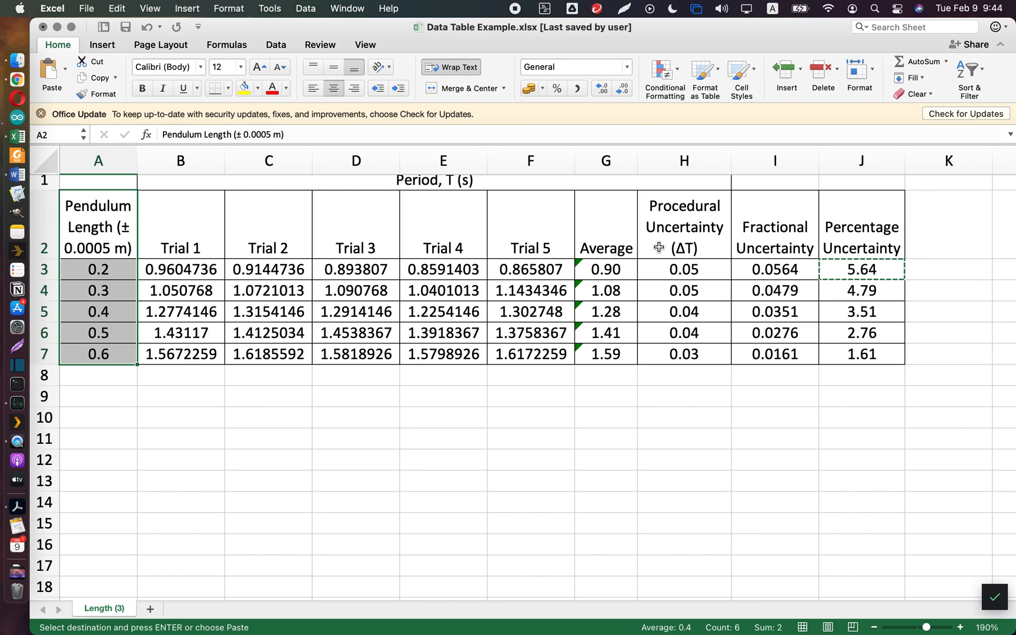
mouse_move(606, 237)
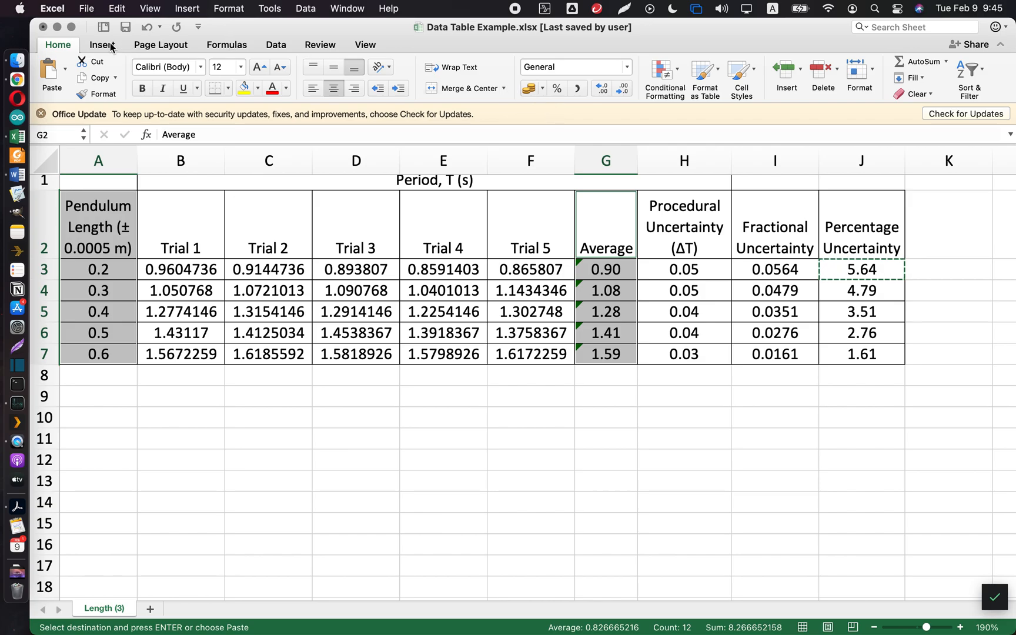
click(102, 45)
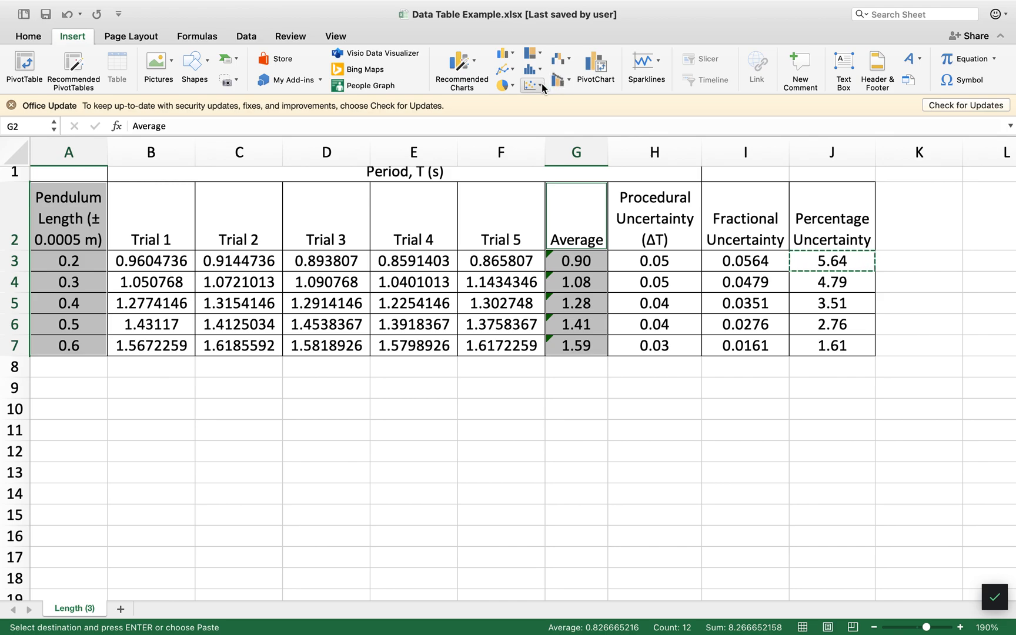
Insert a plain scatter chart of average period against pendulum length, titled Average
click(529, 67)
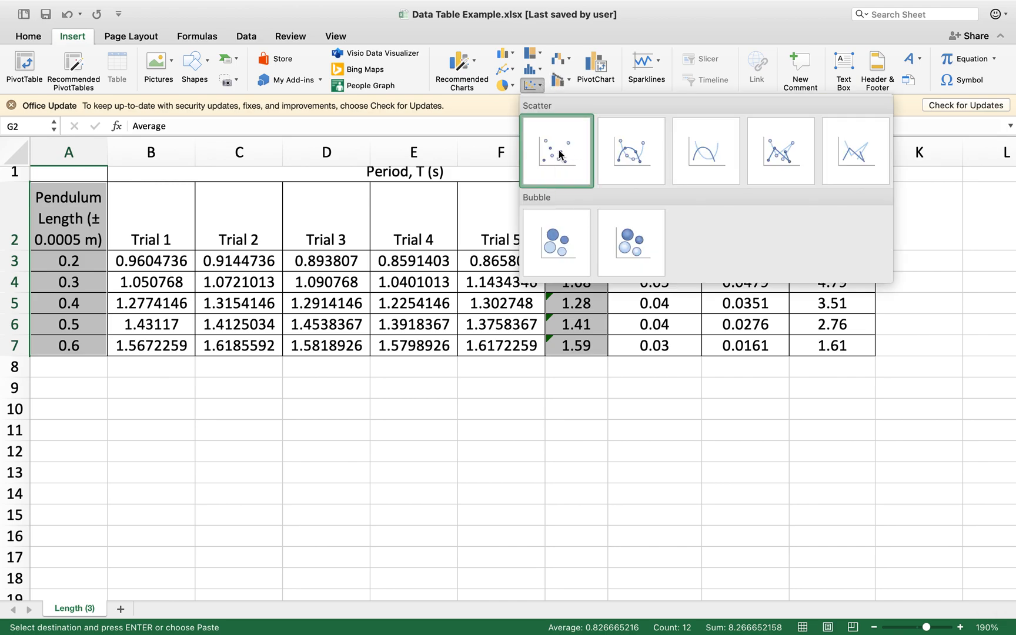
mouse_move(559, 160)
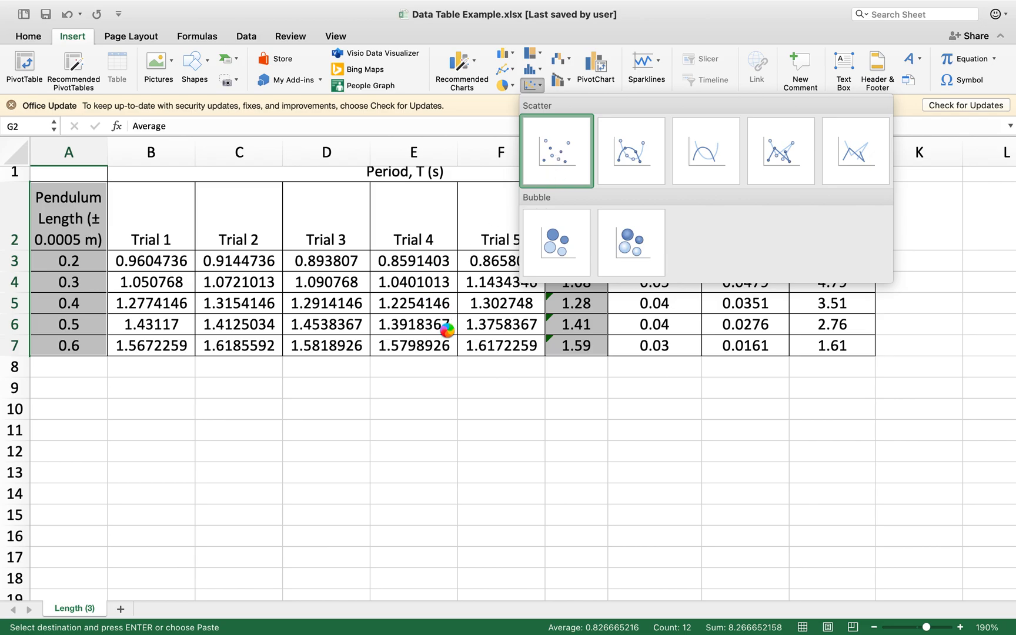
click(555, 150)
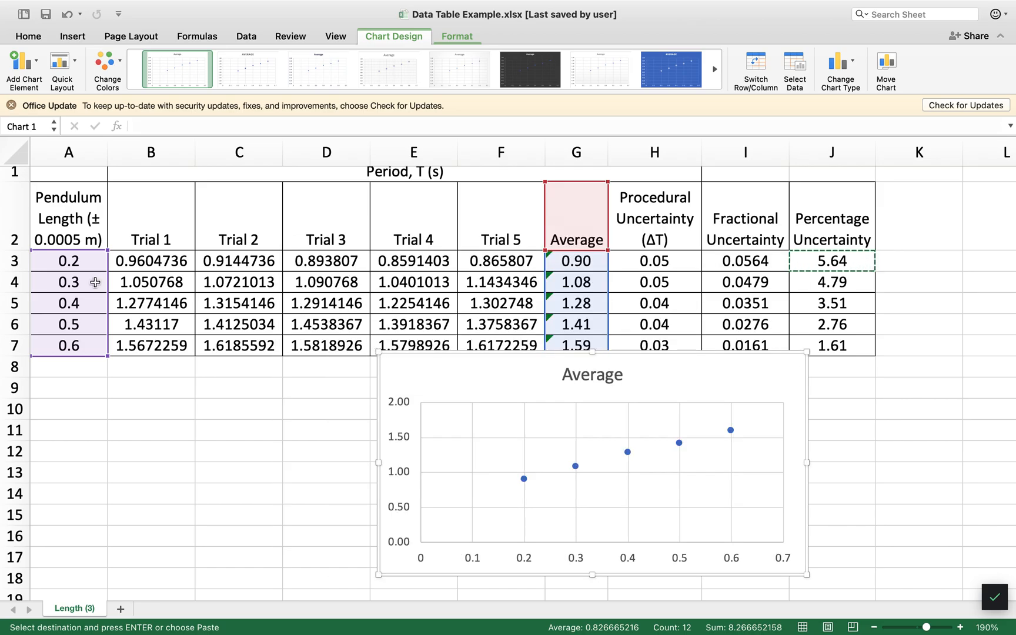
mouse_move(83, 341)
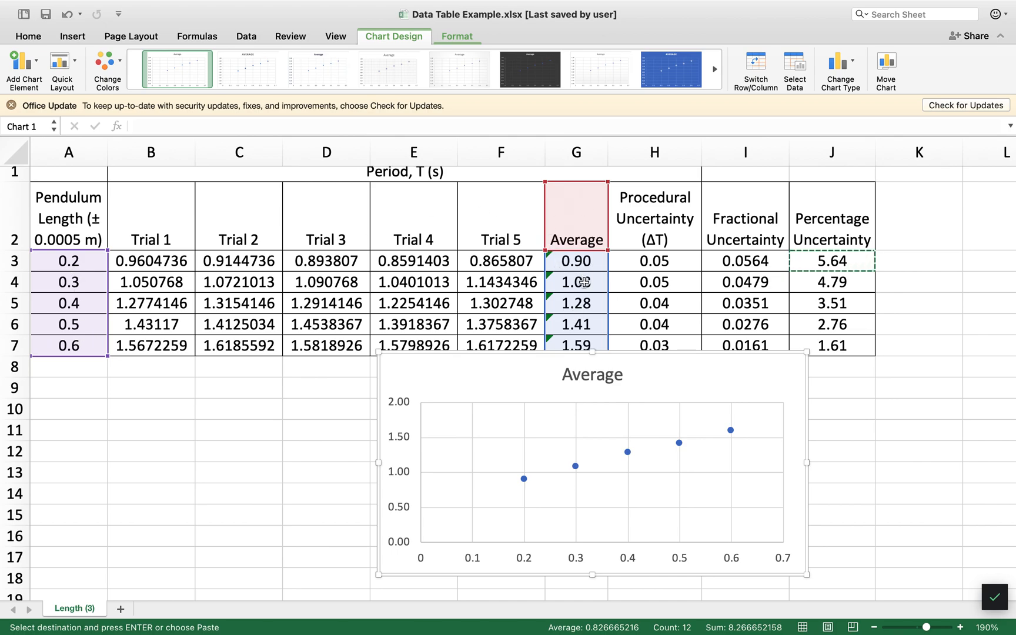
mouse_move(383, 351)
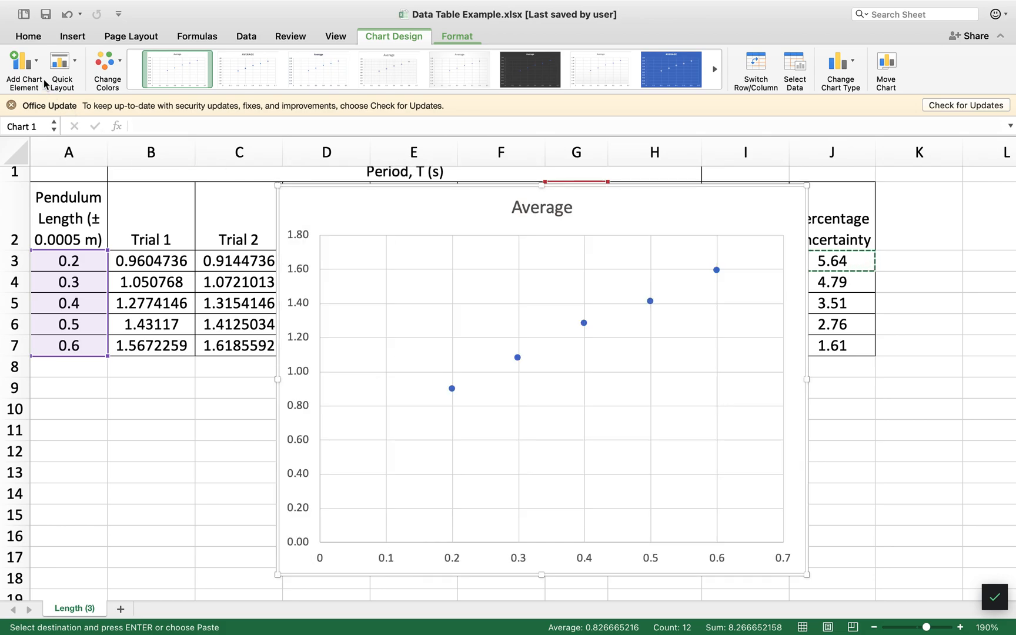
click(24, 65)
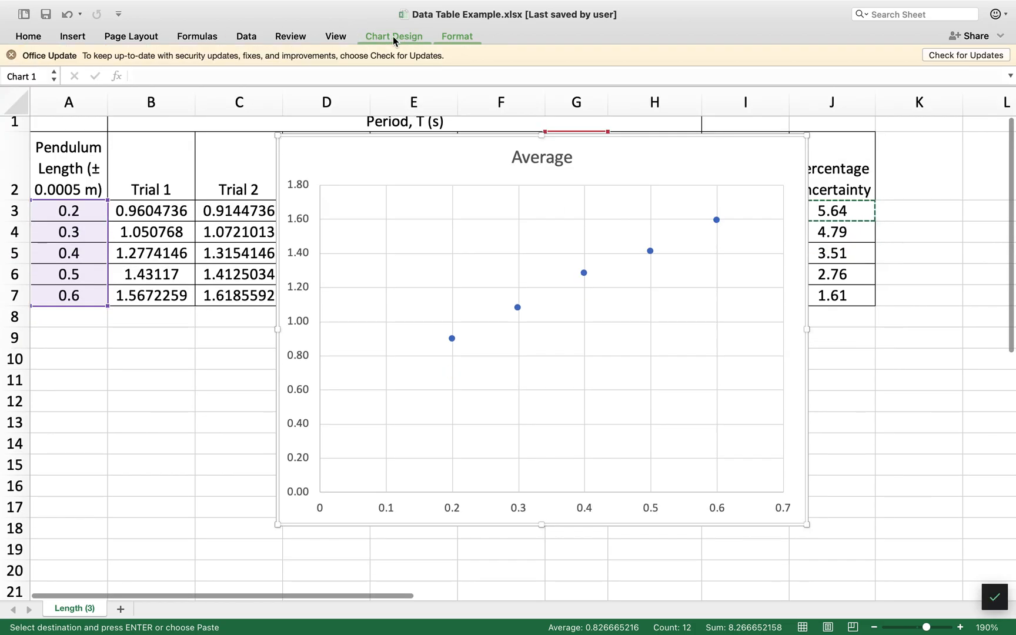
Add primary horizontal and vertical axis titles to the scatter chart
click(393, 36)
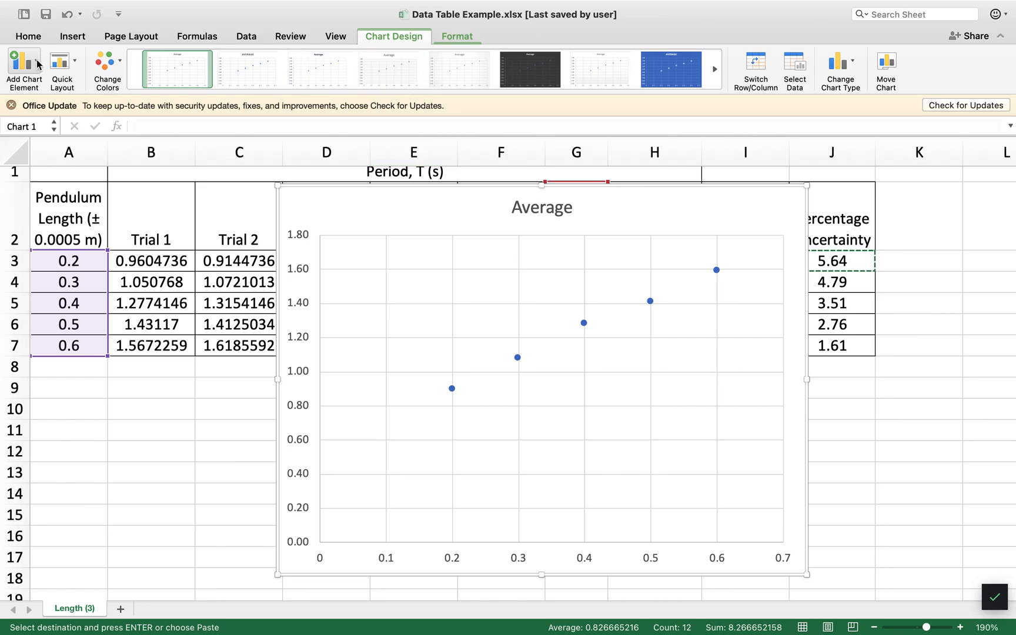
click(23, 68)
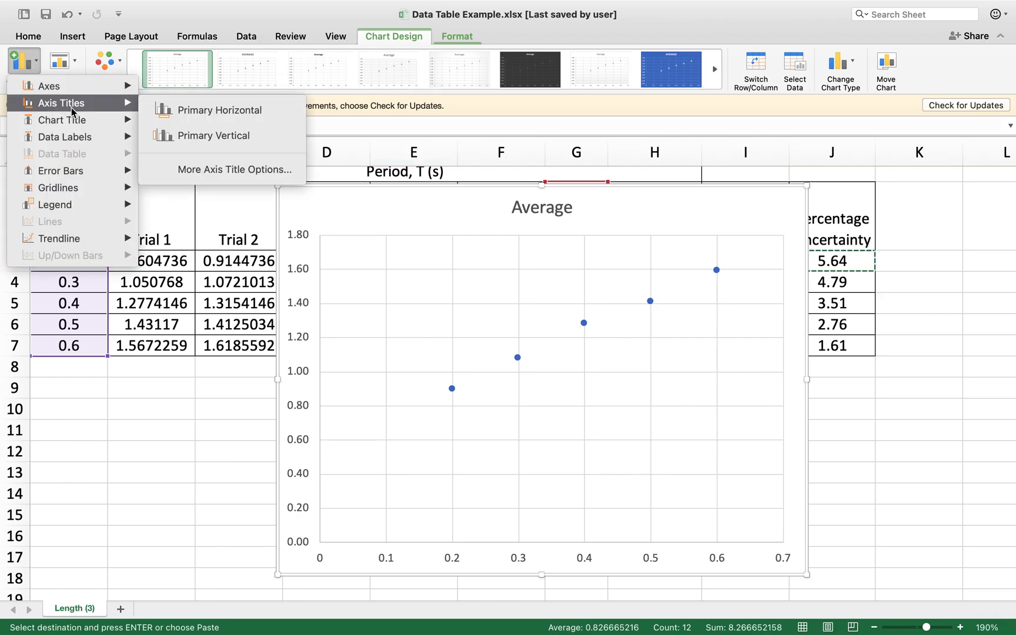
mouse_move(220, 110)
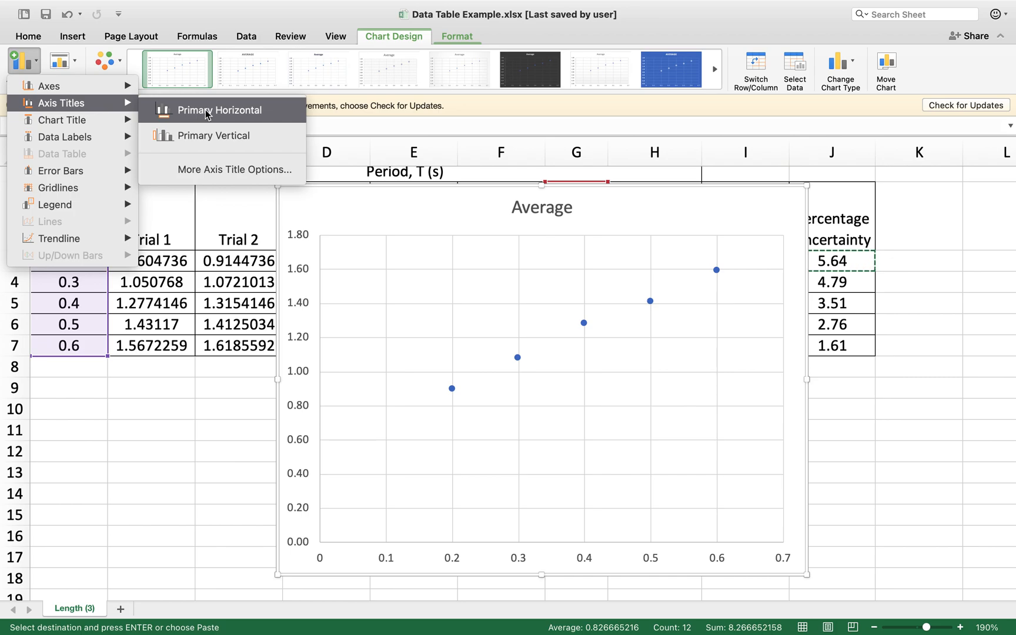
click(221, 110)
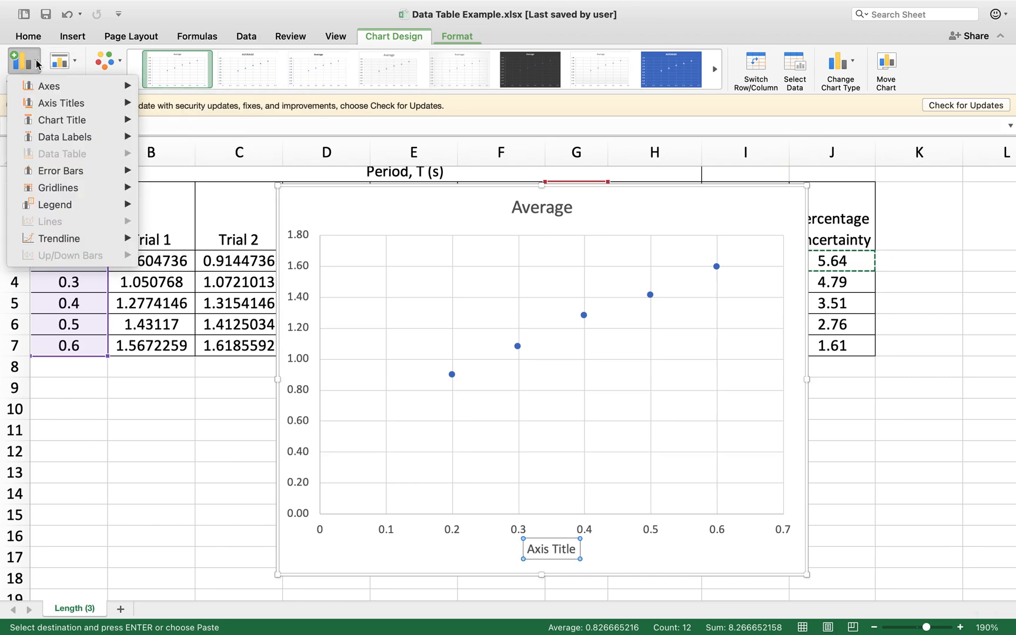
click(62, 103)
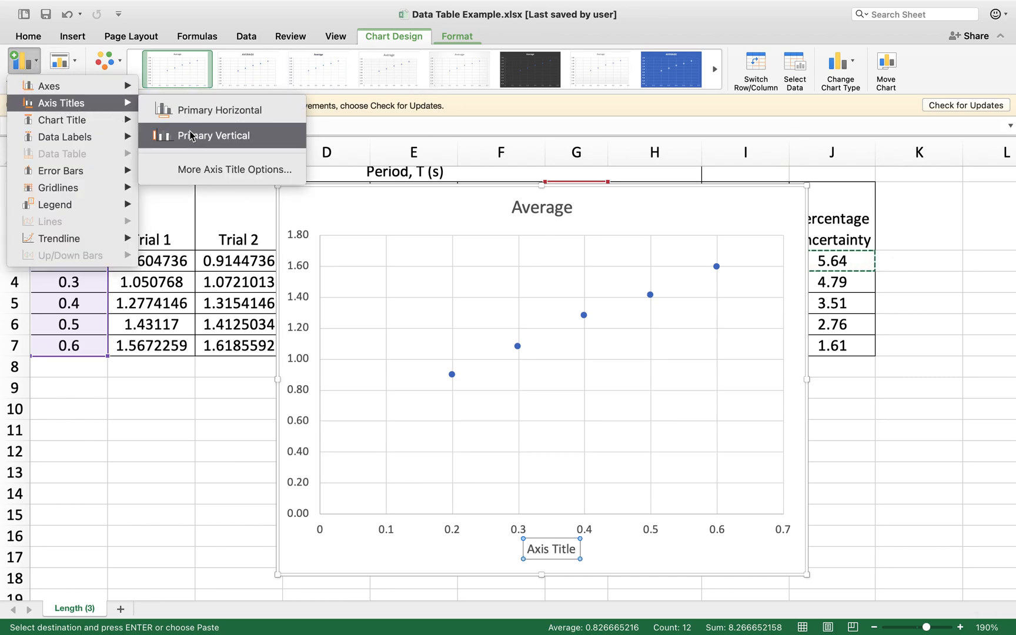
click(213, 136)
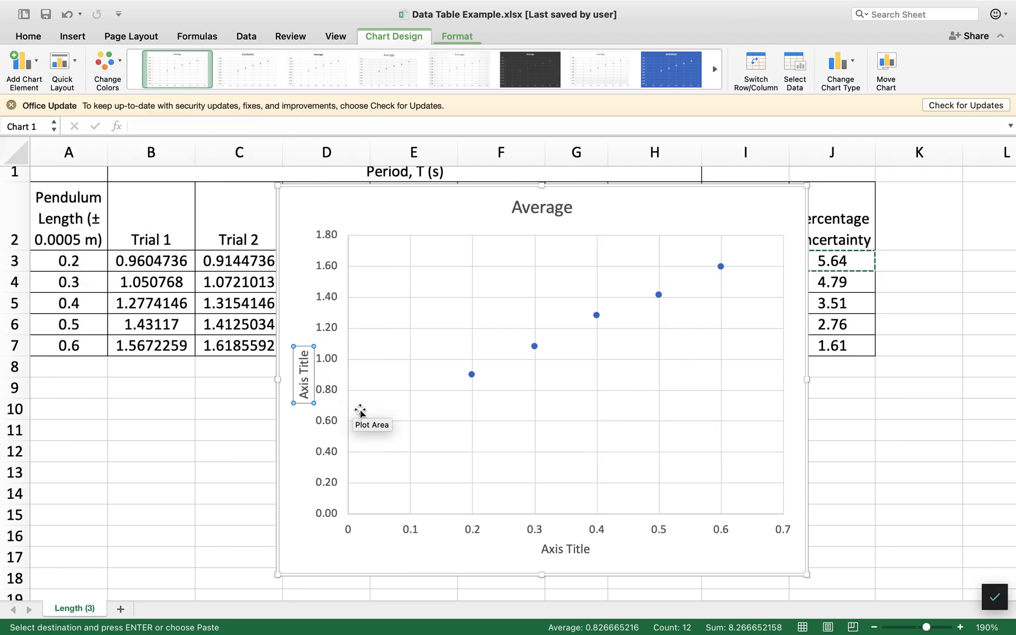
mouse_move(322, 374)
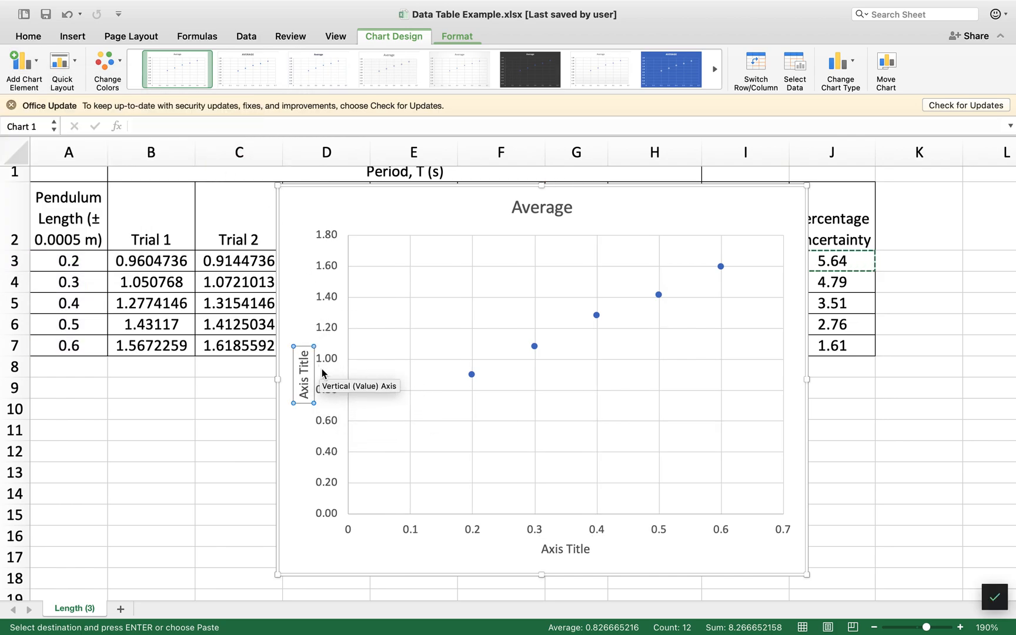
Rename the axis titles to Pendulum Length (m) and Period, T (s)
click(565, 550)
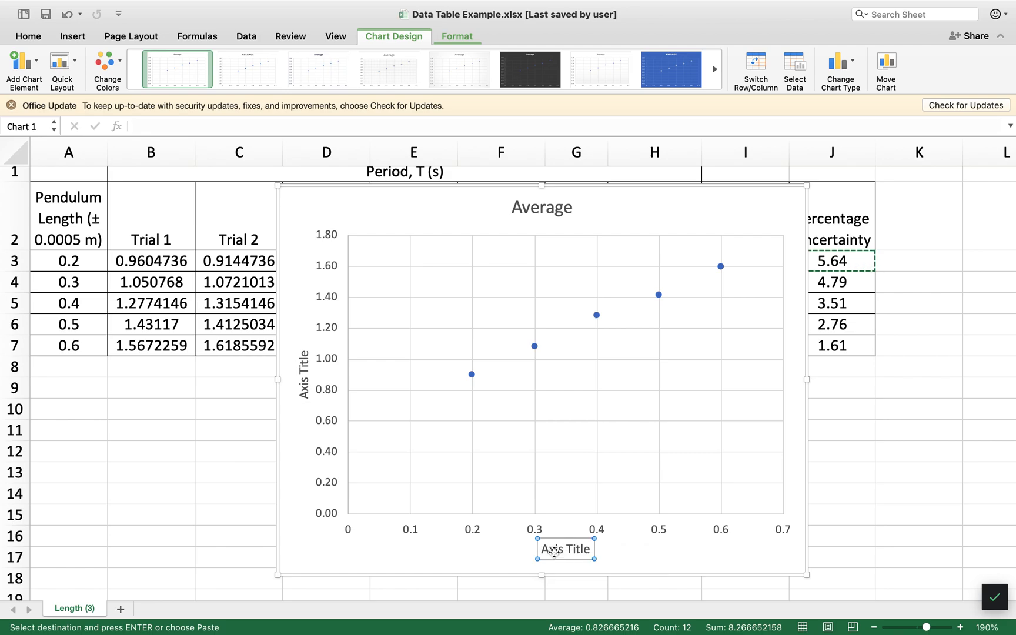
mouse_move(564, 550)
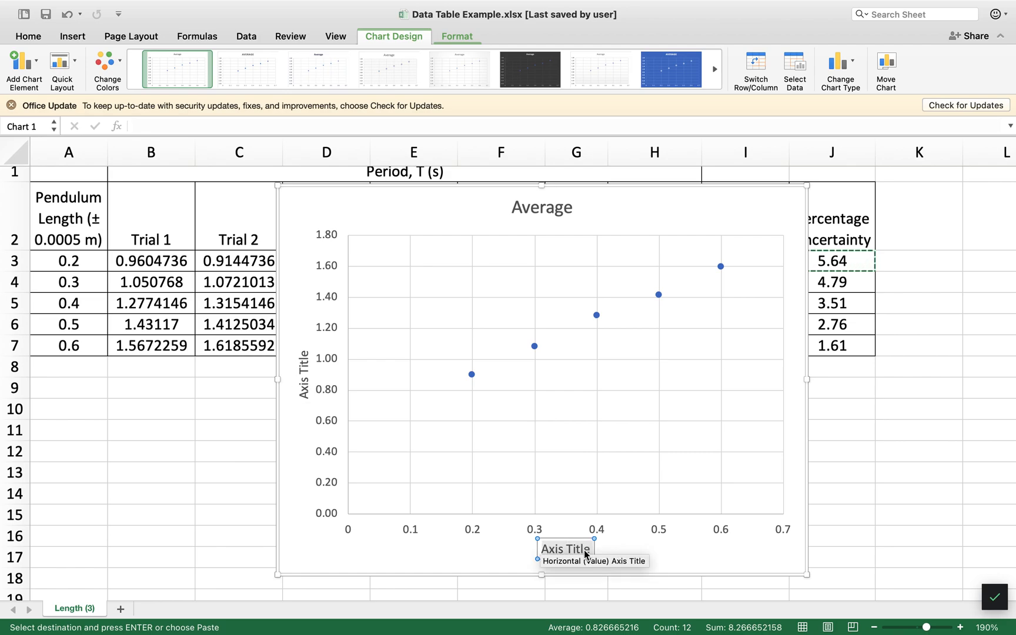
text(Pendulum Length ()
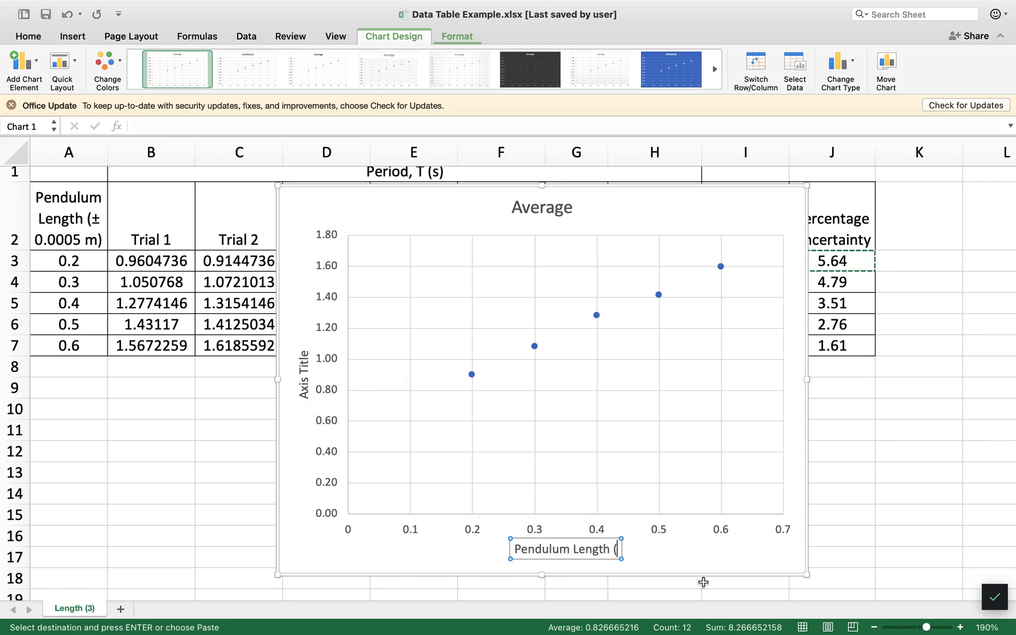
text(m))
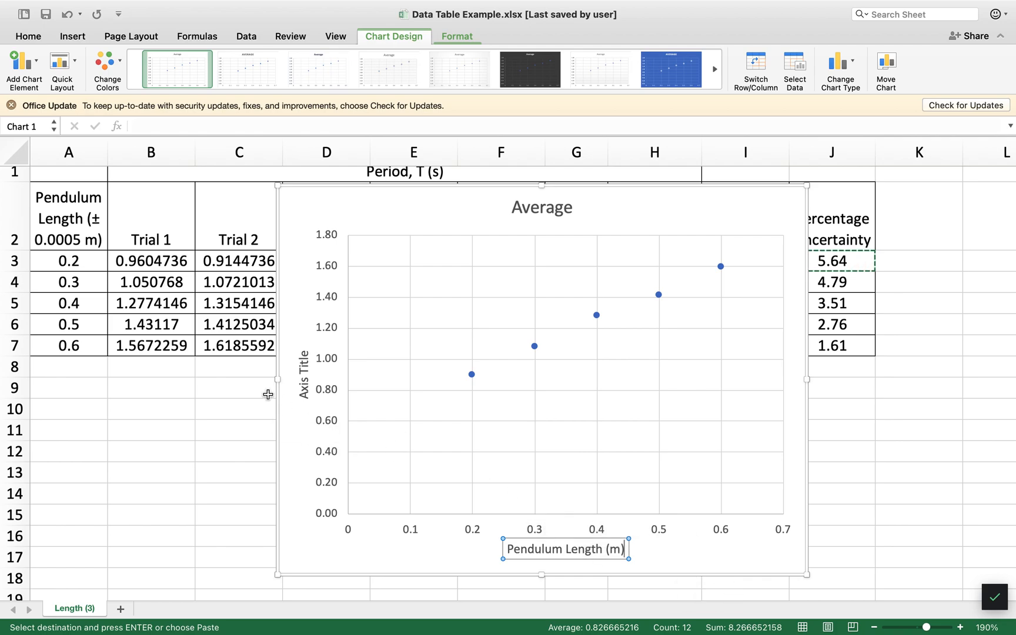
click(303, 360)
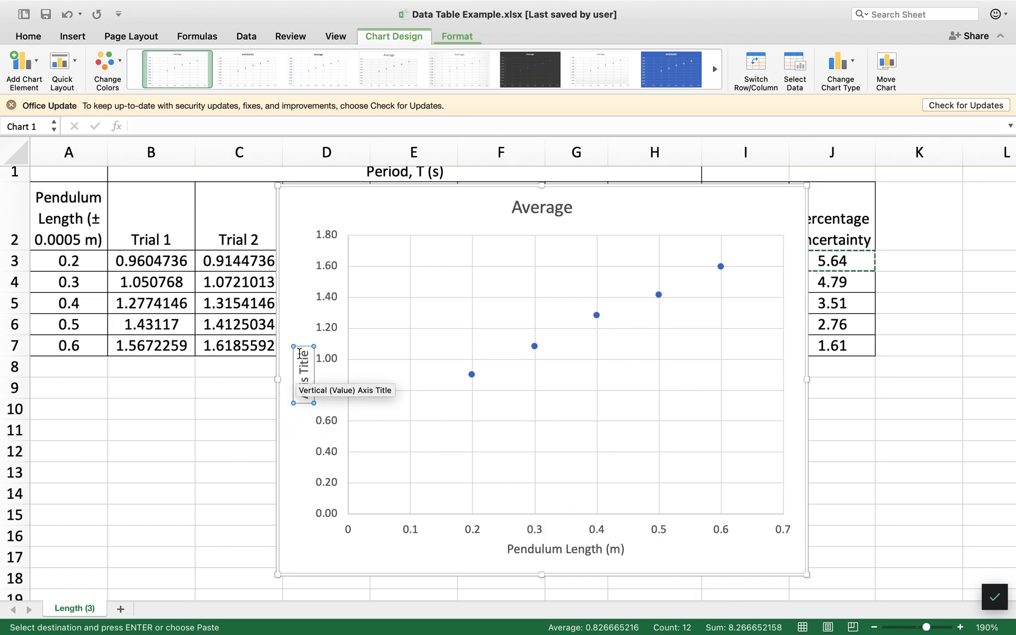
mouse_move(433, 378)
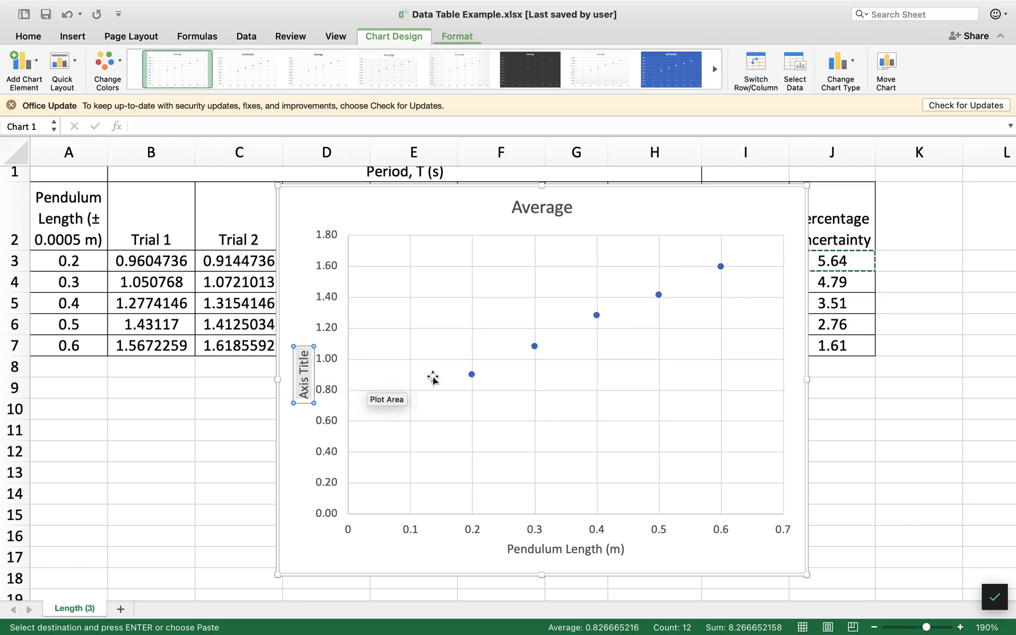
mouse_move(494, 320)
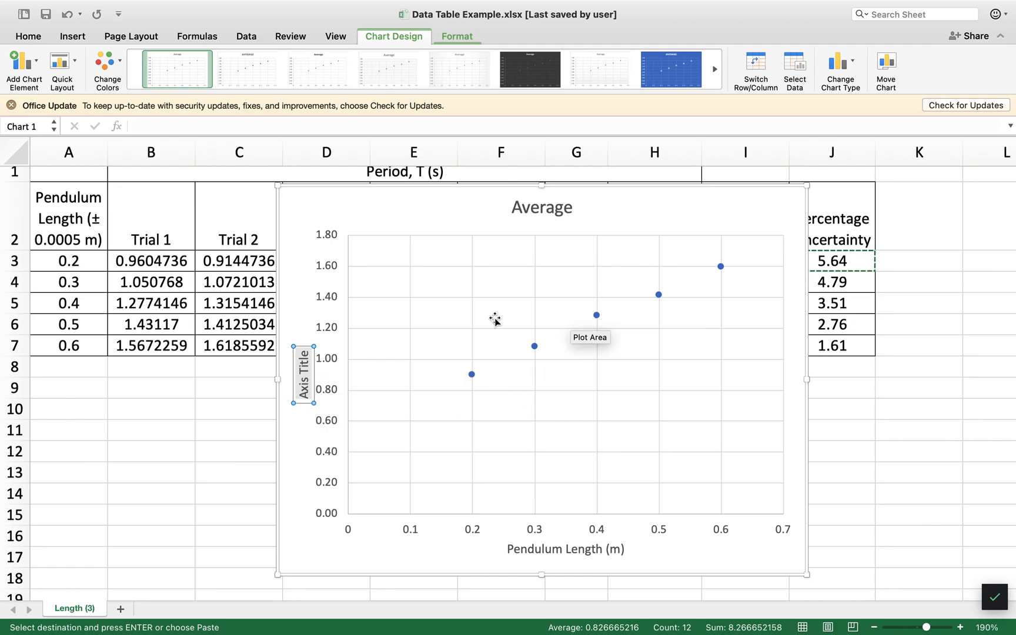
text(Period, T (s)
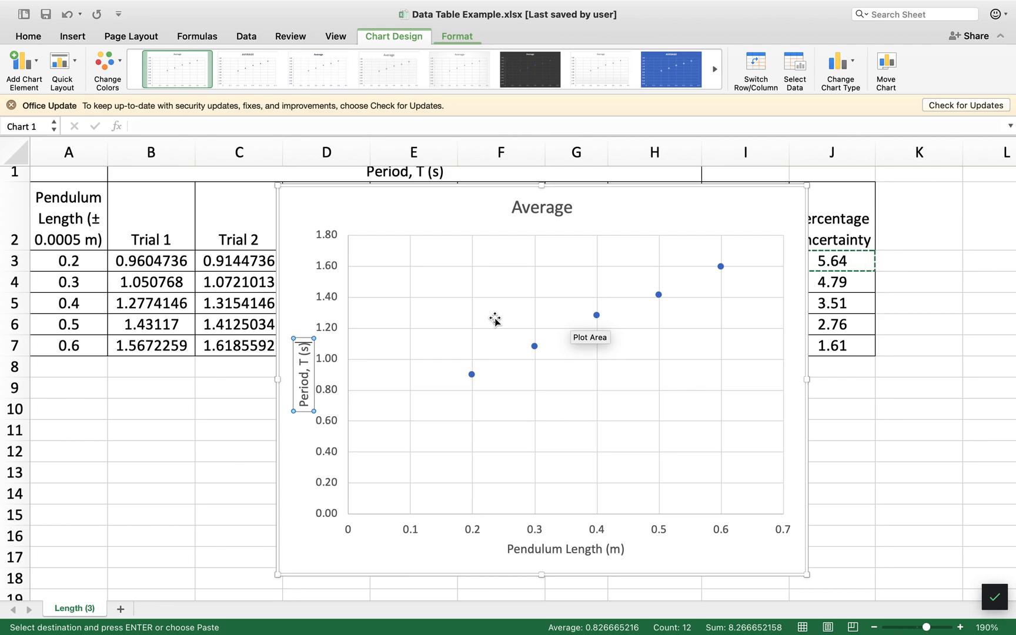
mouse_move(551, 540)
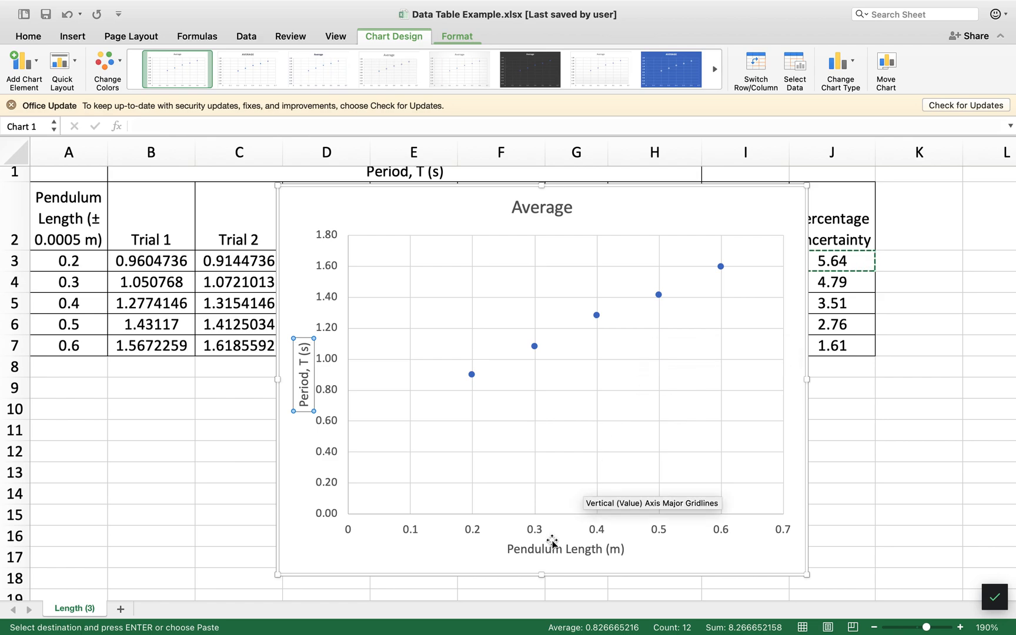
click(24, 70)
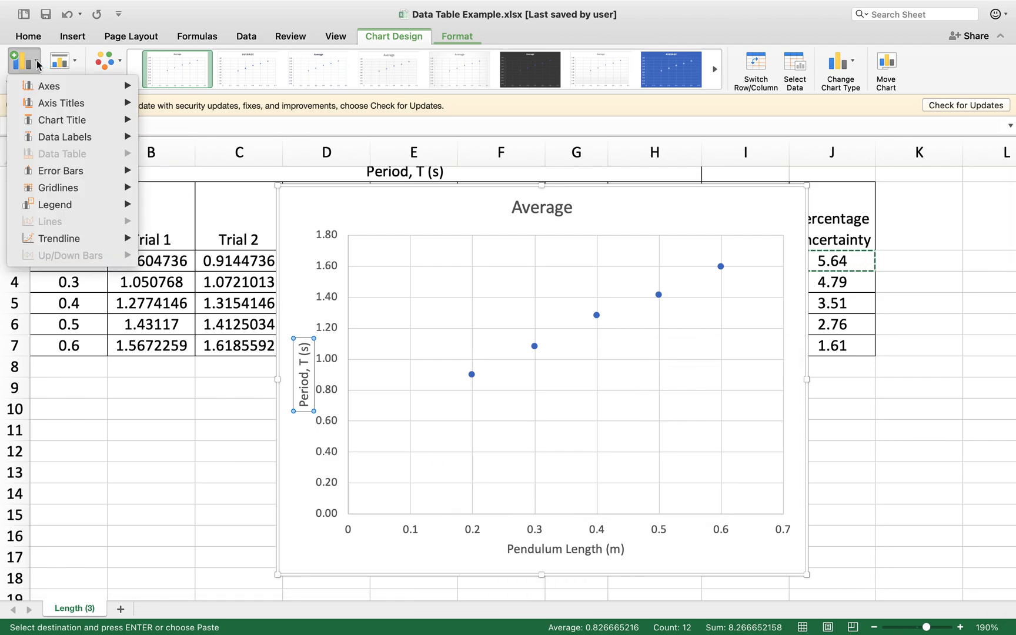
click(63, 120)
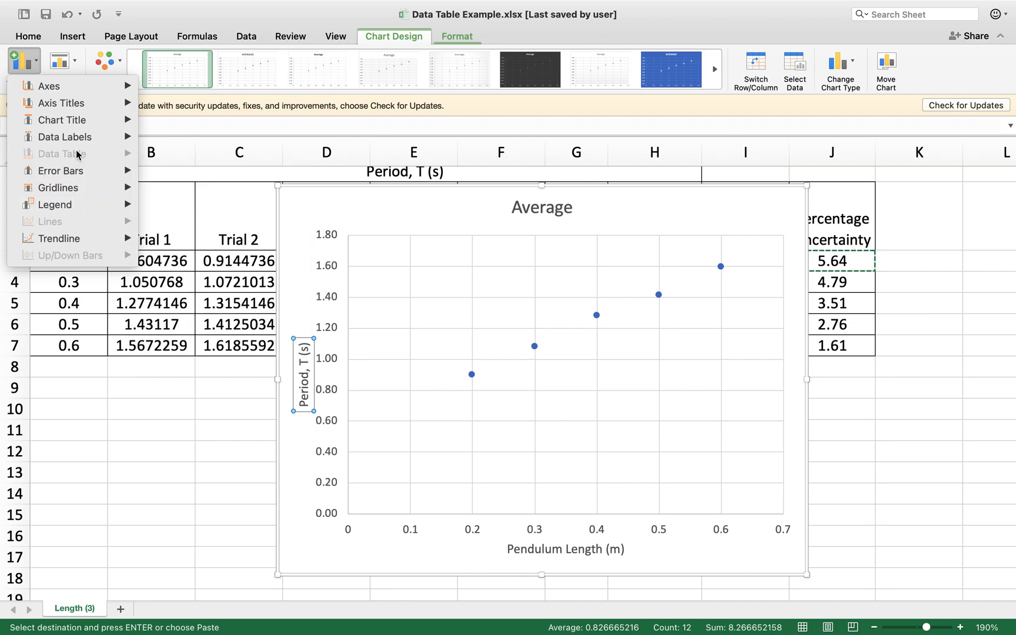
mouse_move(407, 195)
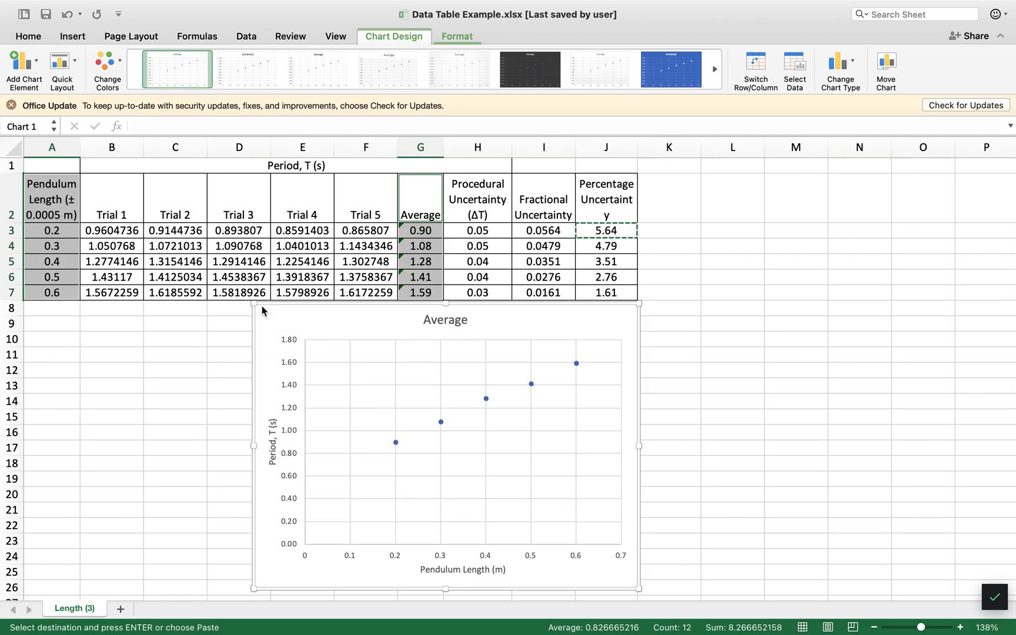
Add error bars via More Error Bars Options, opening the Format Error Bars pane
click(22, 60)
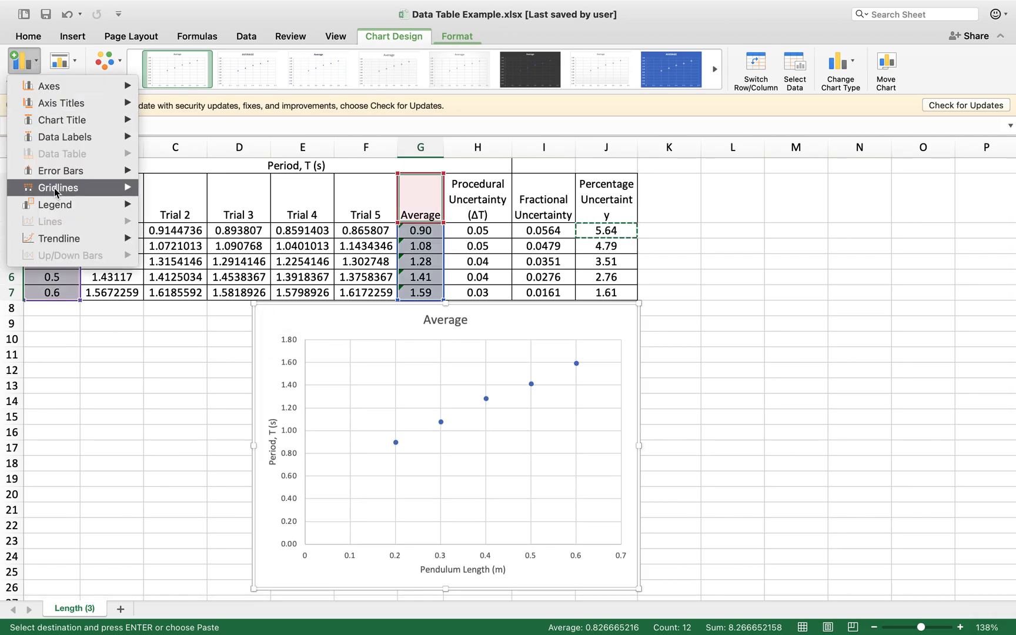
click(61, 170)
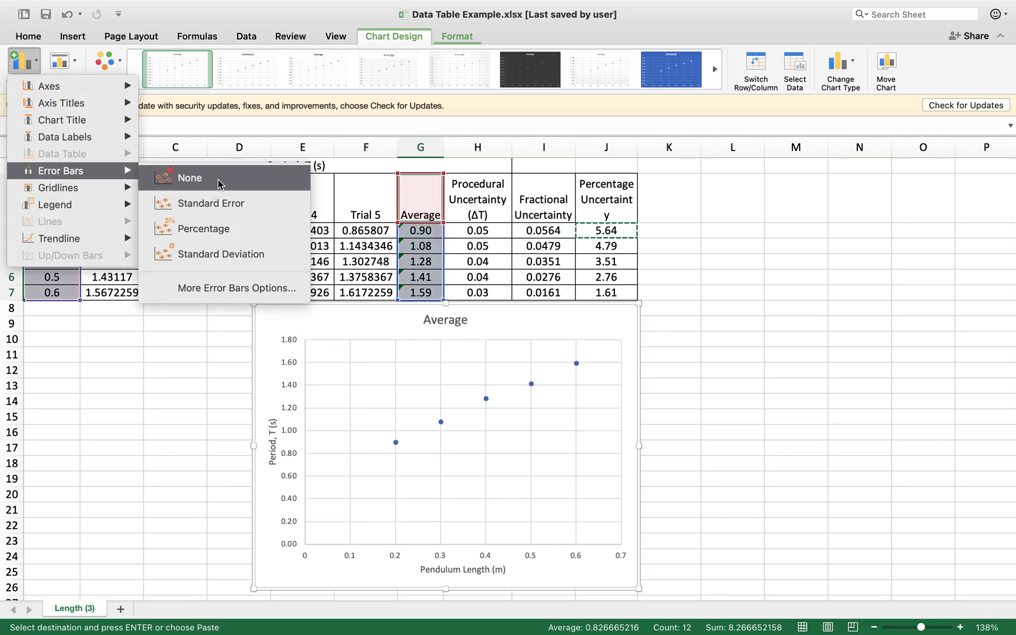
mouse_move(236, 288)
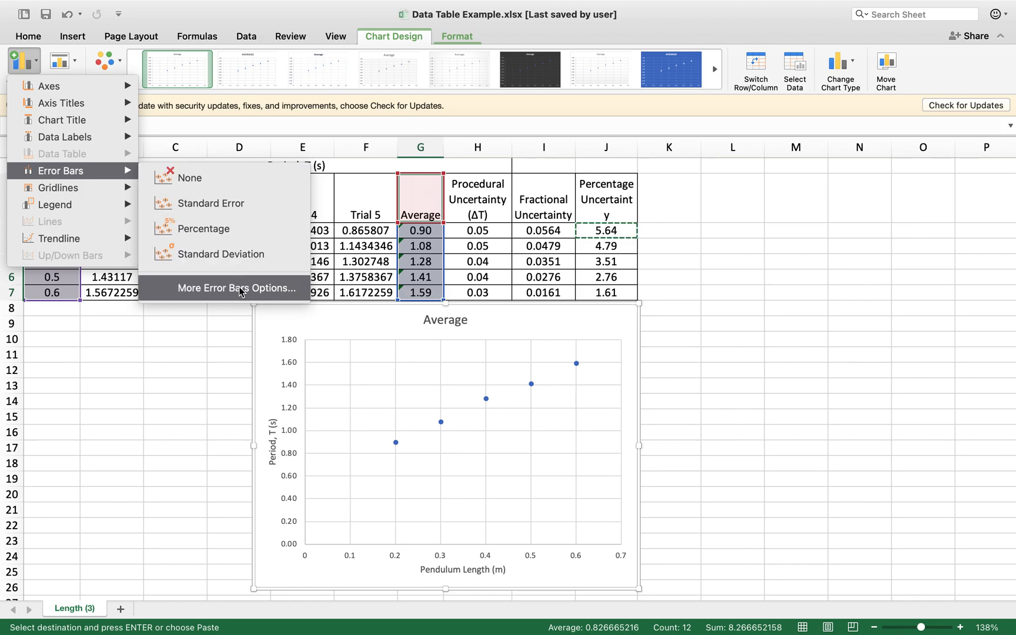
click(238, 288)
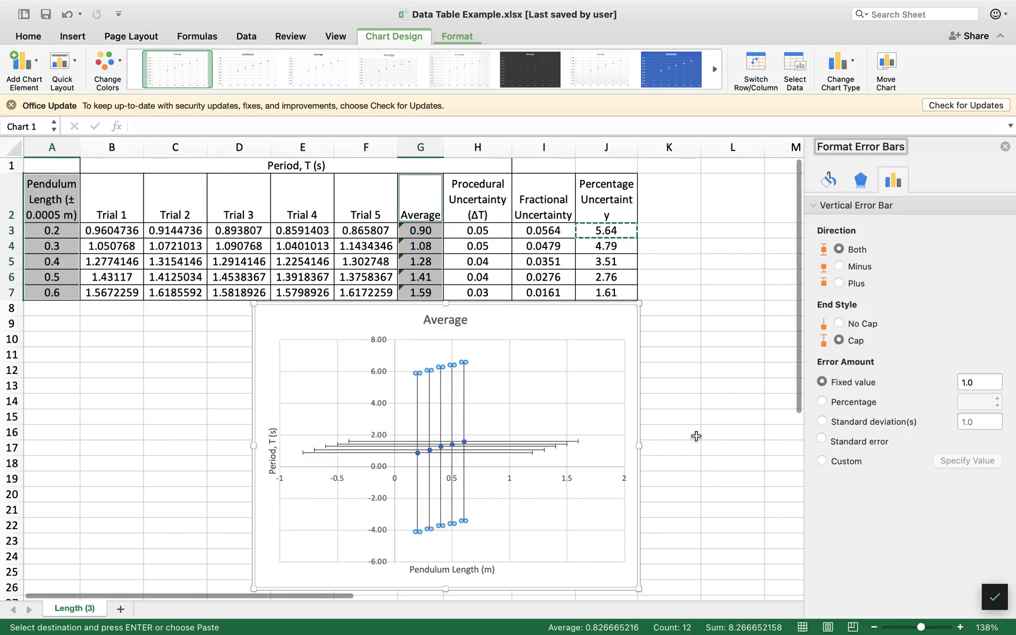
mouse_move(425, 395)
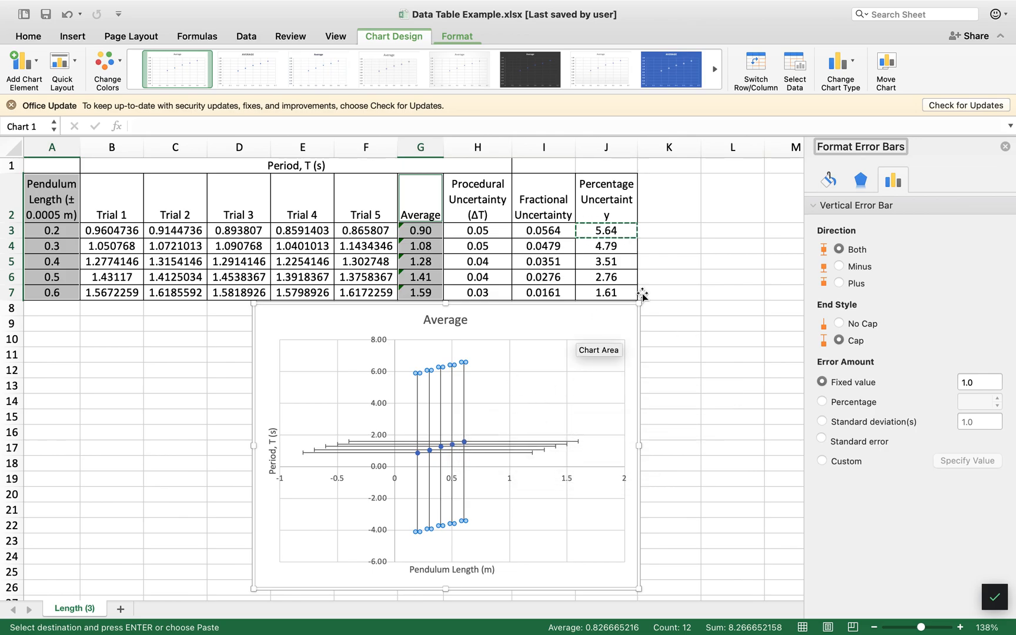
mouse_move(495, 456)
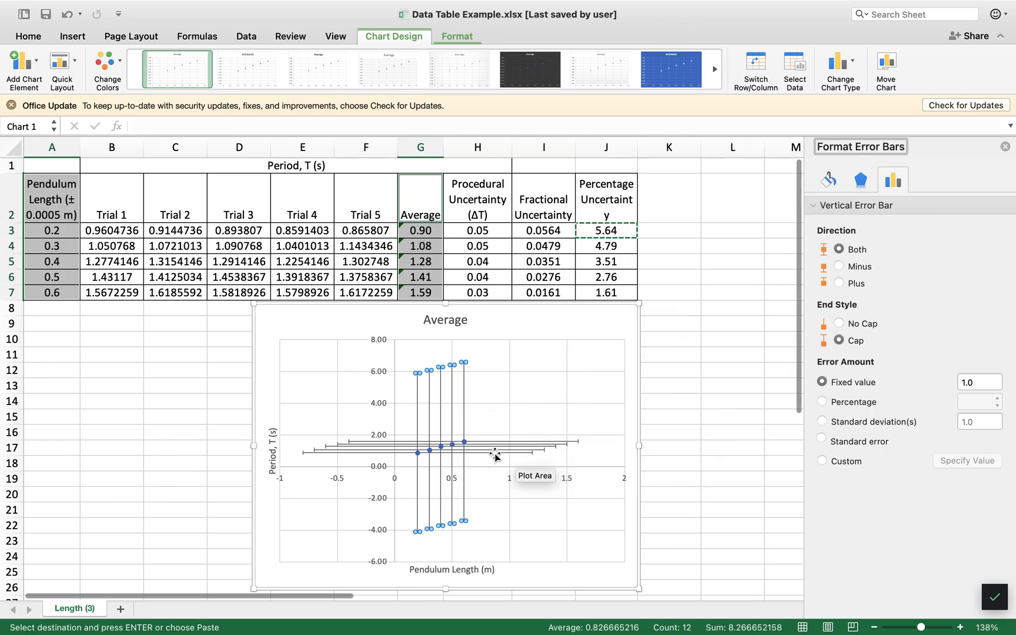
Set the horizontal error bars to a fixed value of 0.0005 m
click(442, 446)
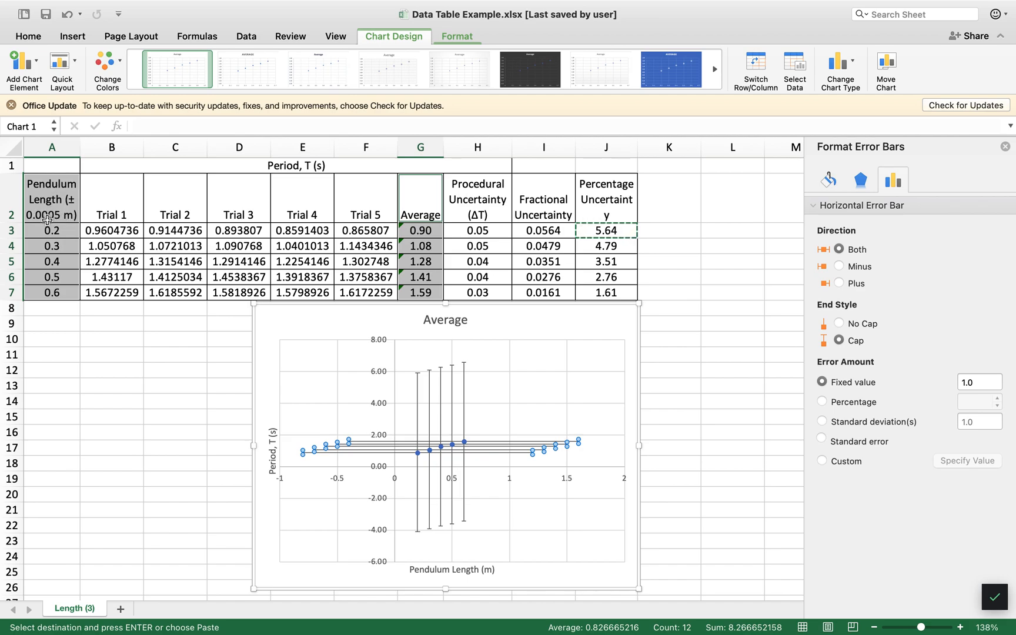
click(978, 382)
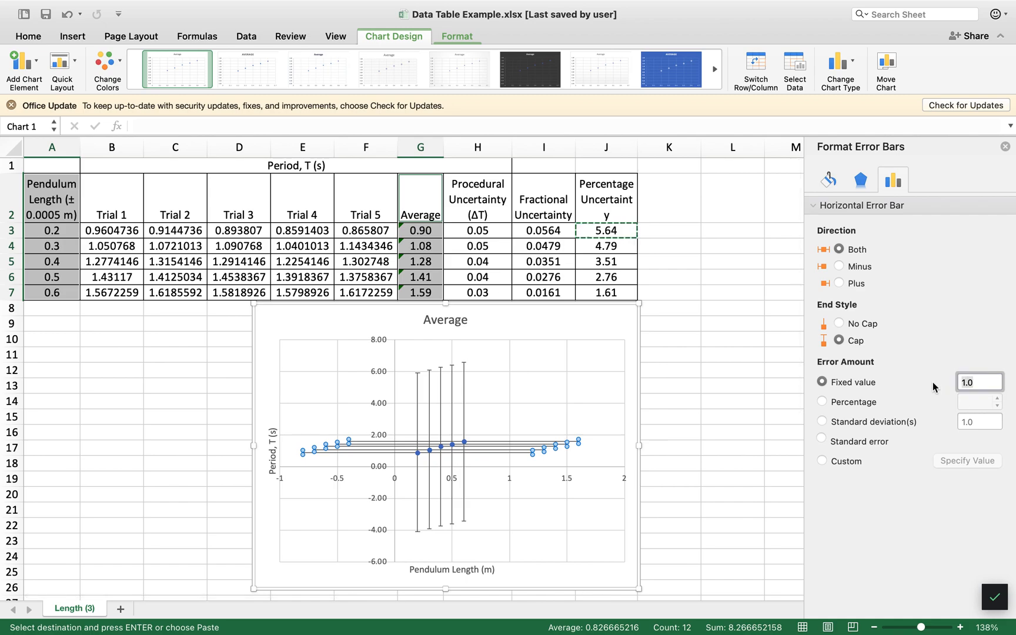
text(0.00)
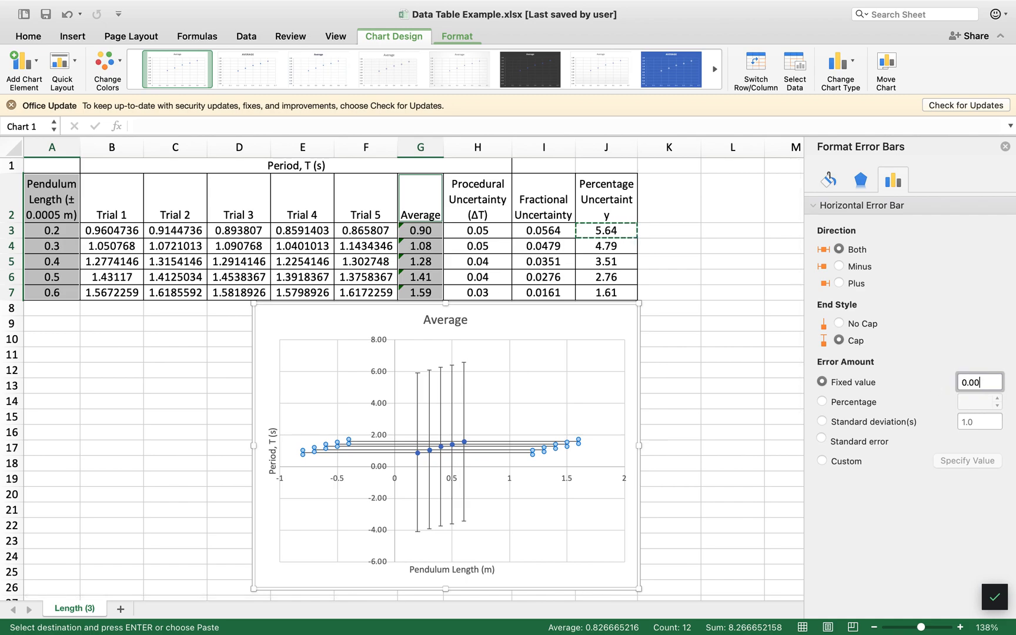
text(0.0005)
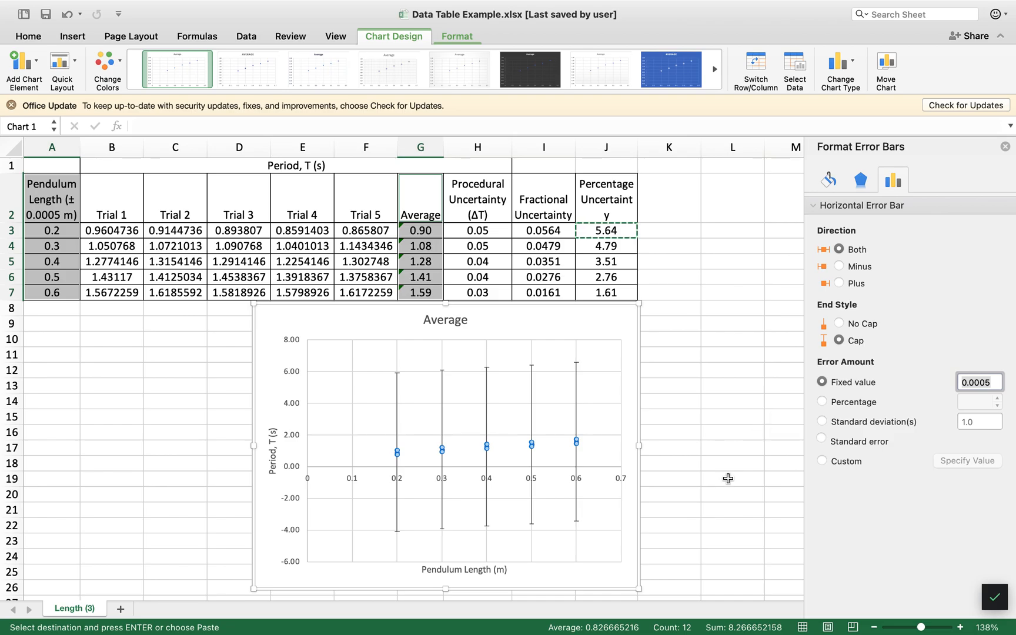
mouse_move(403, 463)
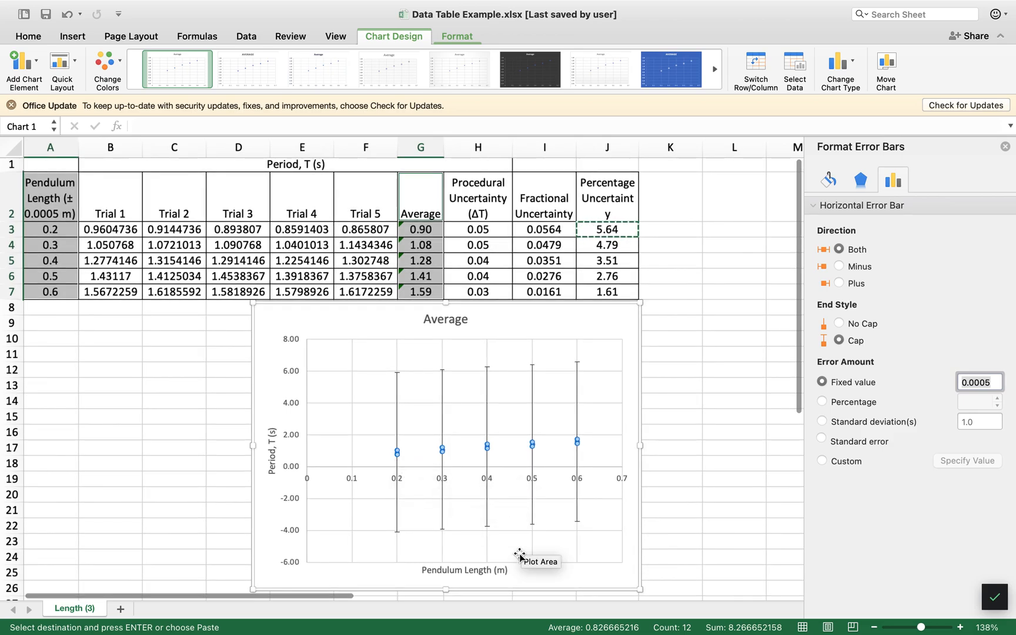
Link the horizontal axis title to A2 so it reads Pendulum Length (± 0.0005 m)
click(465, 569)
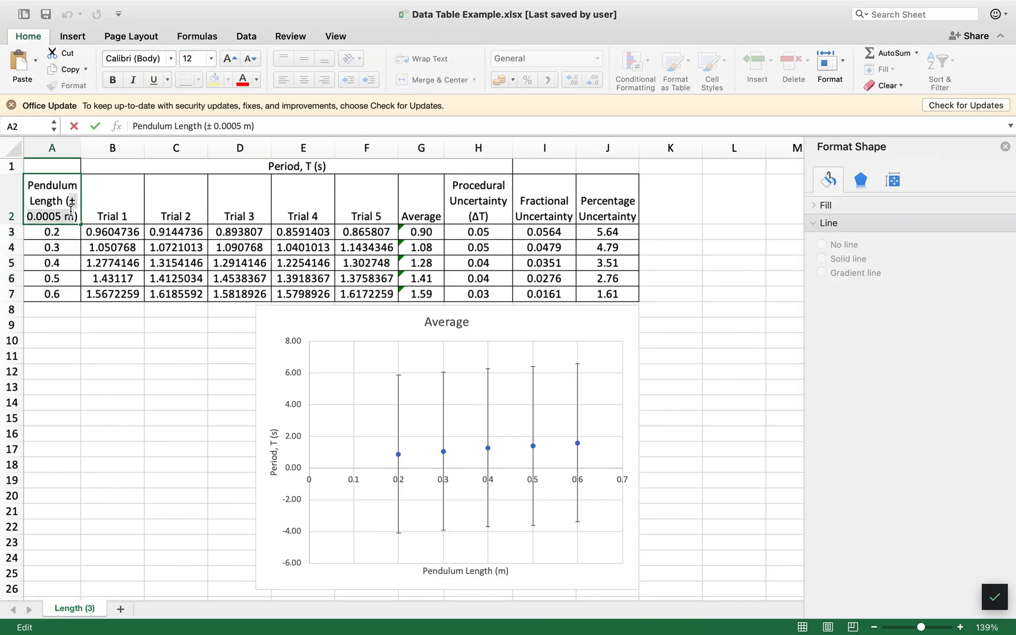
mouse_move(557, 410)
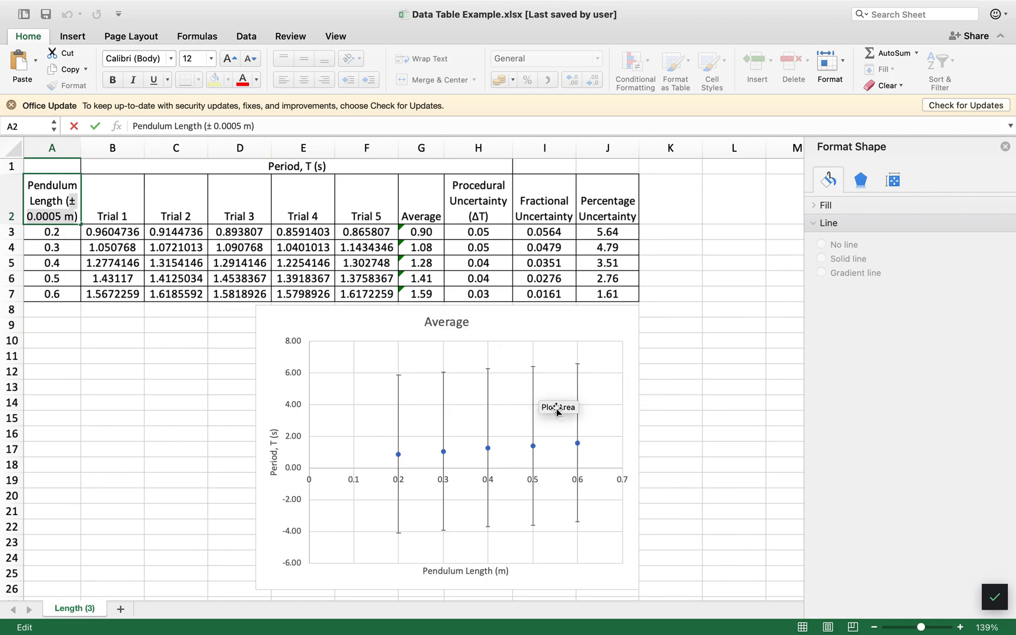
click(464, 571)
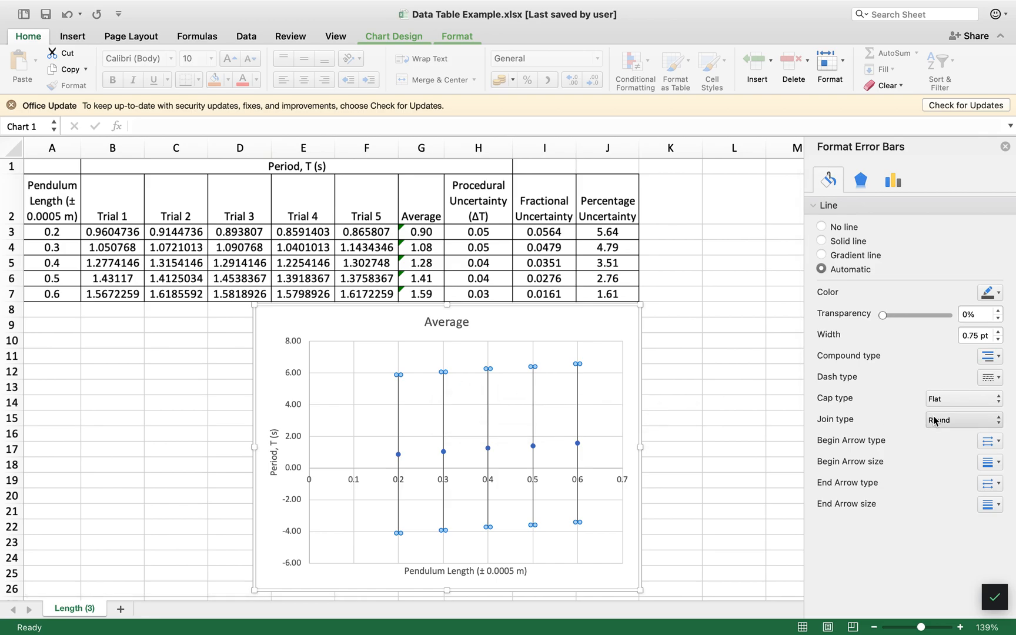
mouse_move(533, 393)
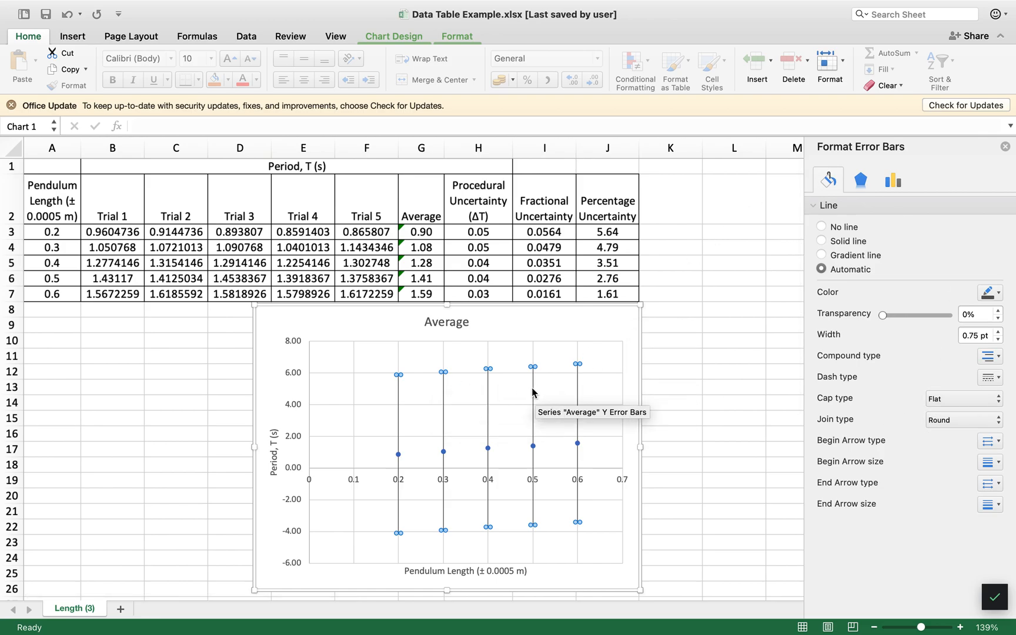
Select the Average series error bars and set their error amount to Custom
click(393, 36)
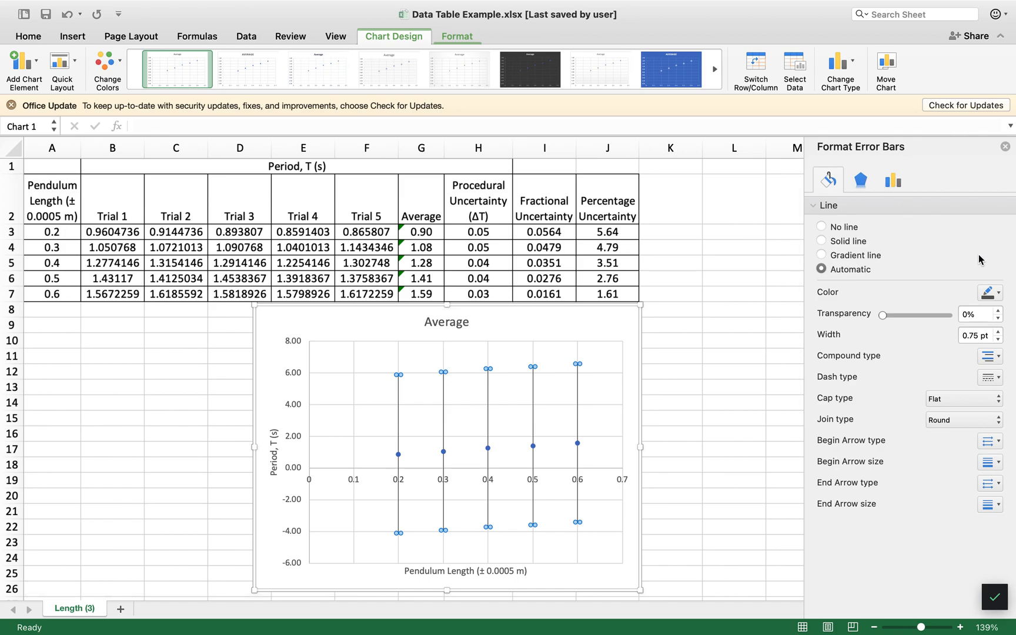
click(860, 180)
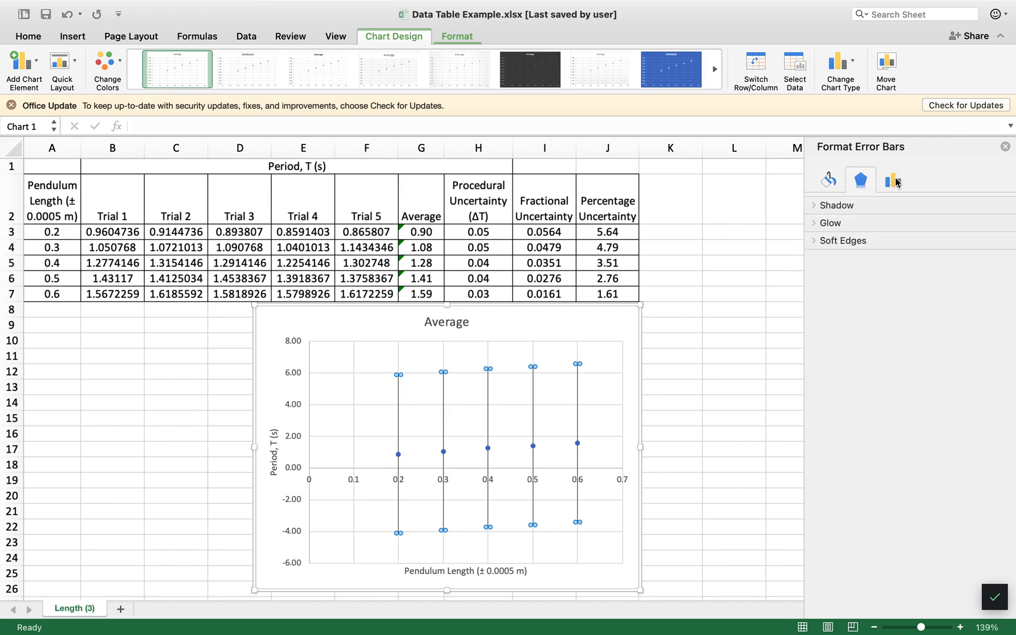
click(893, 180)
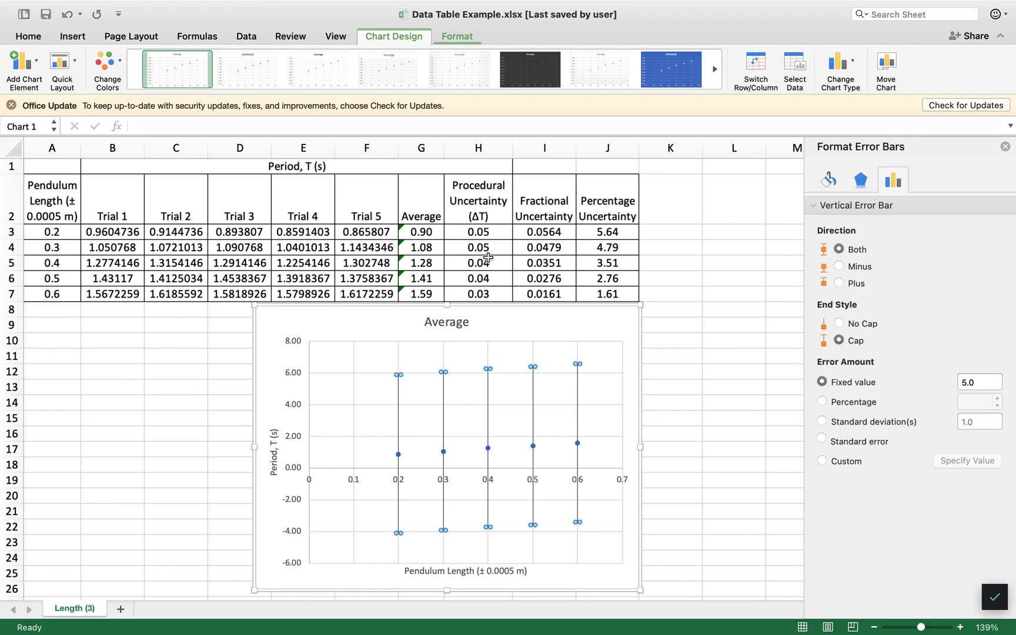
mouse_move(486, 299)
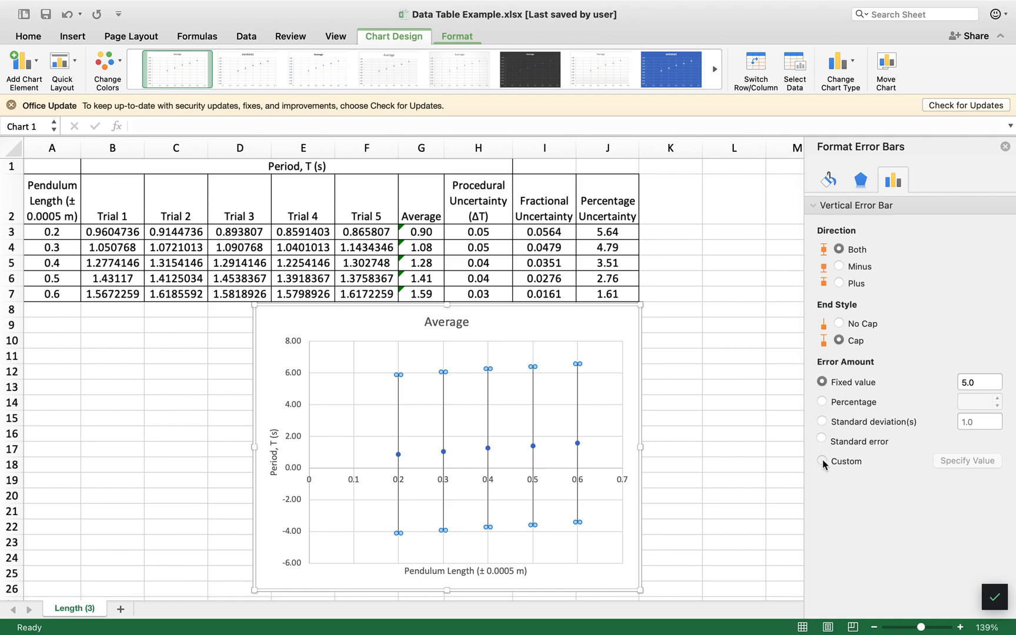
click(823, 461)
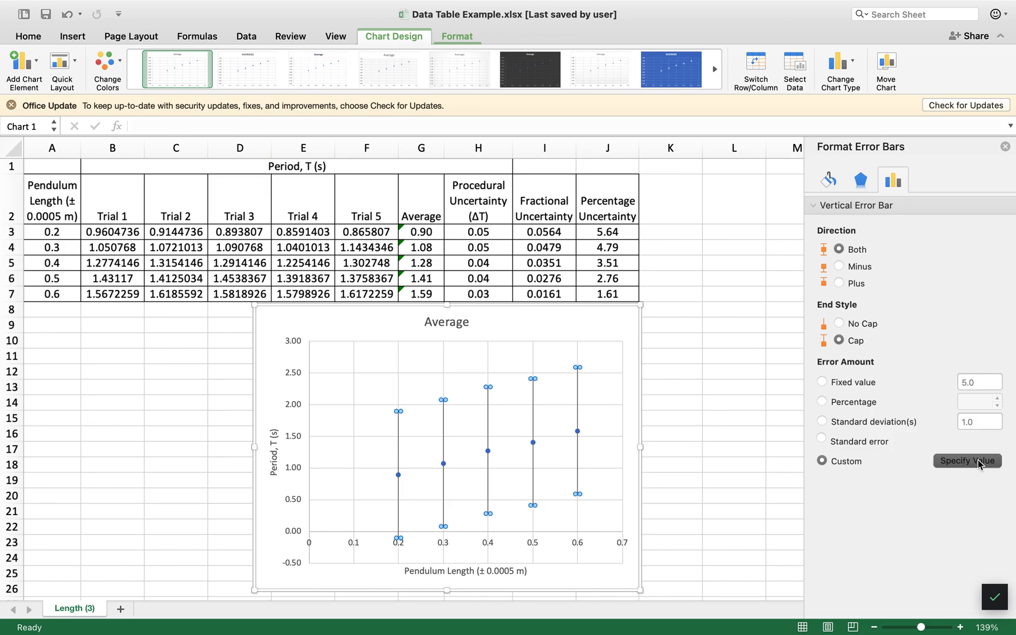
Set the negative error value to the uncertainty range 'Length (3)'!$H$3:$H$7 and confirm
click(968, 461)
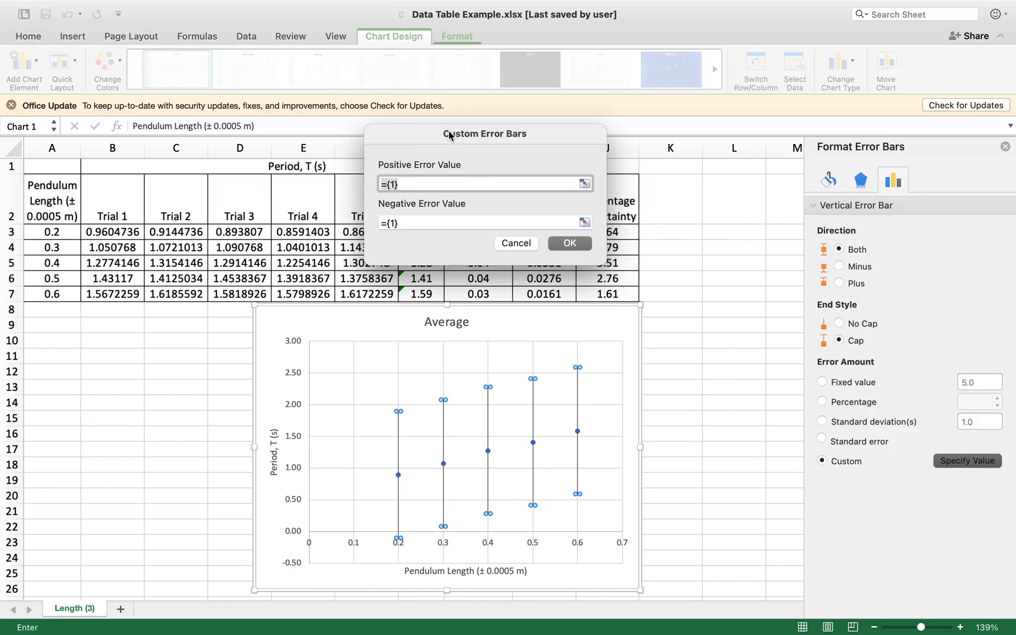
drag(485, 134, 227, 131)
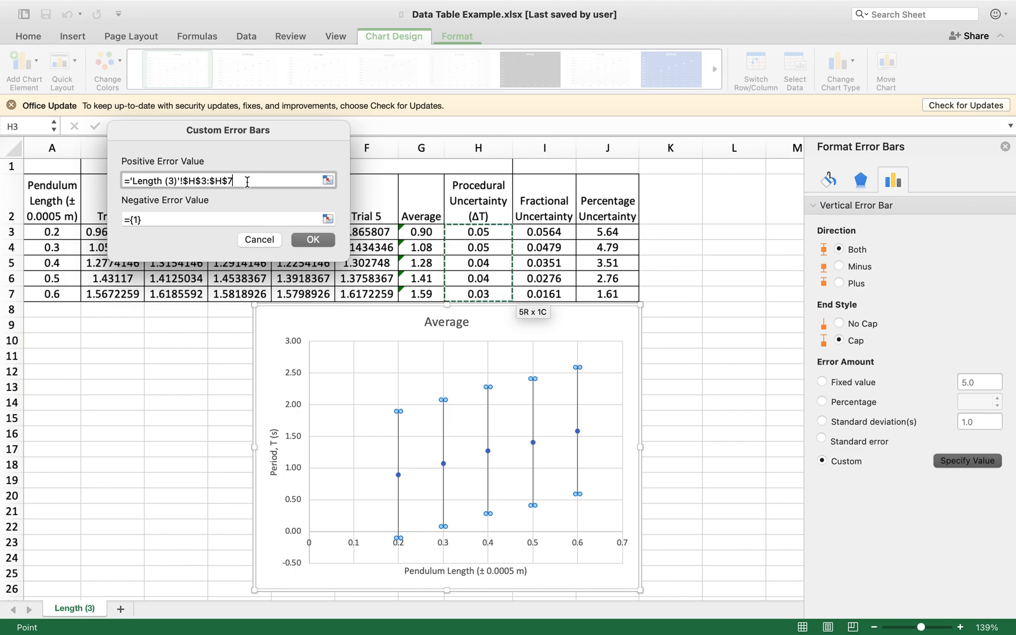
click(227, 218)
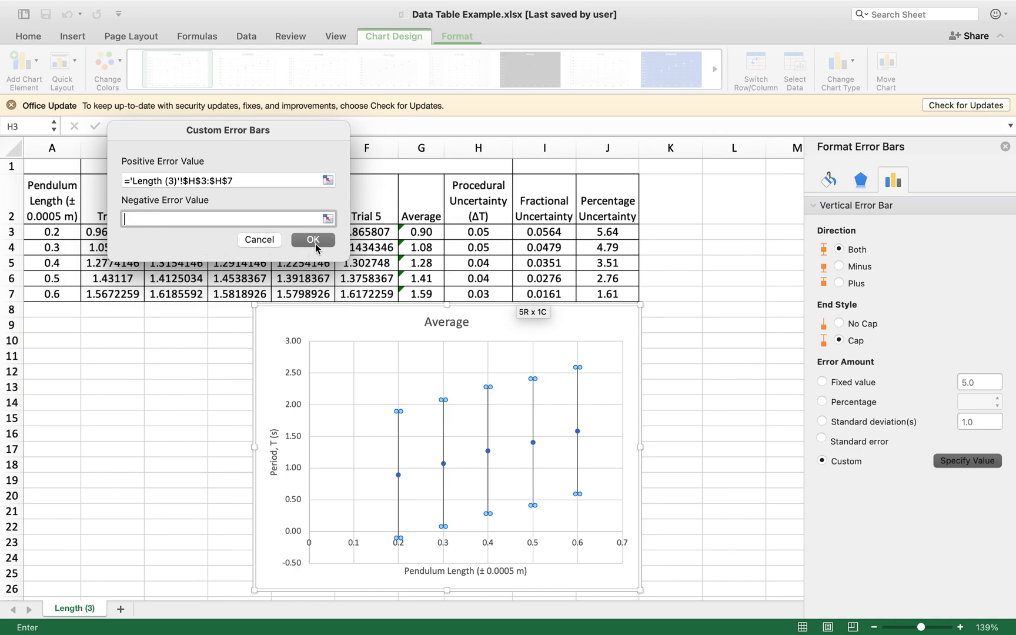
click(313, 240)
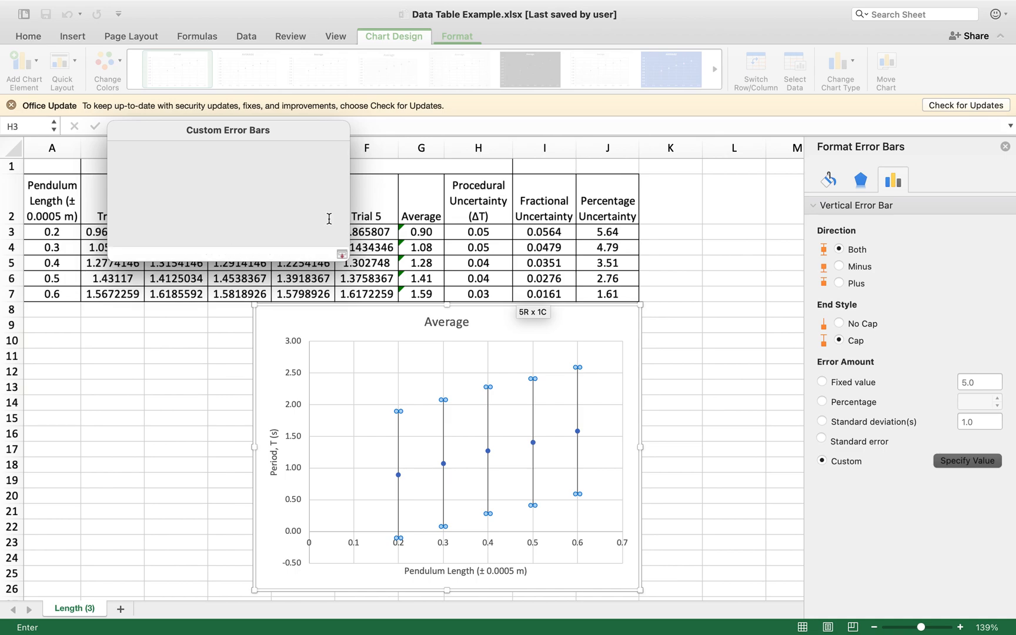
click(478, 232)
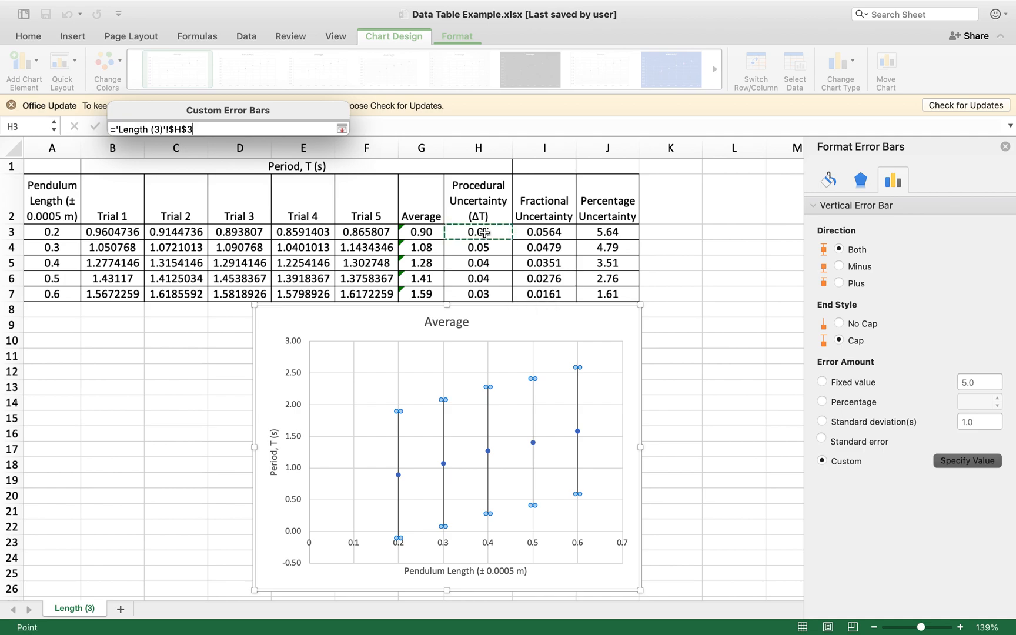
drag(478, 232, 479, 294)
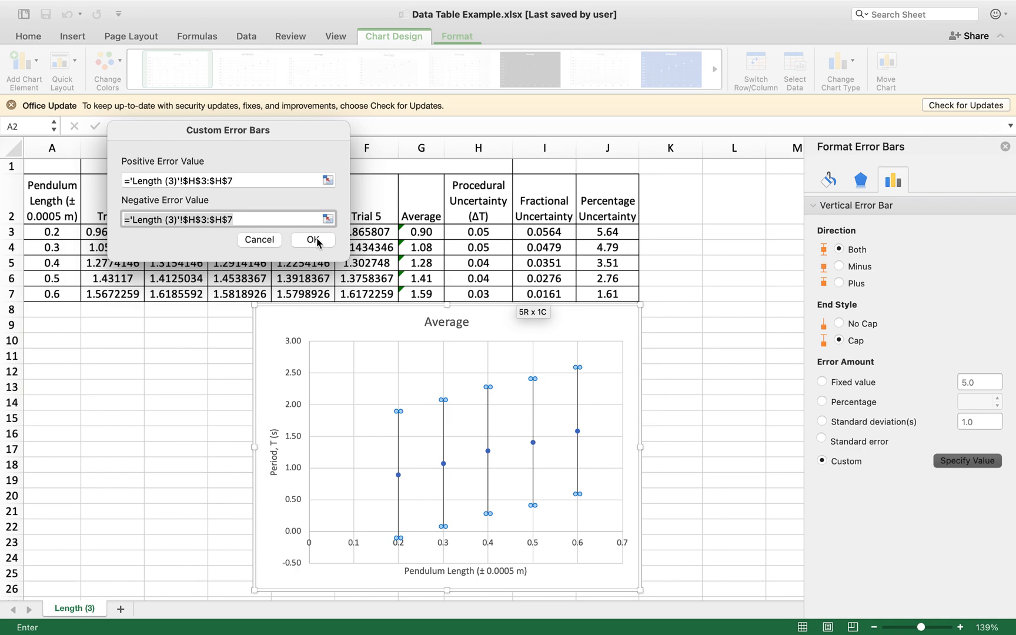
click(313, 240)
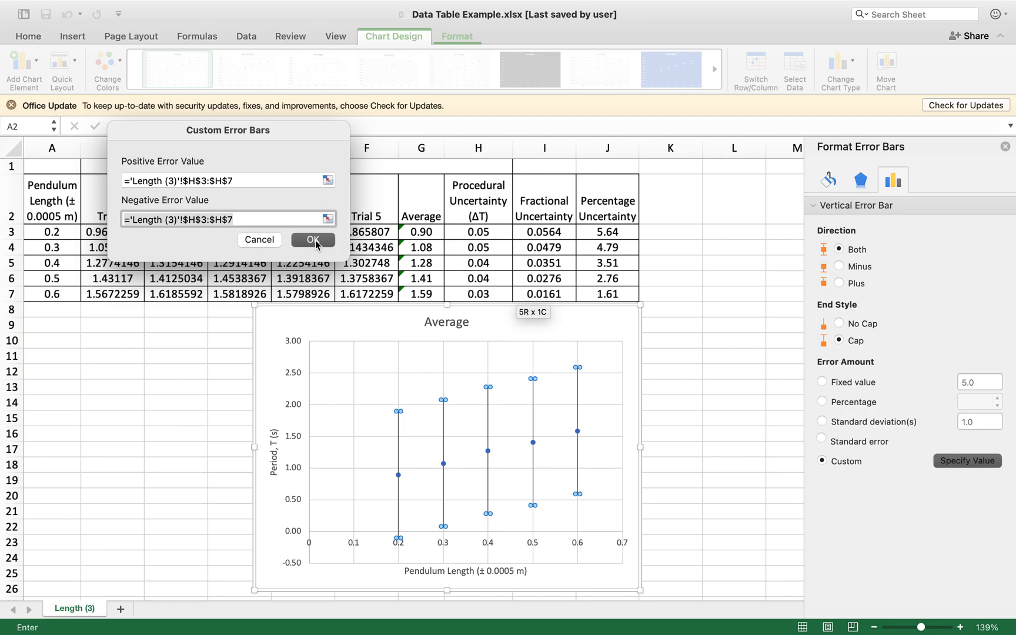
click(312, 240)
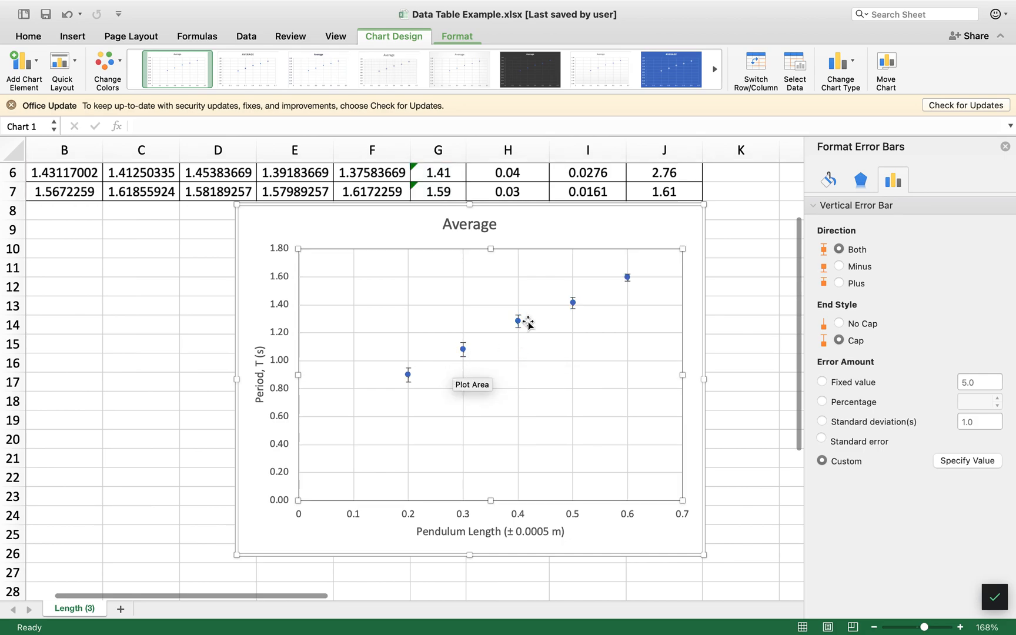
Select the chart's plot area to show Format Plot Area
click(514, 310)
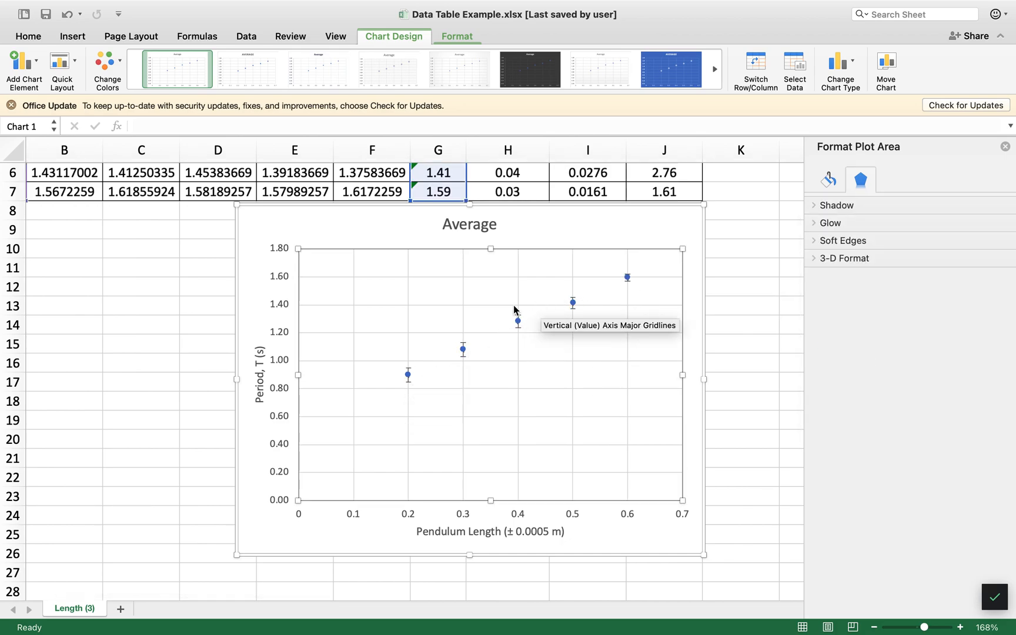
mouse_move(351, 396)
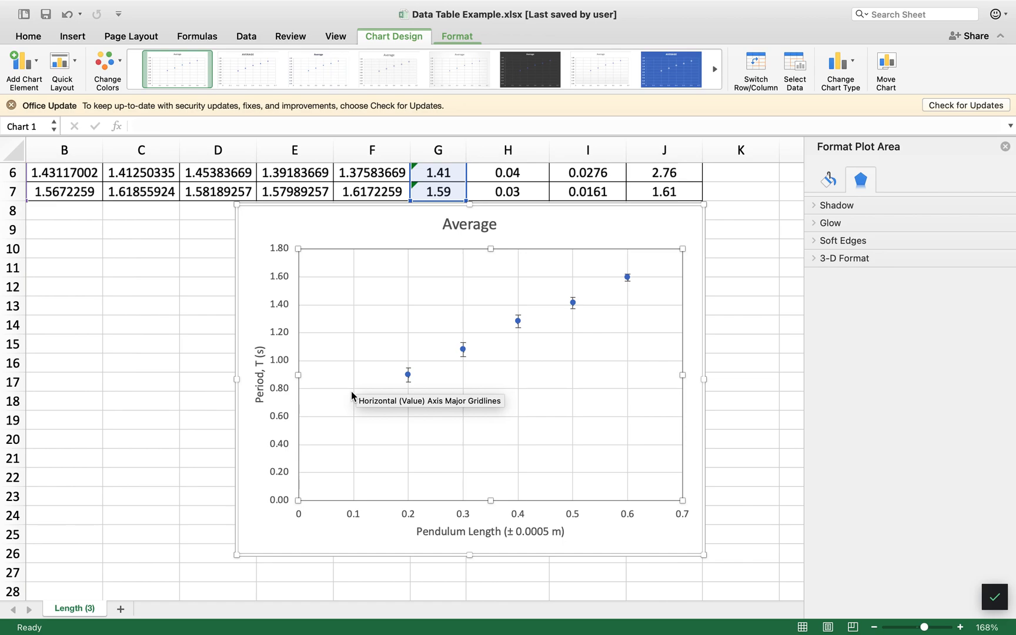
mouse_move(698, 375)
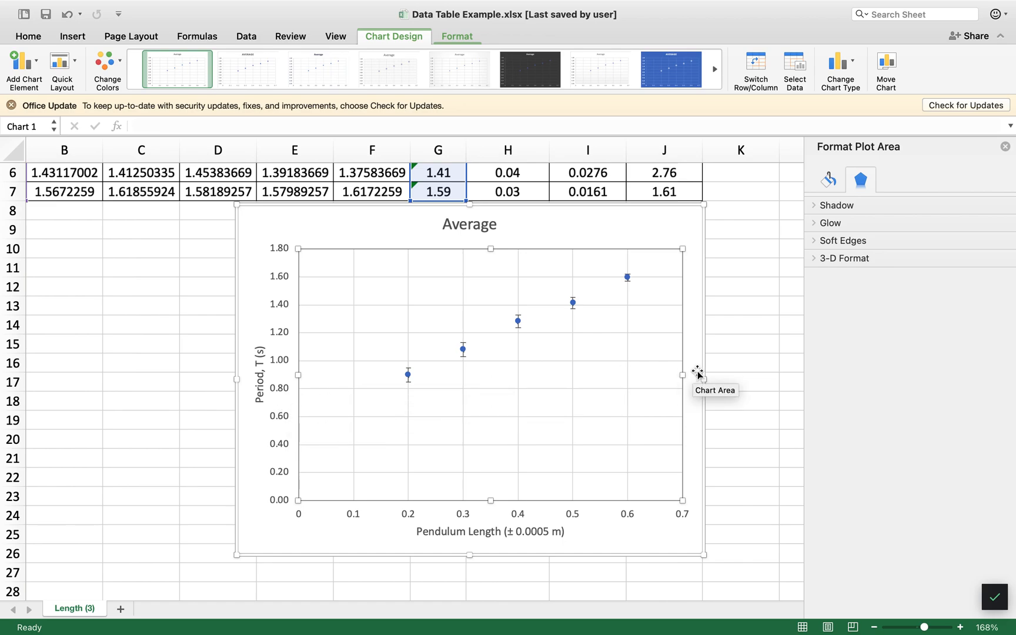
mouse_move(406, 377)
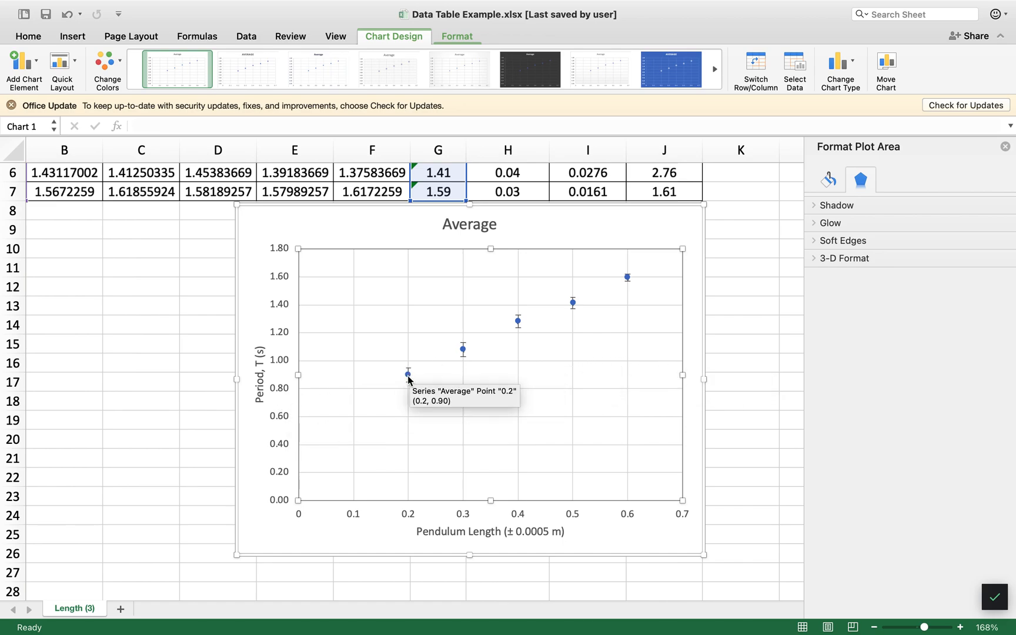
mouse_move(445, 379)
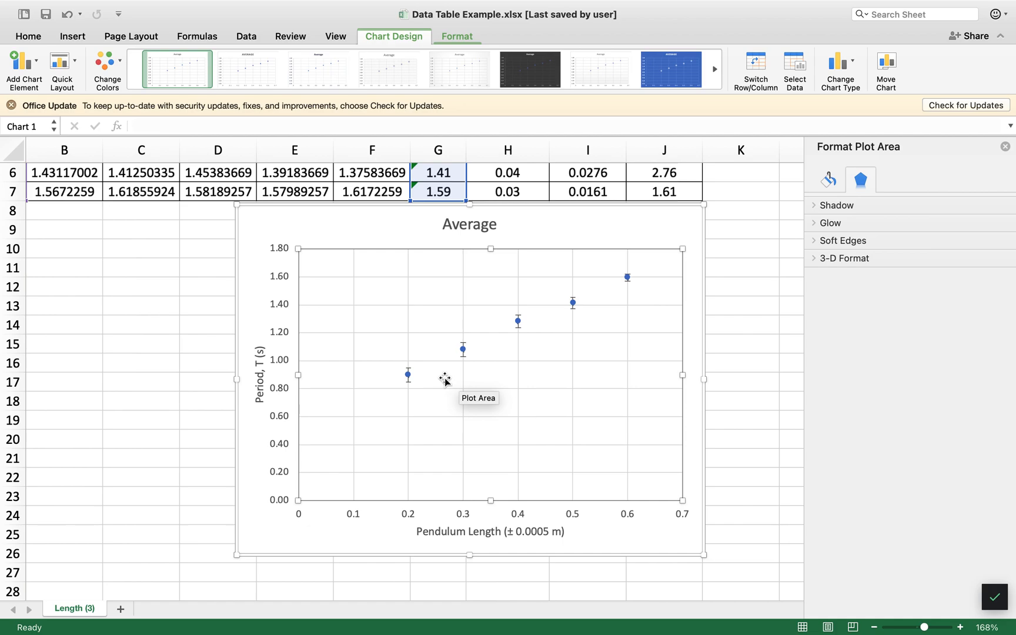
mouse_move(444, 380)
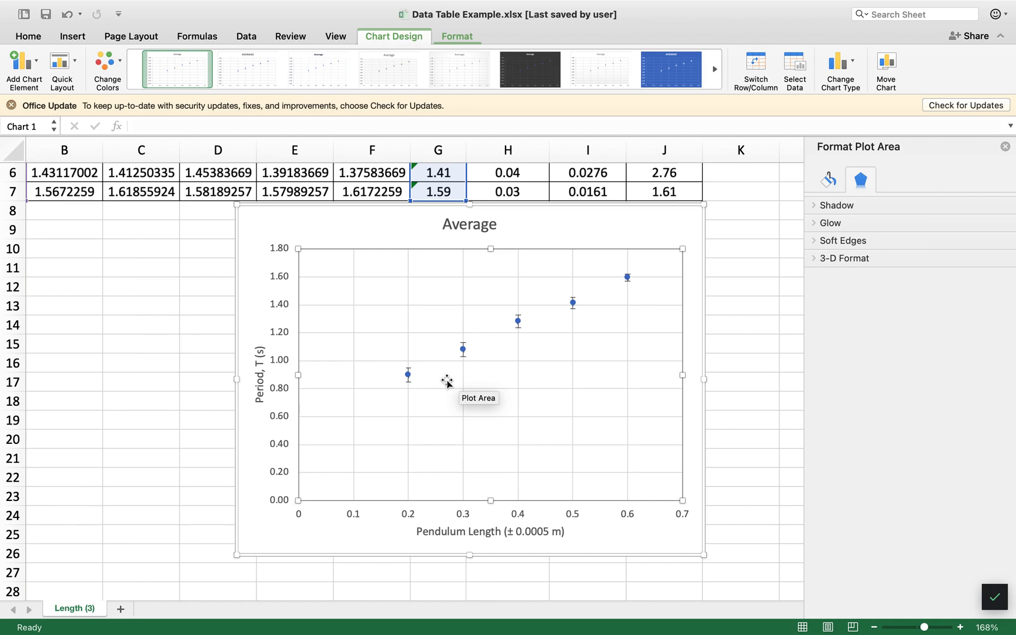
mouse_move(403, 395)
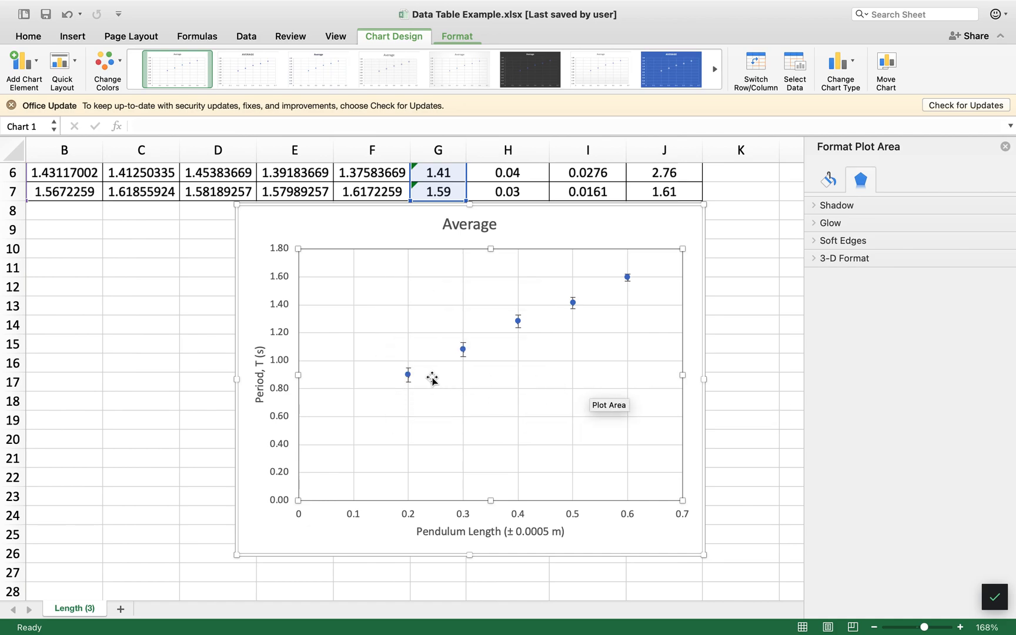
mouse_move(319, 447)
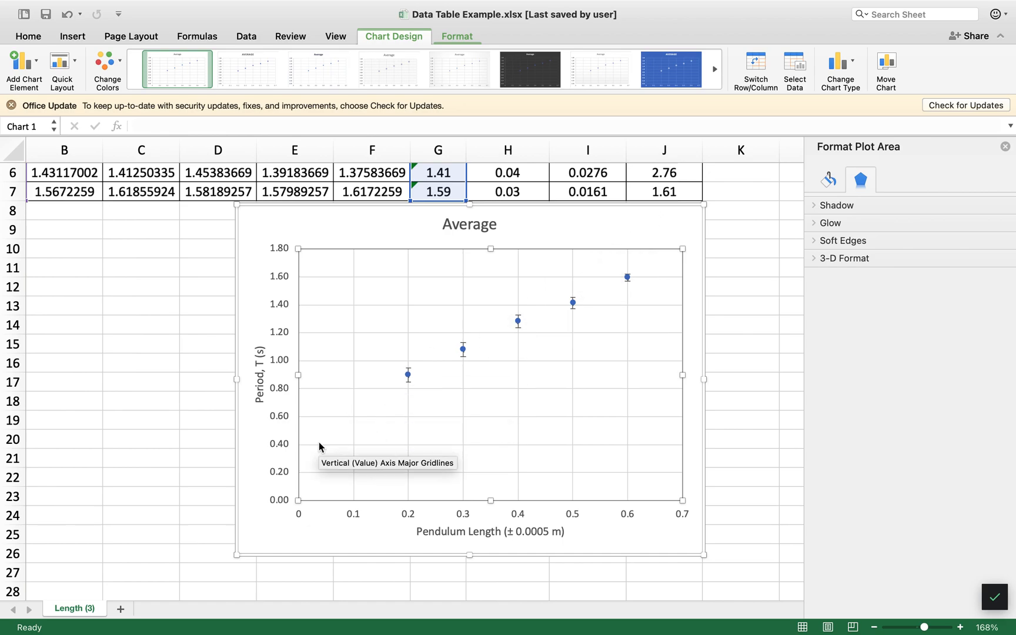
mouse_move(297, 499)
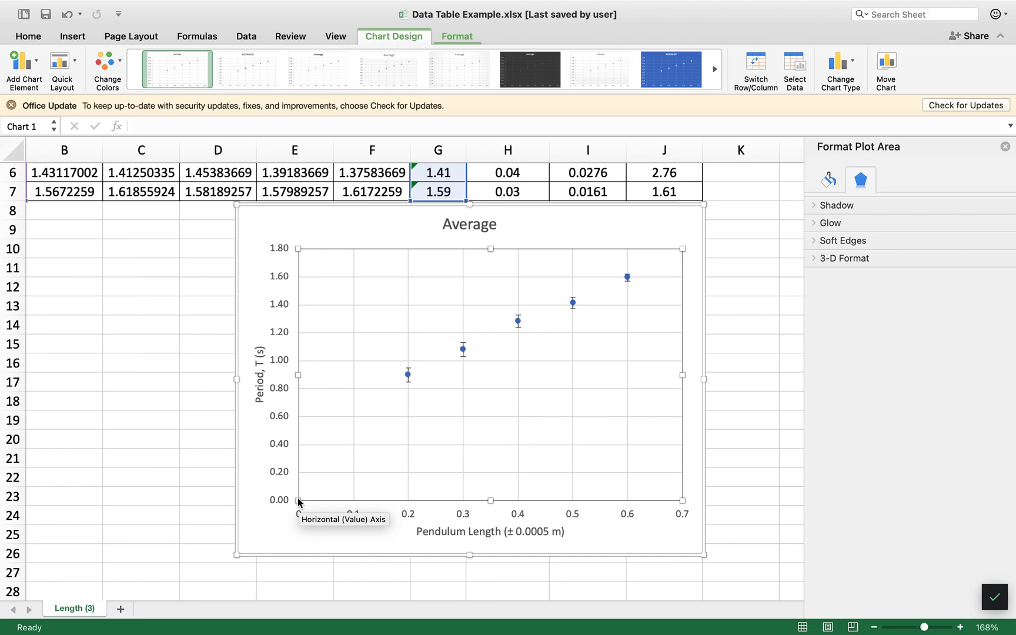
mouse_move(381, 371)
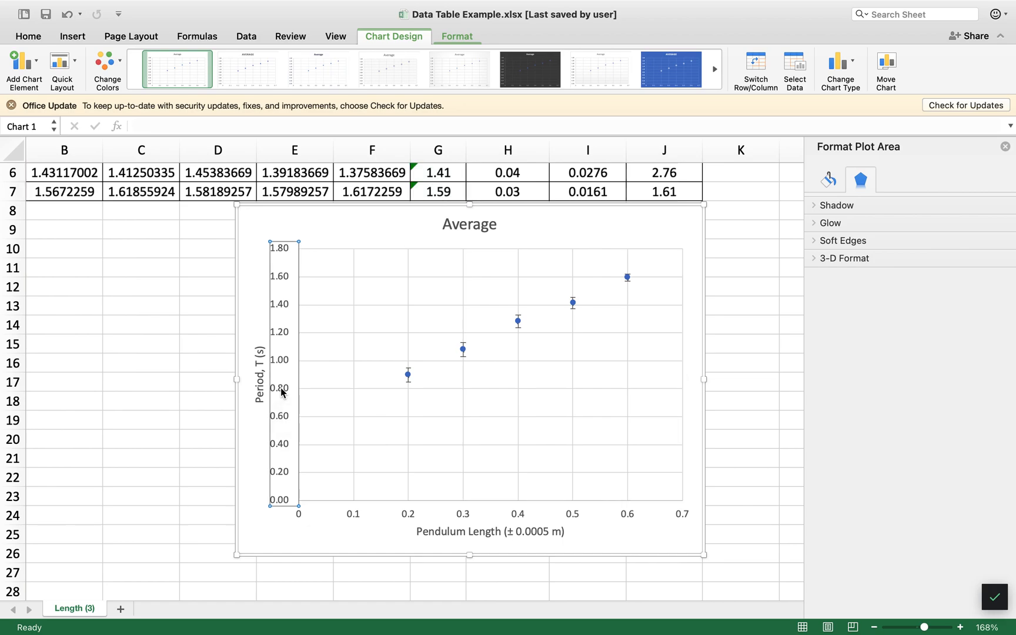
Set the vertical Period axis bounds to minimum 0.8 and maximum 1.7
click(279, 373)
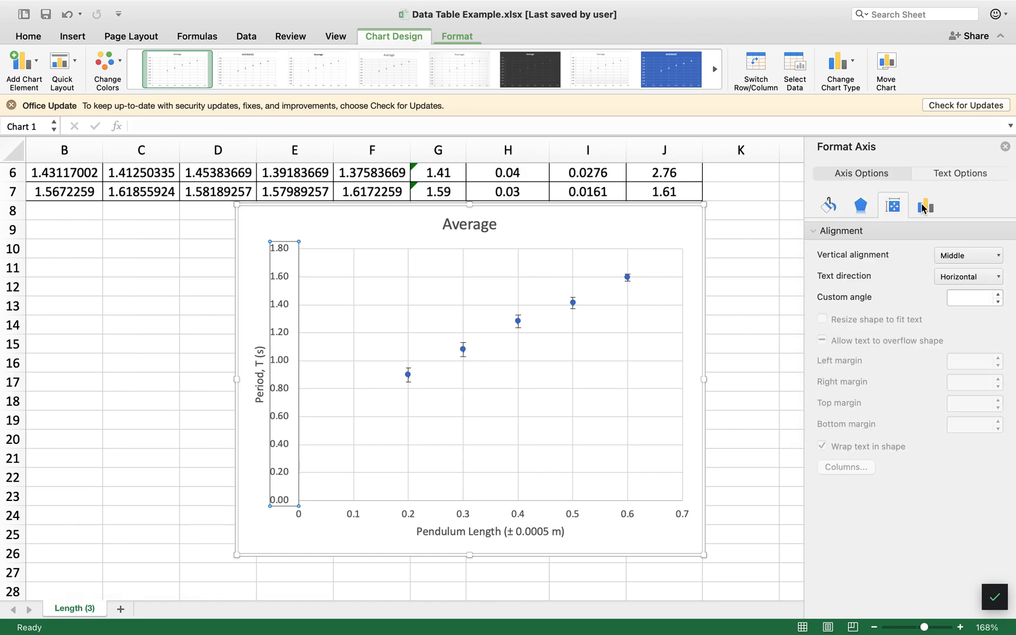
click(925, 205)
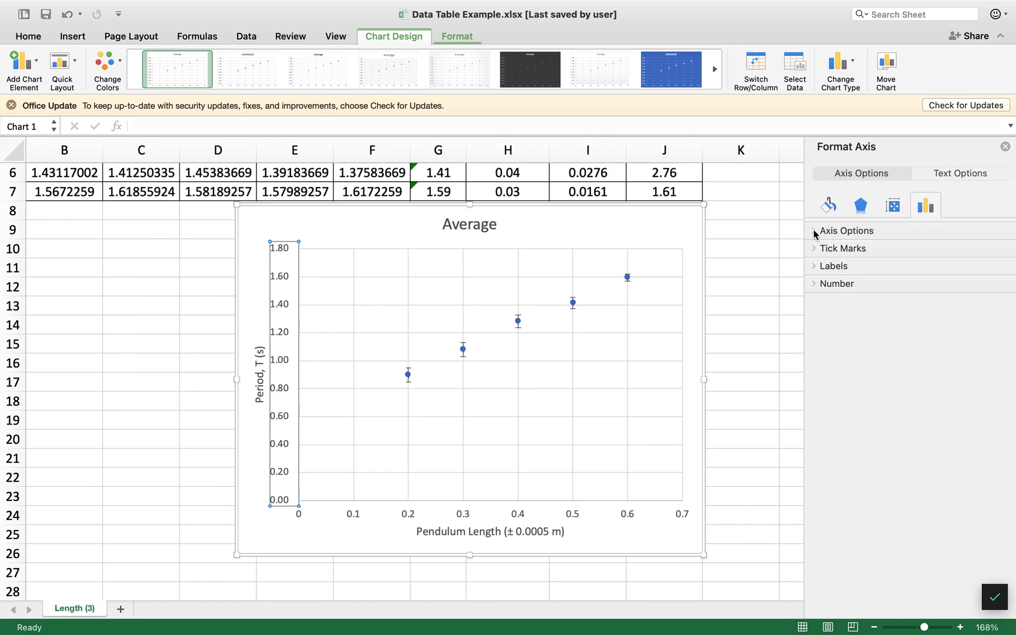
click(845, 231)
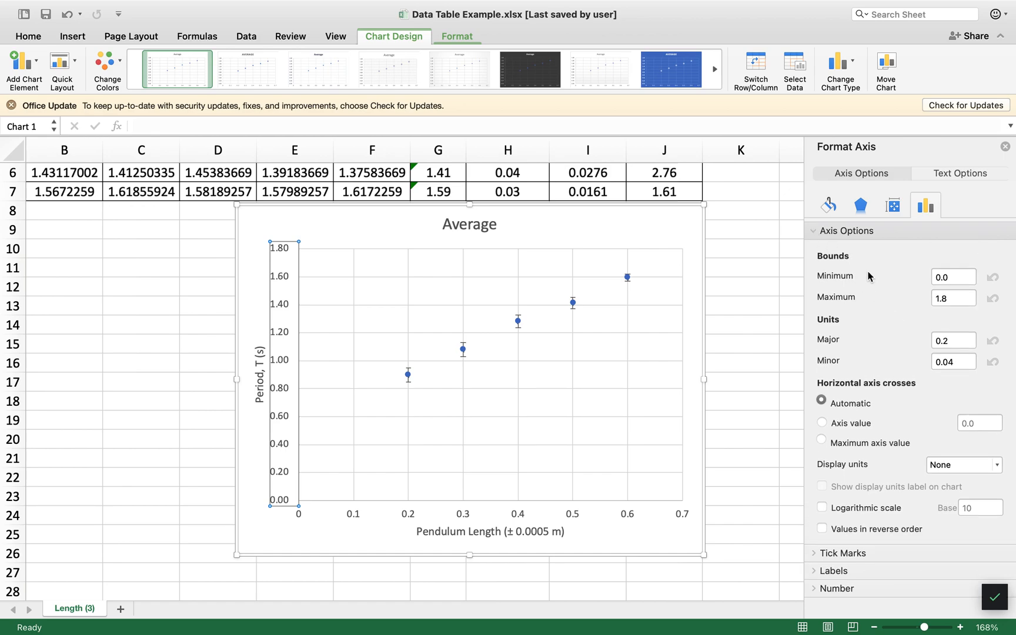
mouse_move(475, 351)
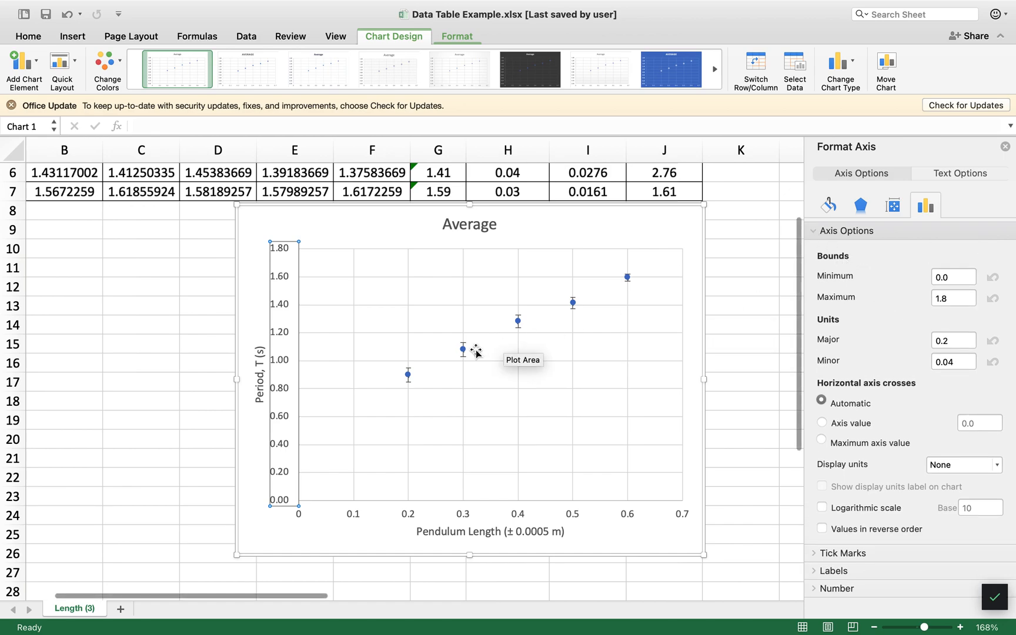
mouse_move(290, 394)
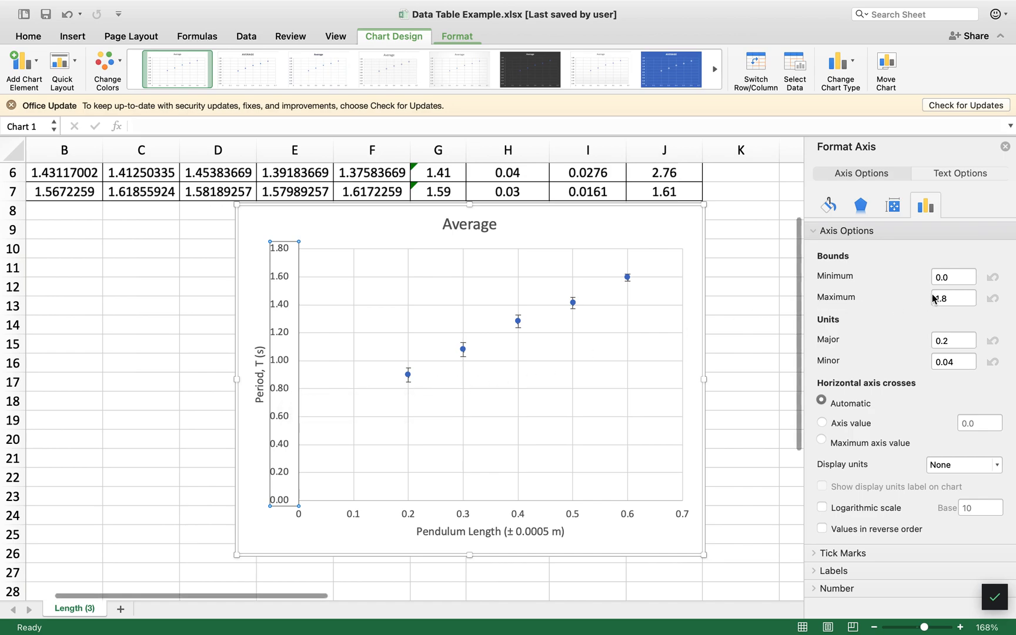
click(953, 276)
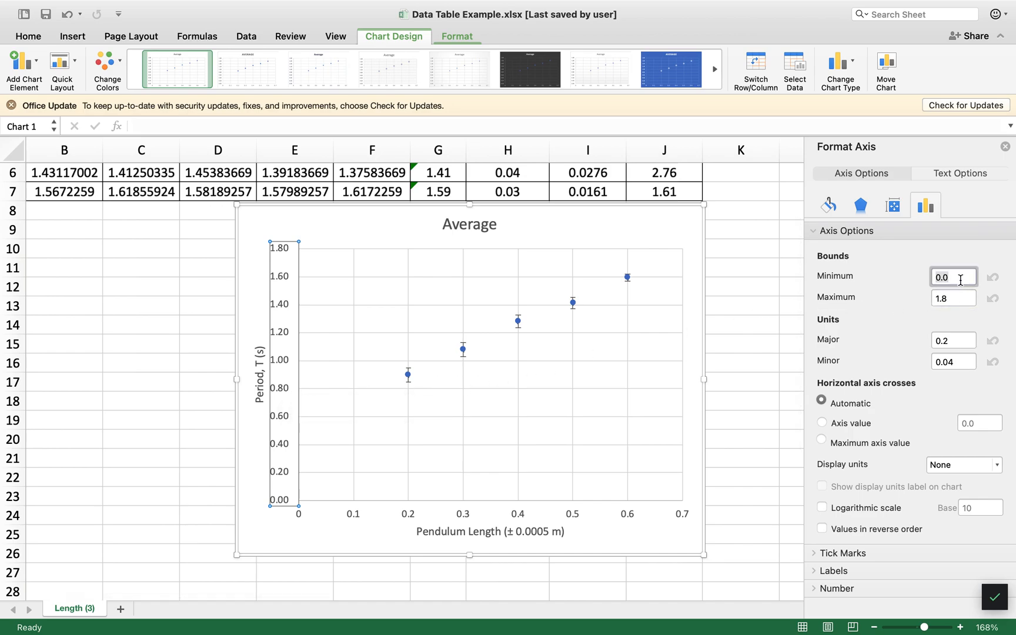
text(0.8)
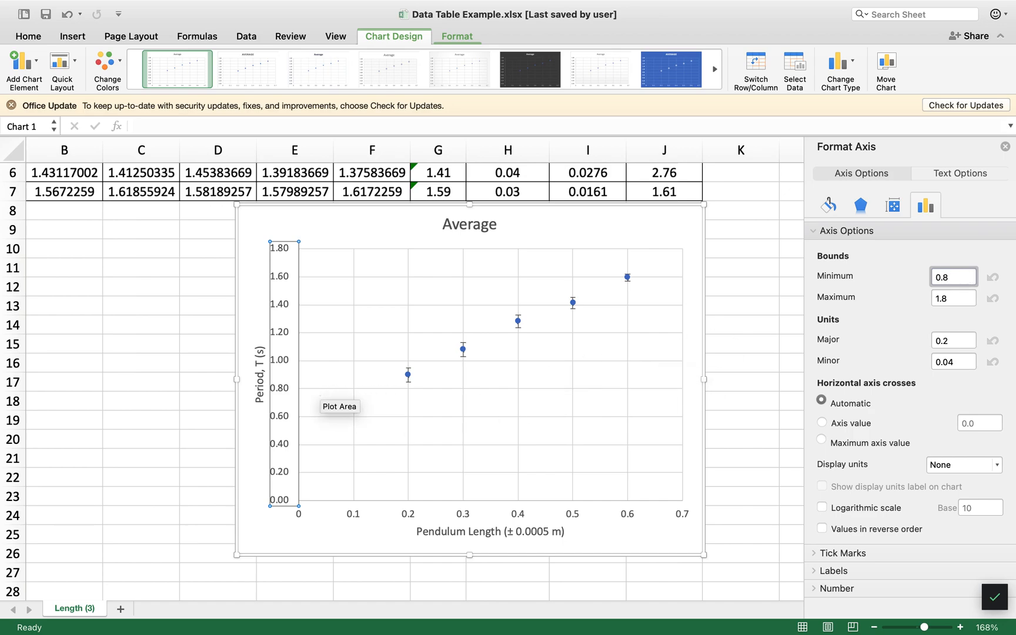
text(1.7)
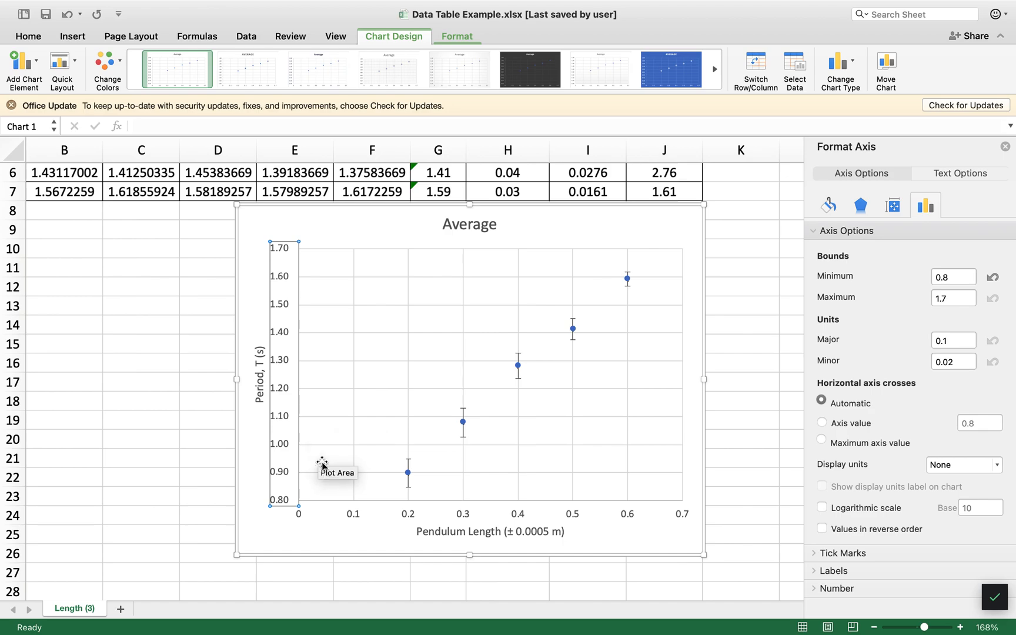
mouse_move(473, 467)
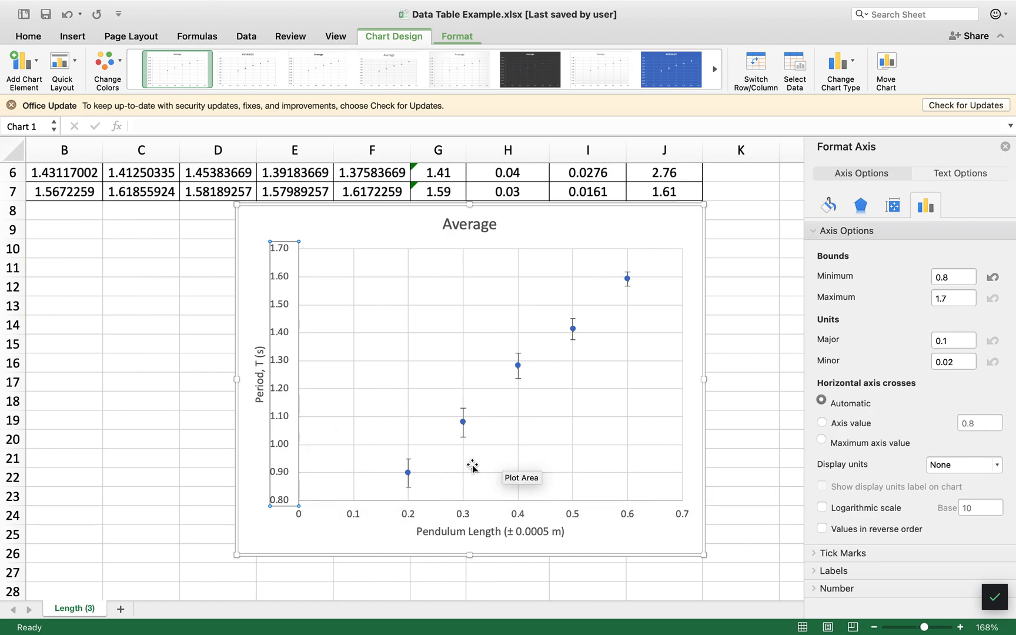
mouse_move(357, 487)
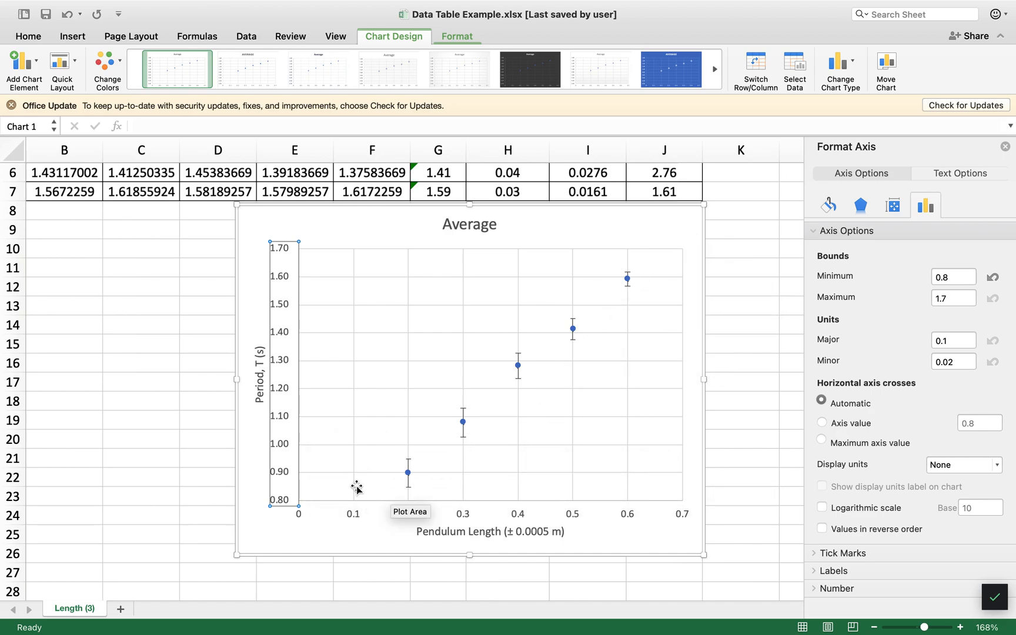
mouse_move(354, 517)
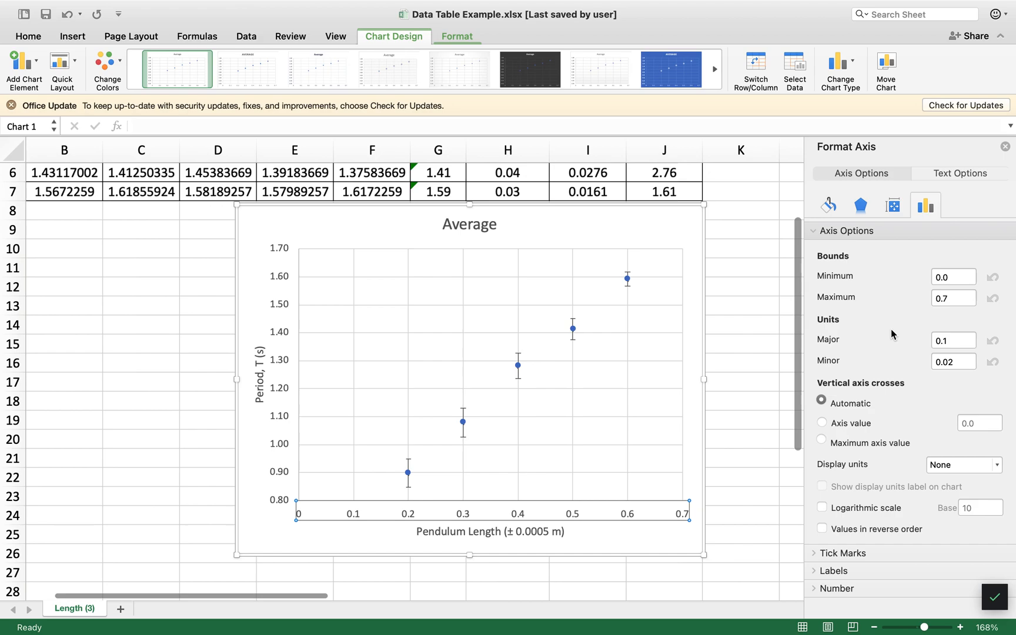
Begin editing the horizontal Pendulum Length axis bounds toward 0.15–0.65
click(955, 277)
text(0.15)
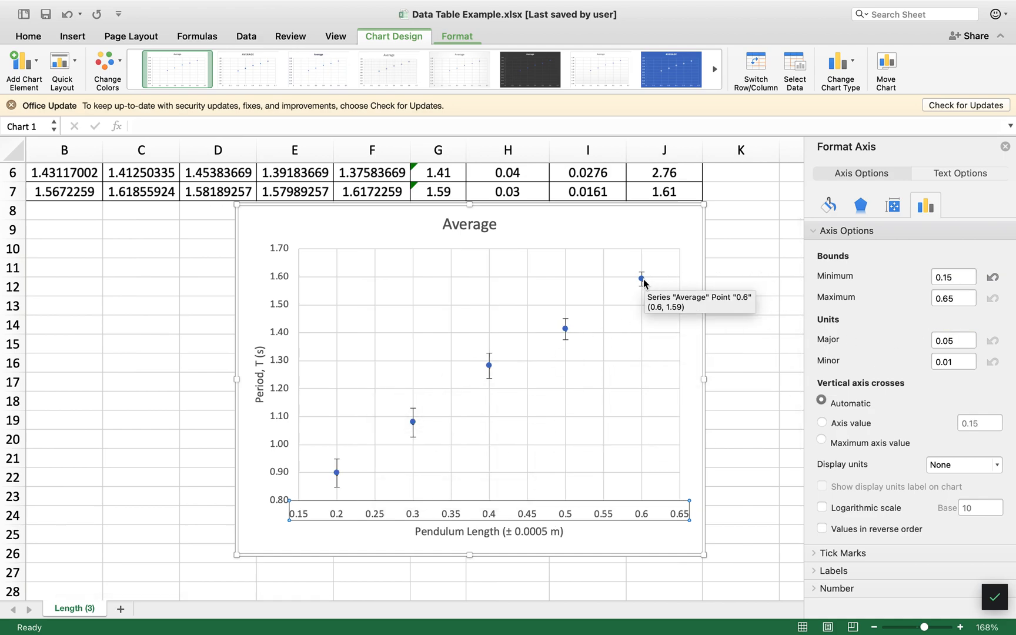
mouse_move(638, 290)
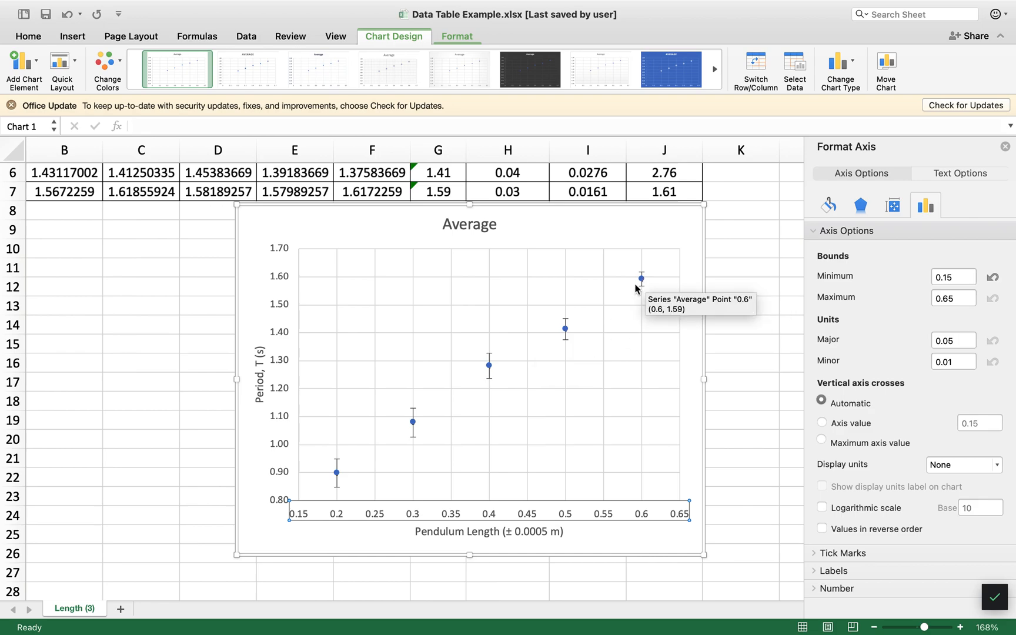
mouse_move(274, 519)
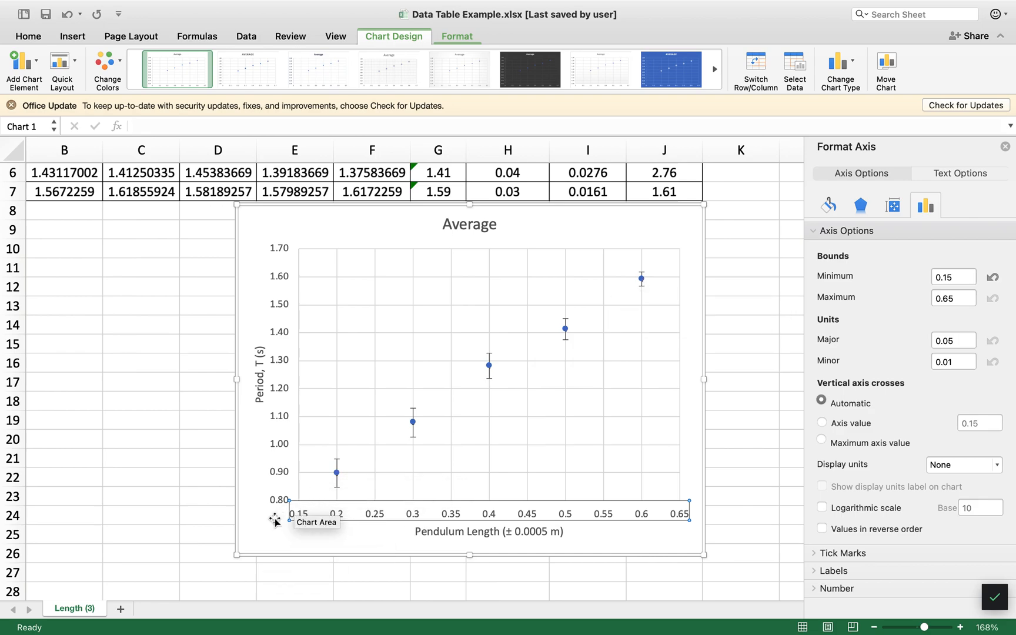
mouse_move(660, 284)
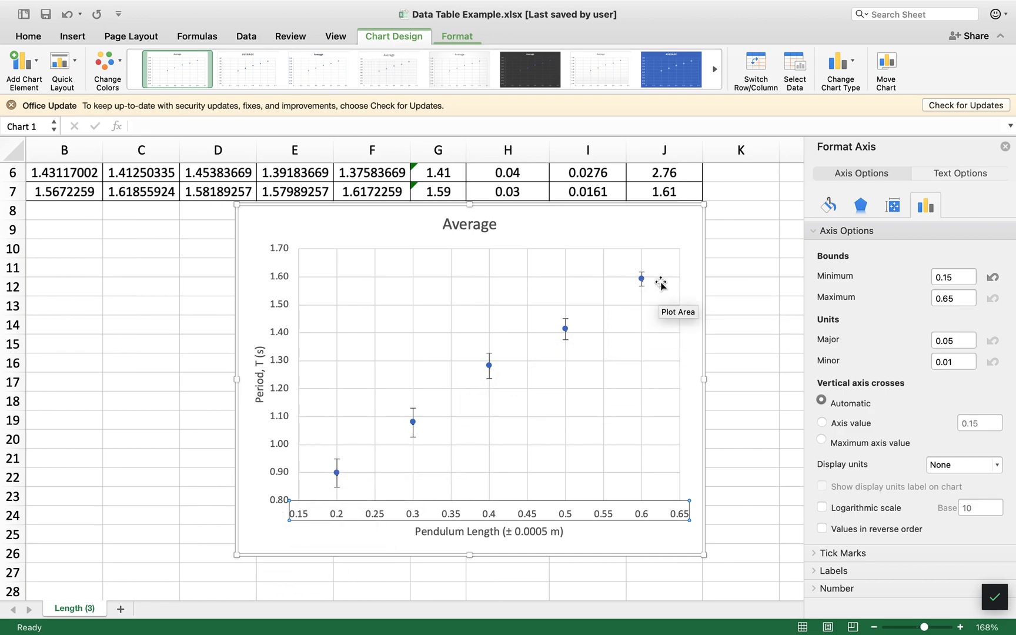
Add a linear trendline via Add Chart Element > Trendline
click(24, 70)
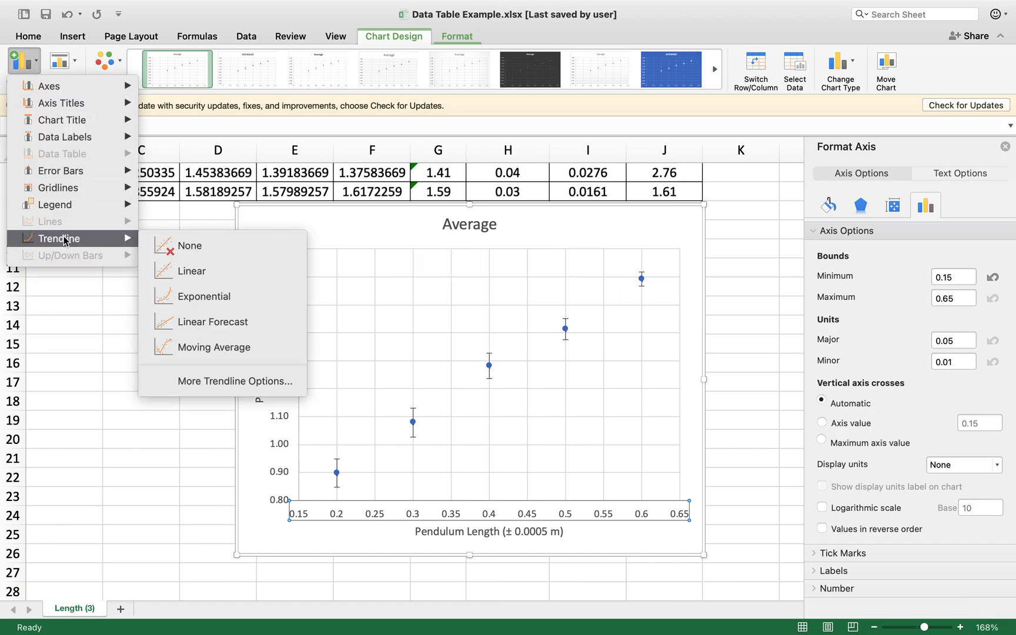
mouse_move(211, 296)
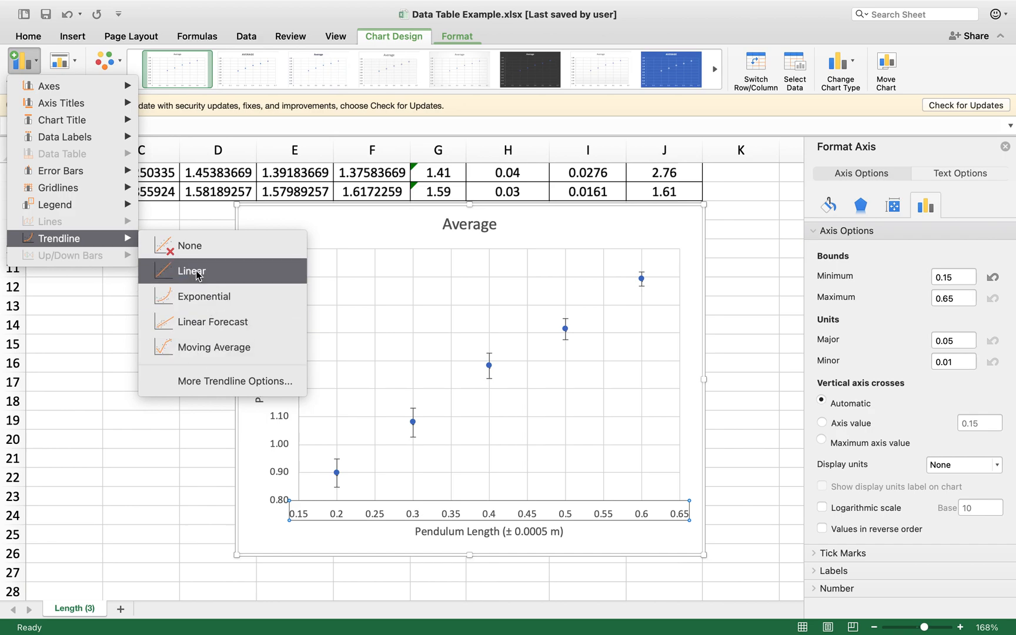
click(191, 271)
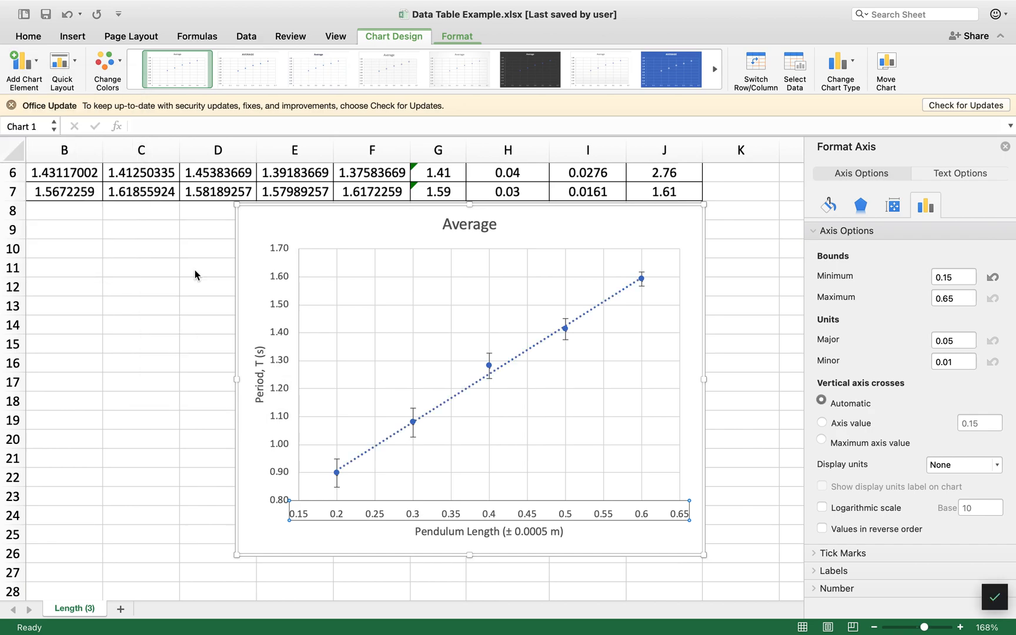
mouse_move(587, 316)
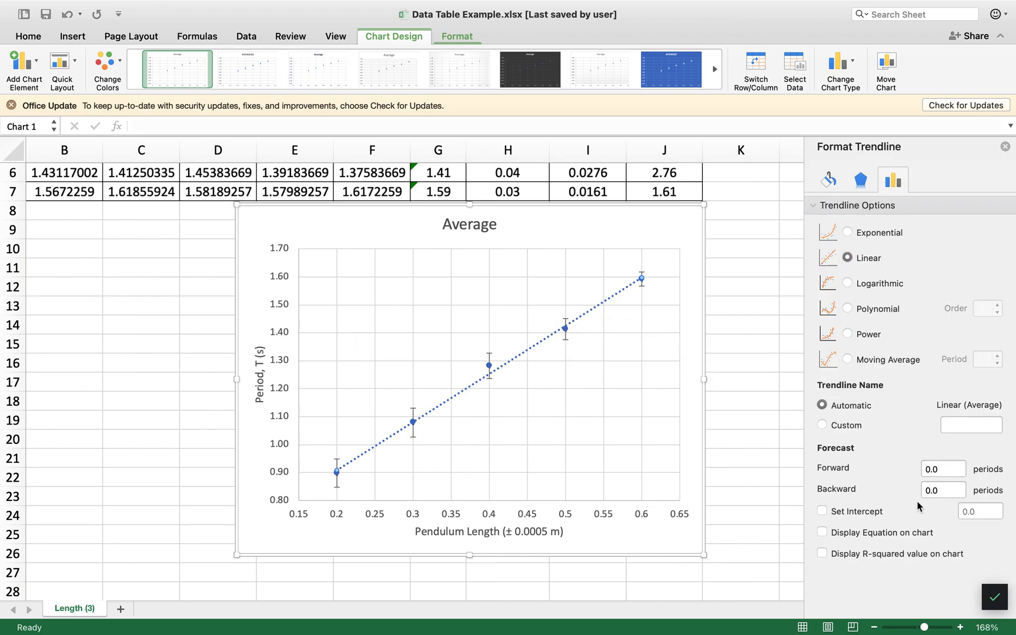
mouse_move(602, 307)
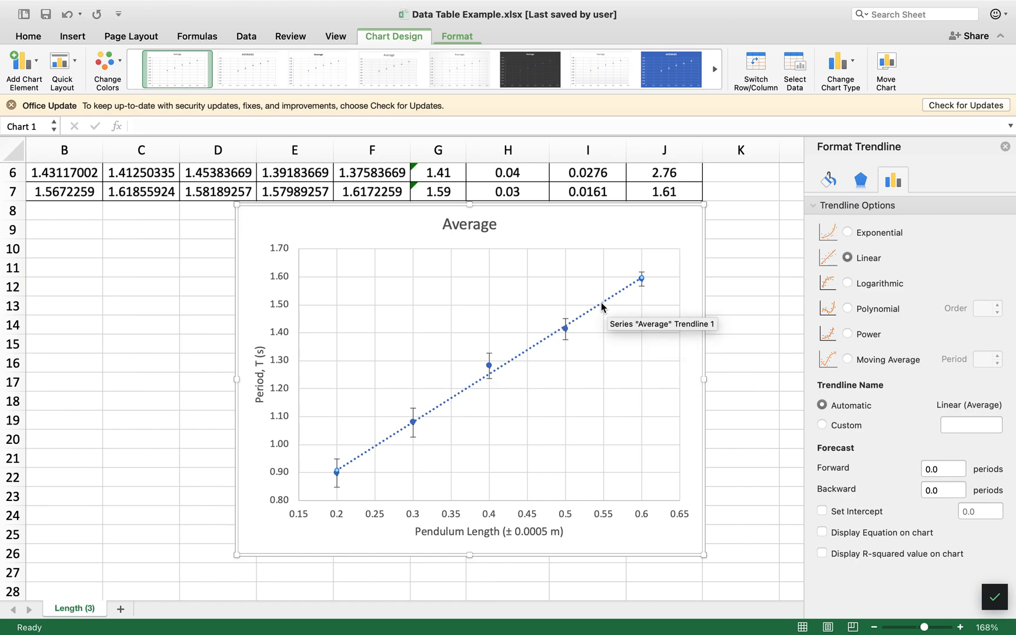
mouse_move(621, 295)
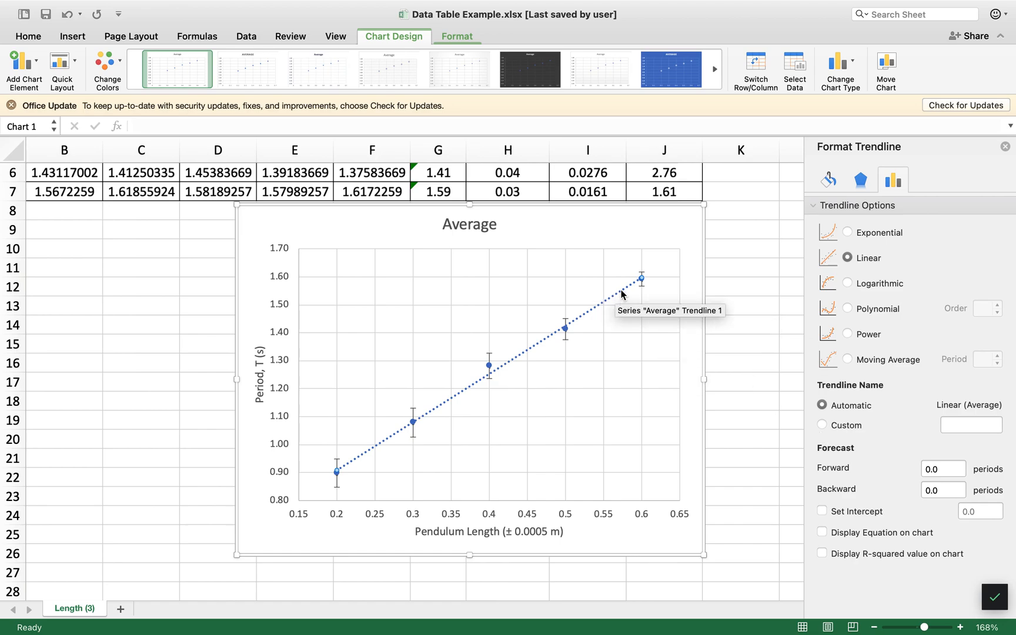
mouse_move(847, 491)
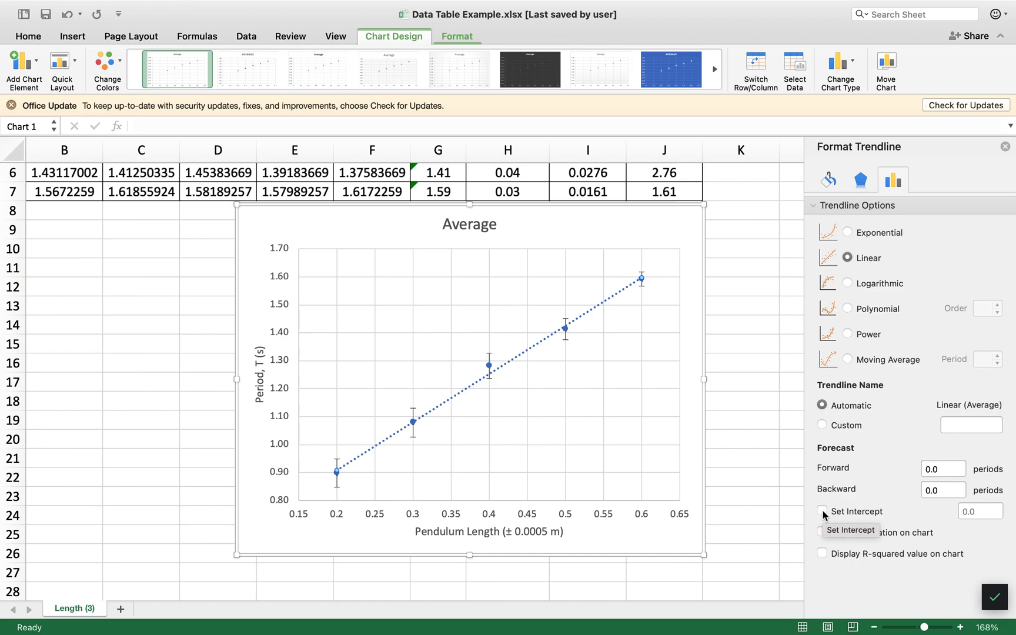
Display the trendline equation y = 1.722x + 0.5645 on the chart
click(822, 532)
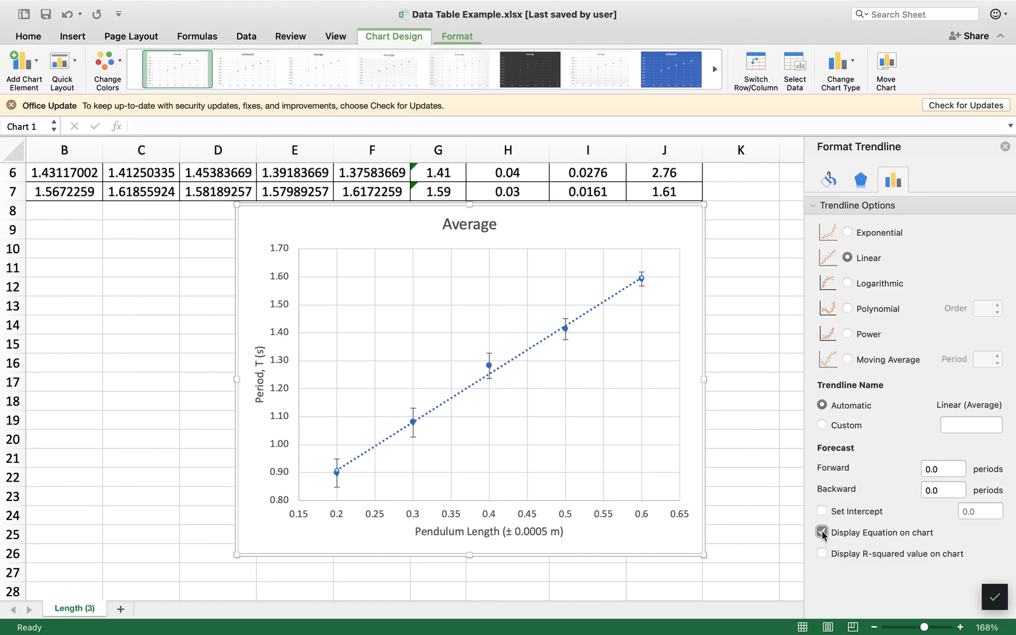
click(822, 532)
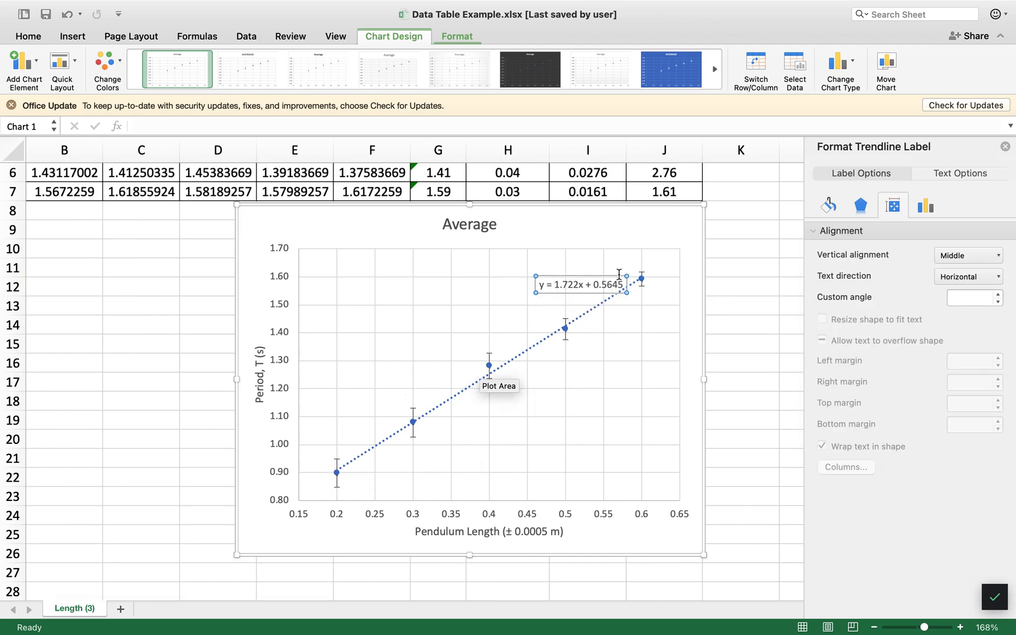
mouse_move(575, 328)
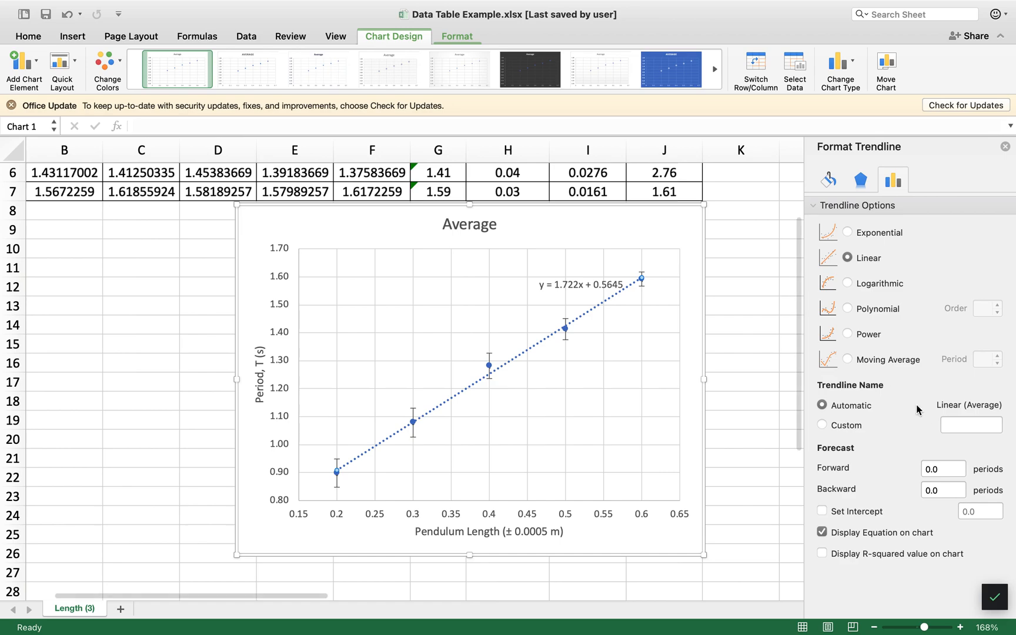
mouse_move(849, 456)
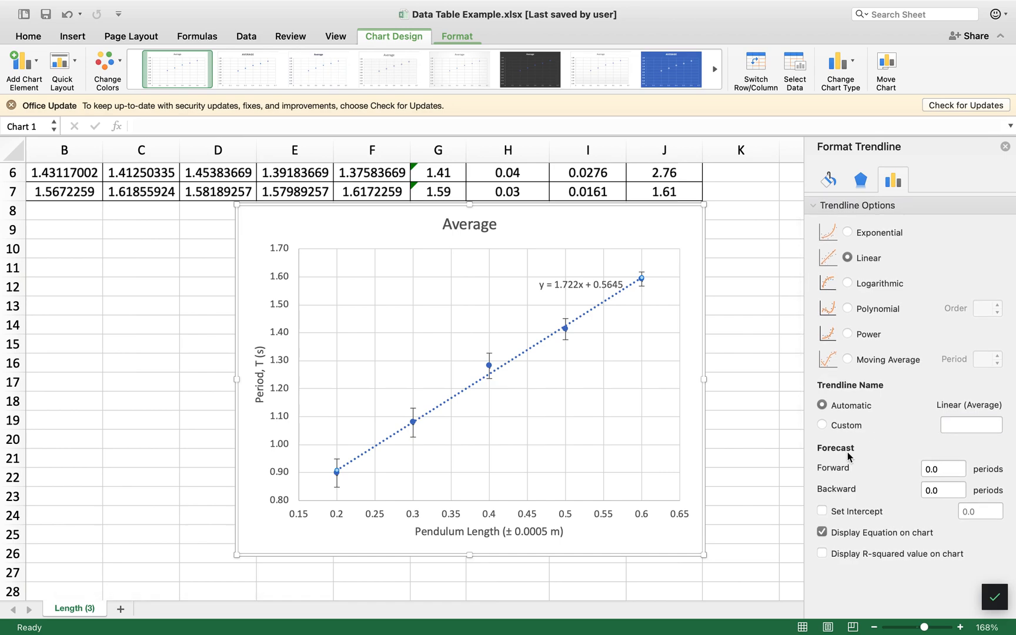
click(943, 468)
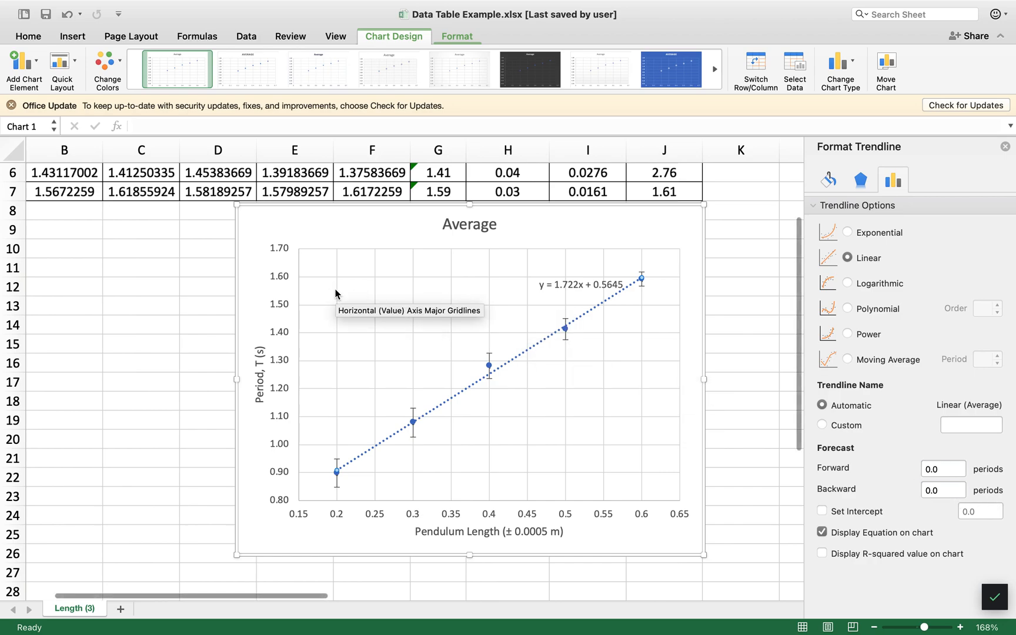
Replace the chart title Average with Pendulum Period vs. Length
click(468, 223)
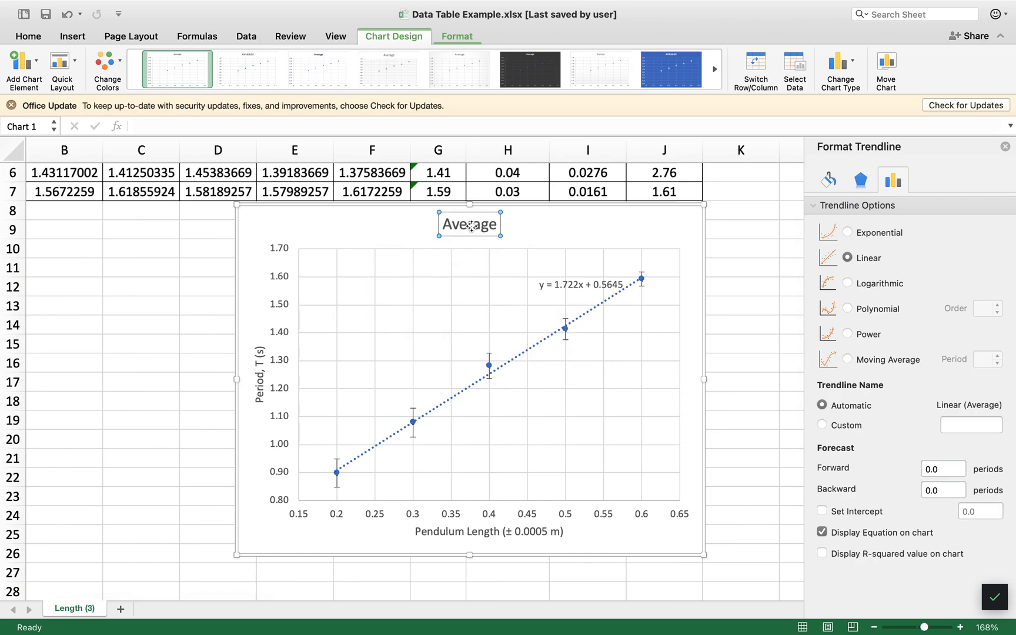
click(469, 223)
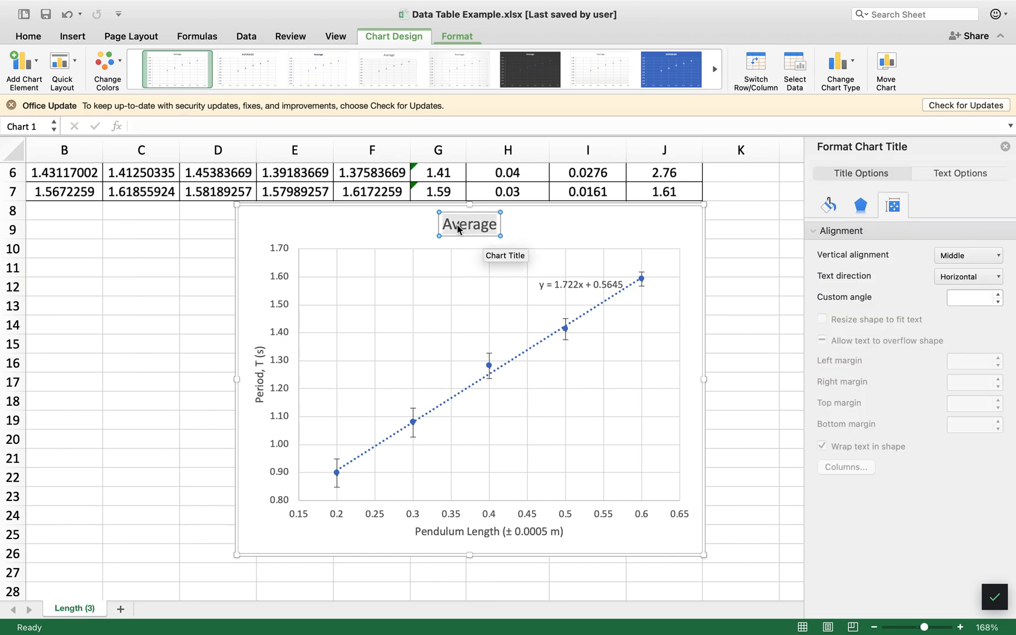
text(Pendulum Period vs. Length)
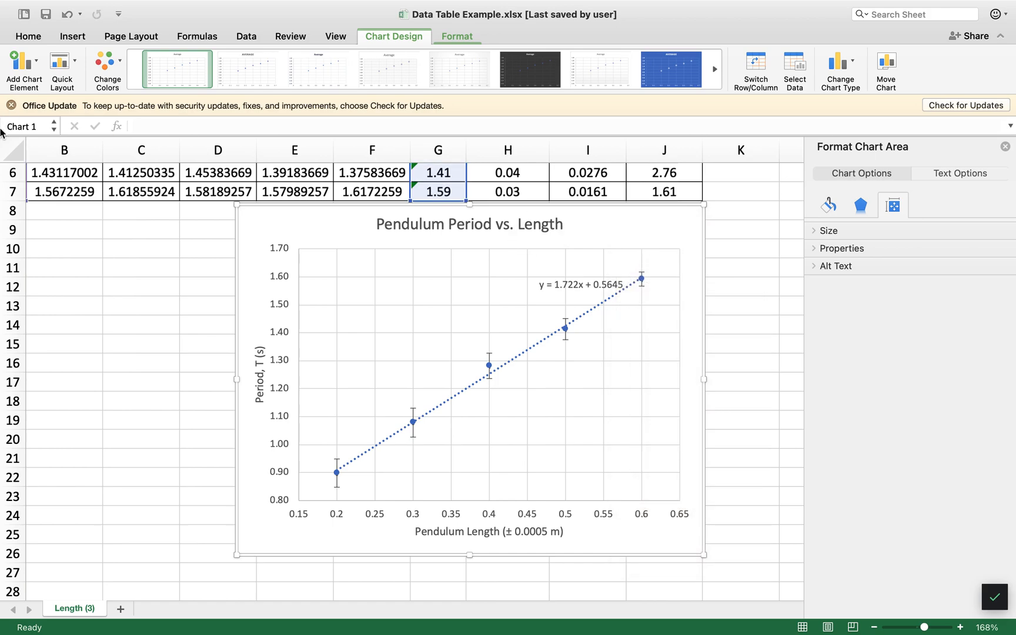
mouse_move(441, 281)
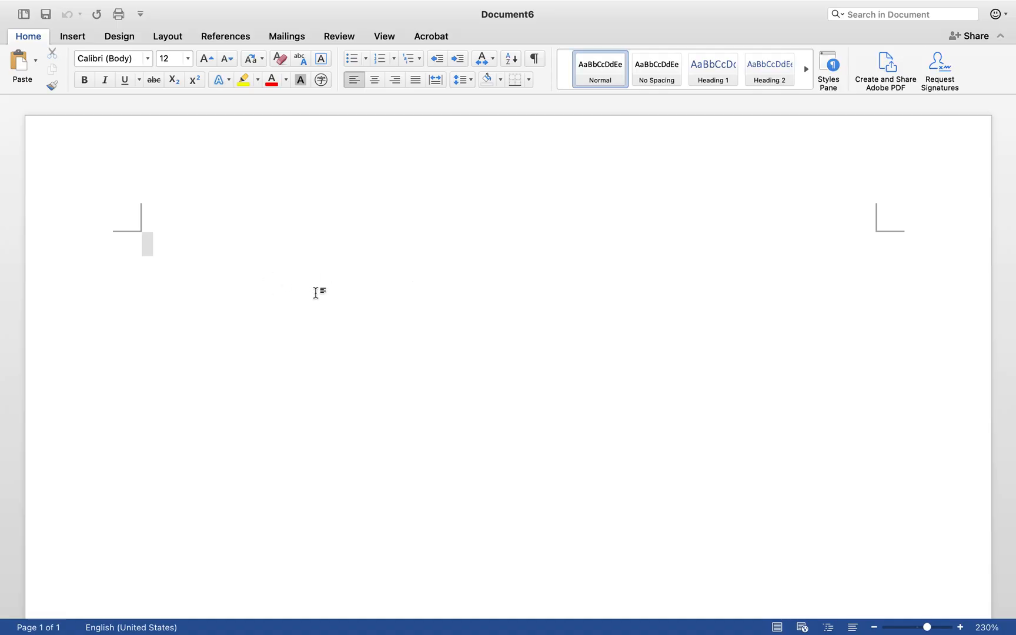
mouse_move(366, 301)
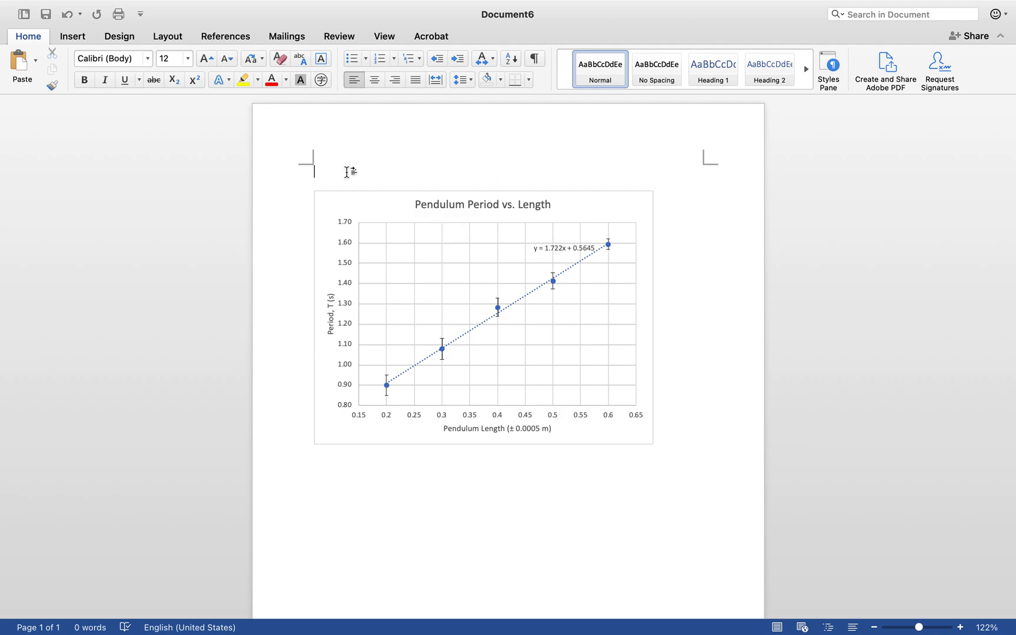
Type the bold caption 'Figure 1.' above the pasted chart in Word
text(Figure)
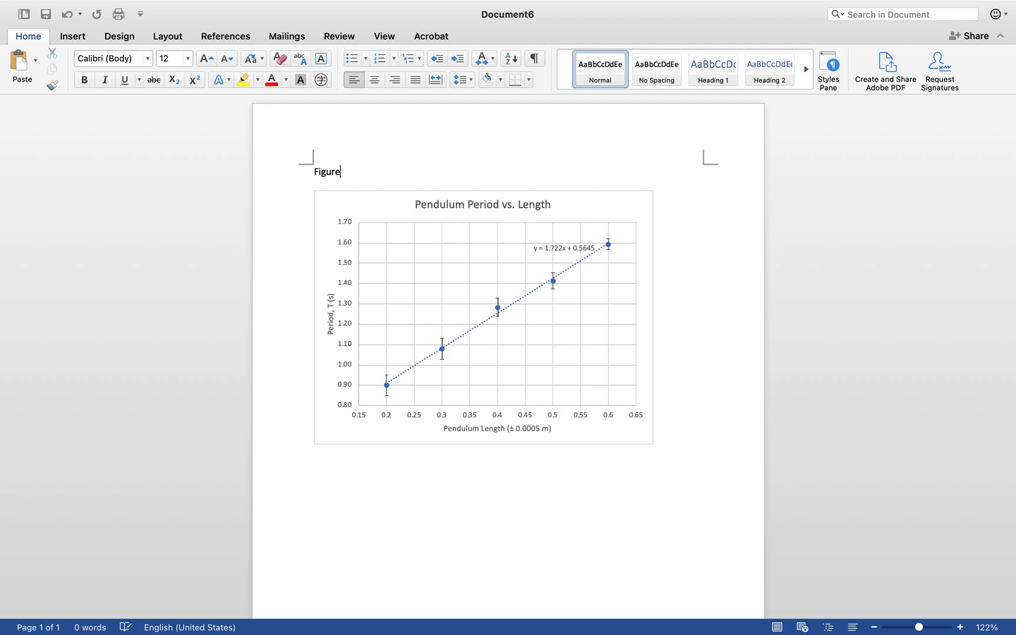
text(1.)
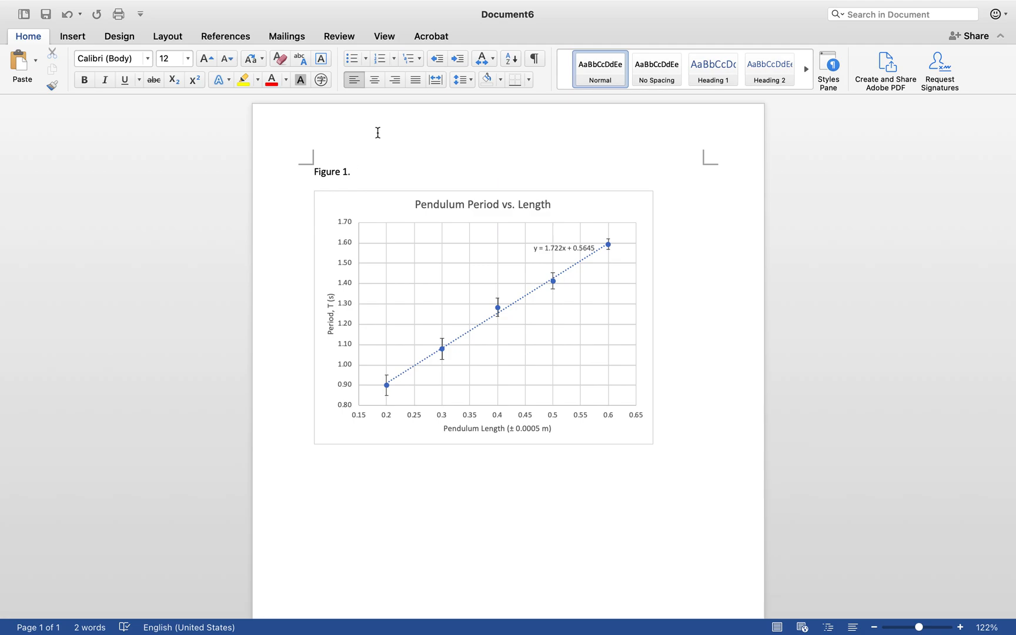
mouse_move(389, 272)
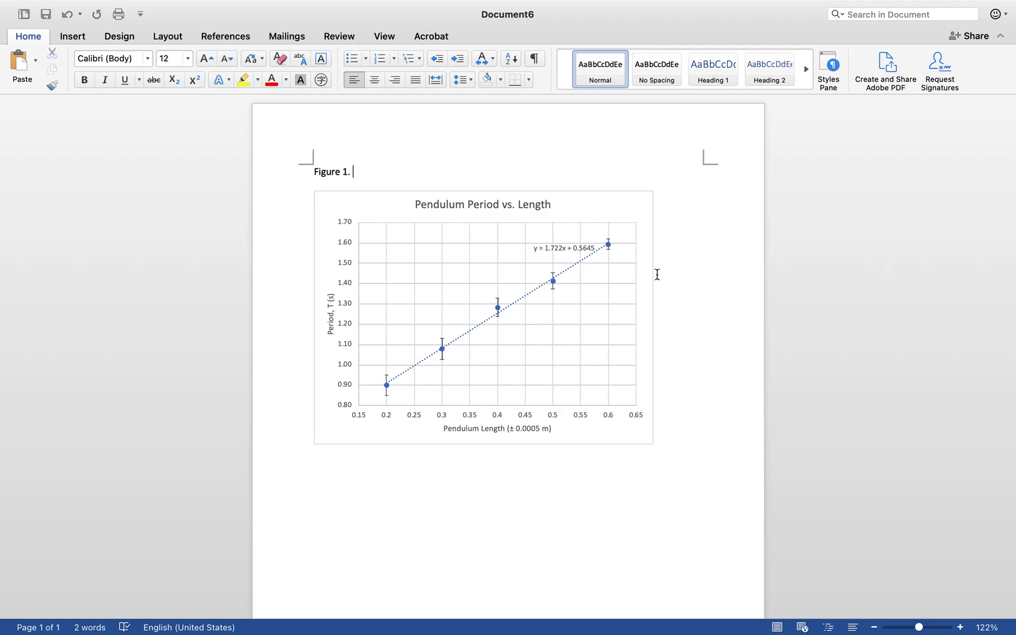
mouse_move(674, 219)
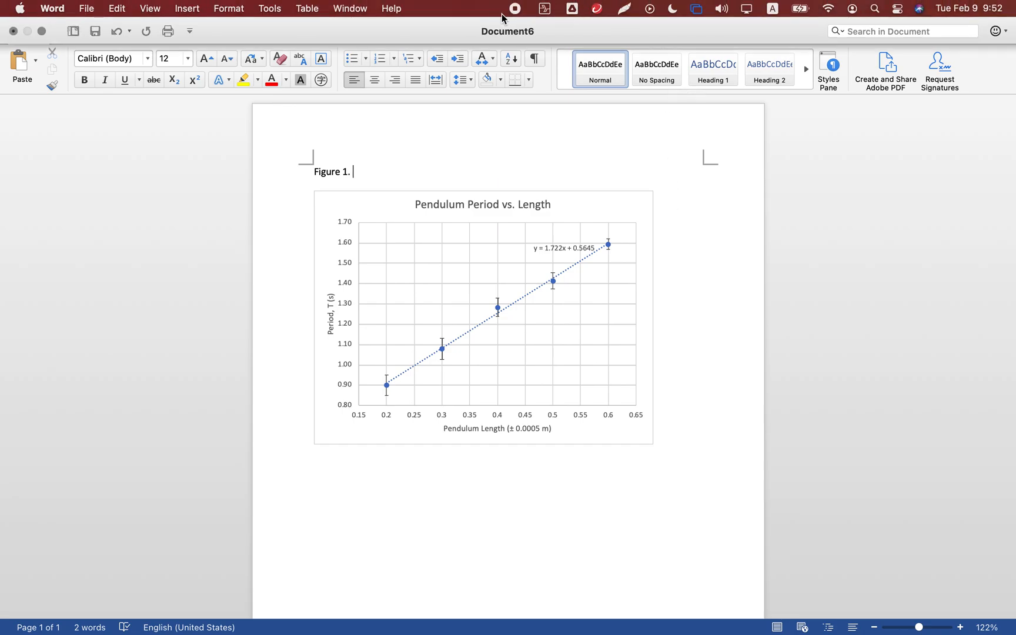
mouse_move(515, 12)
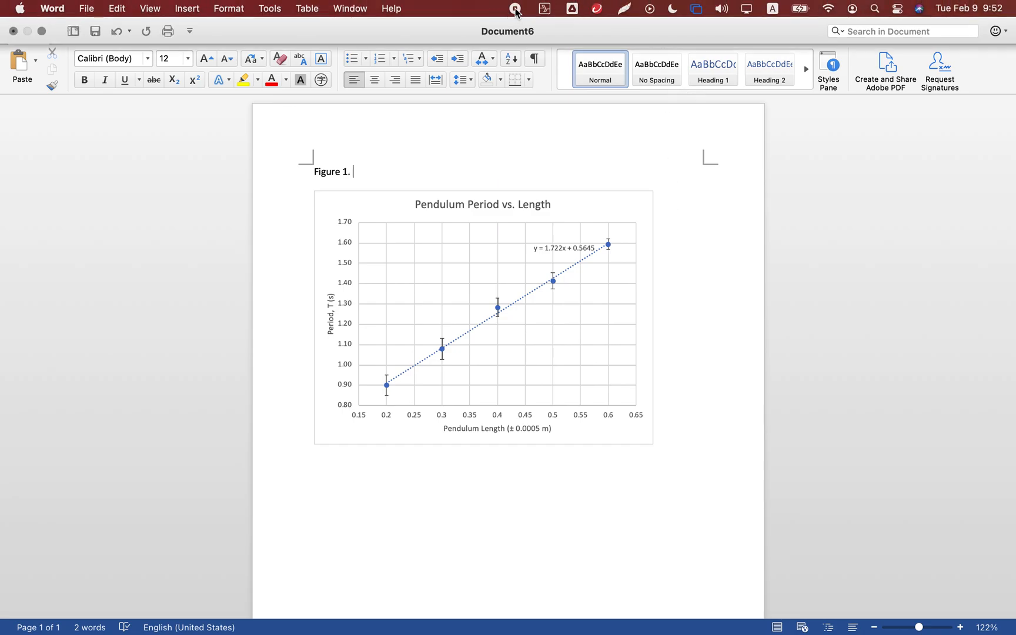